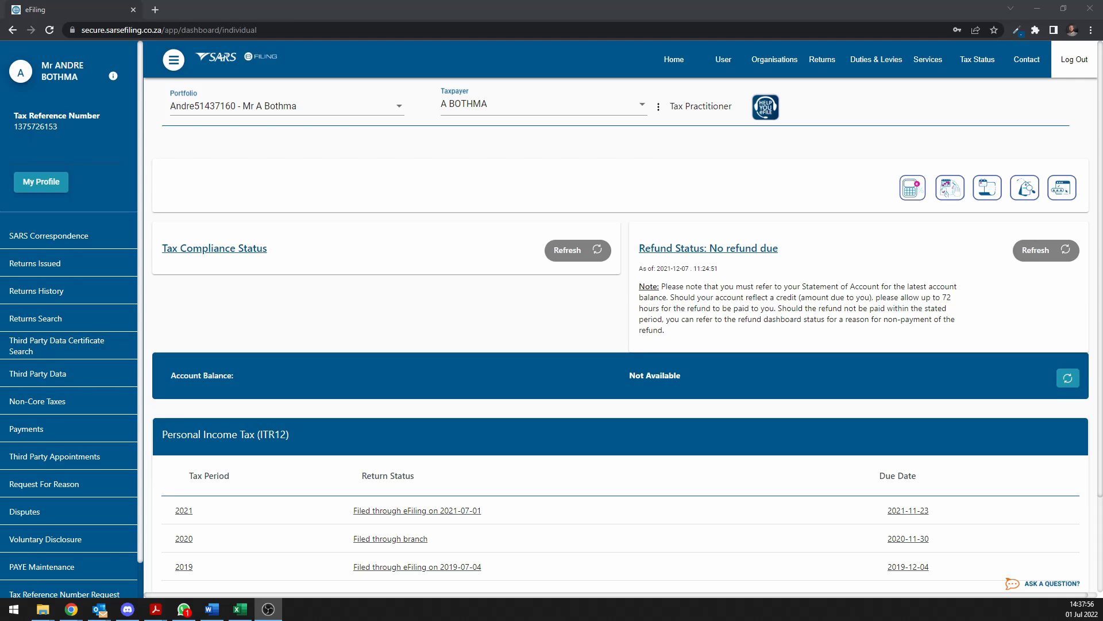
mouse_move(417, 308)
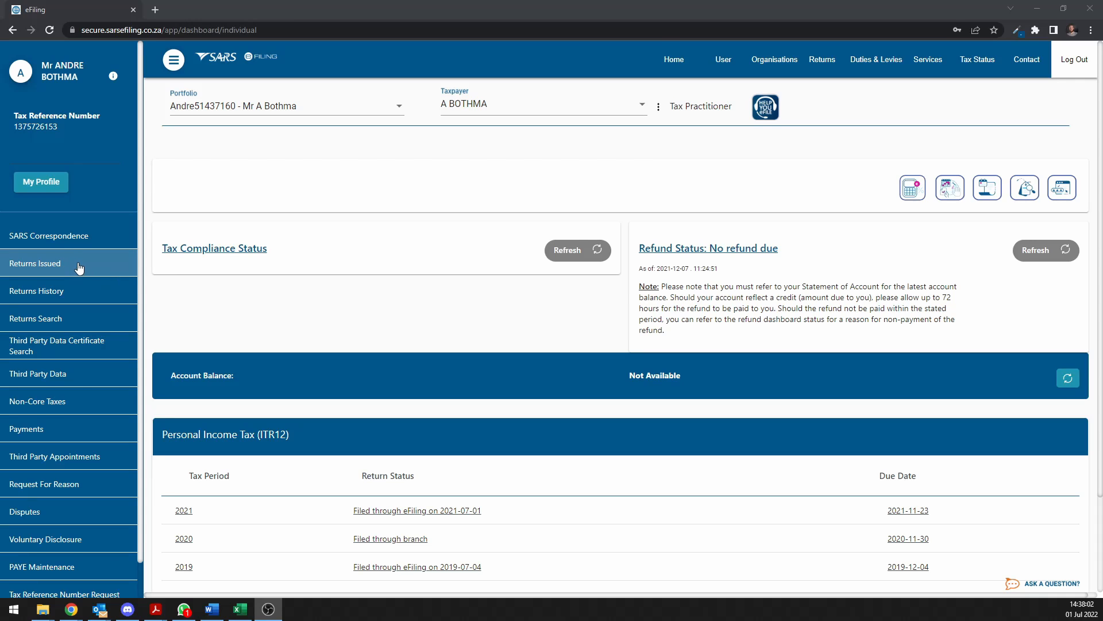
mouse_move(73, 264)
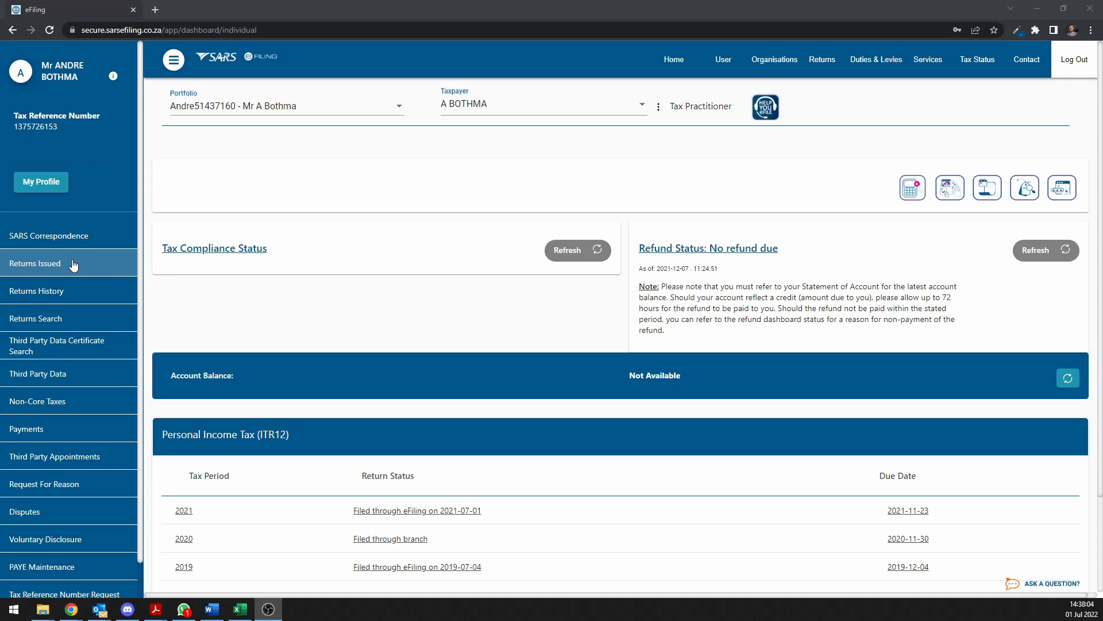
mouse_move(409, 235)
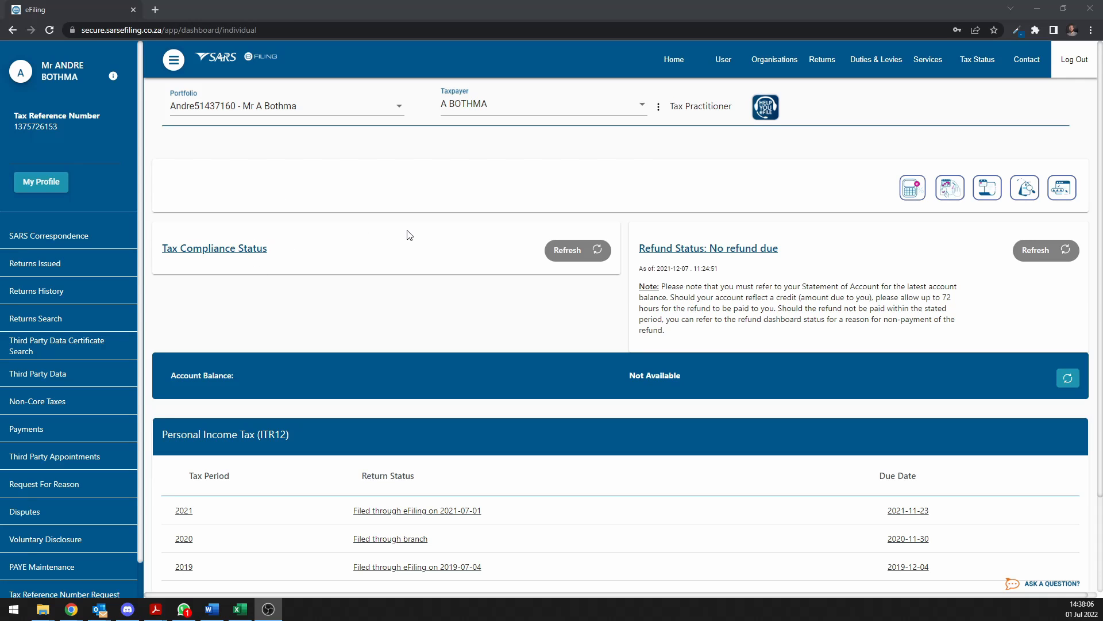
mouse_move(791, 122)
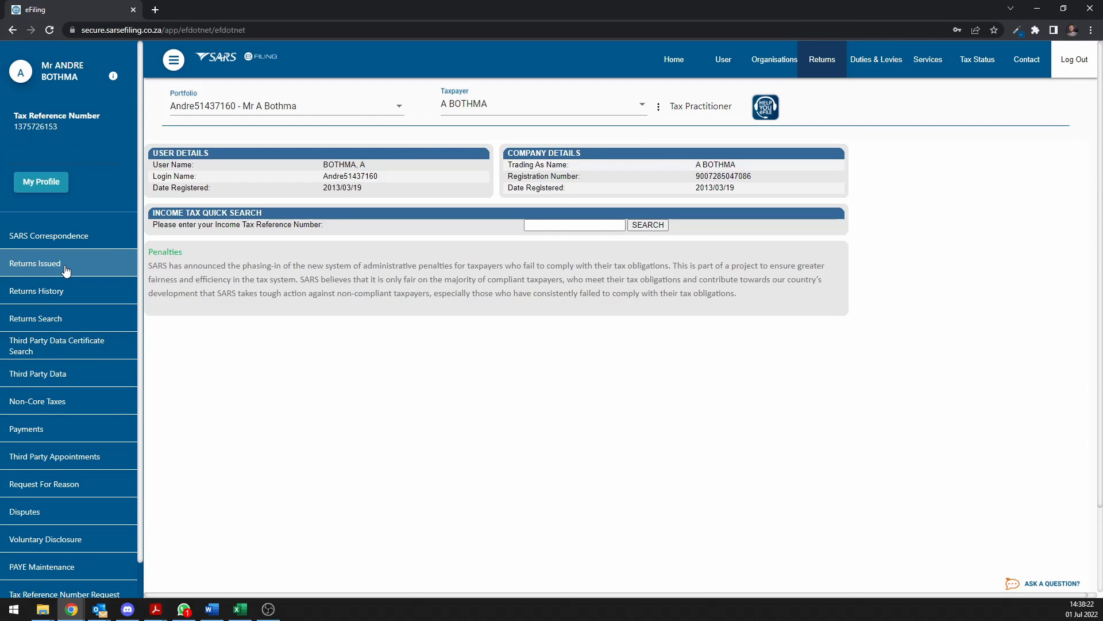
Request the 2022 Personal Income Tax (ITR12) return onto the Income Tax Work Page.
left_click(35, 262)
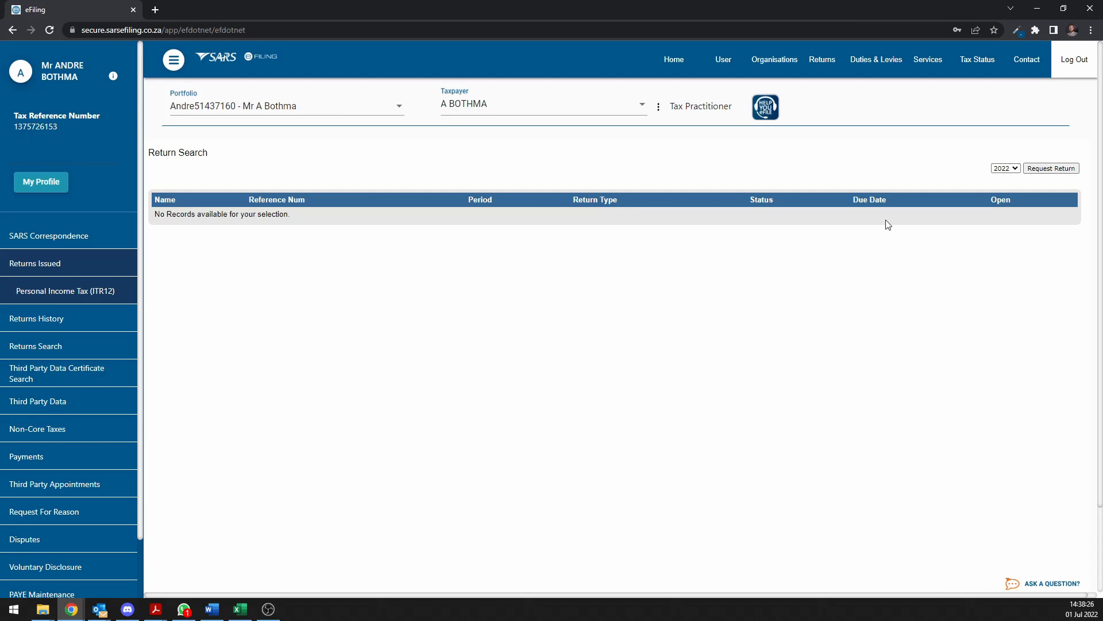
mouse_move(1031, 180)
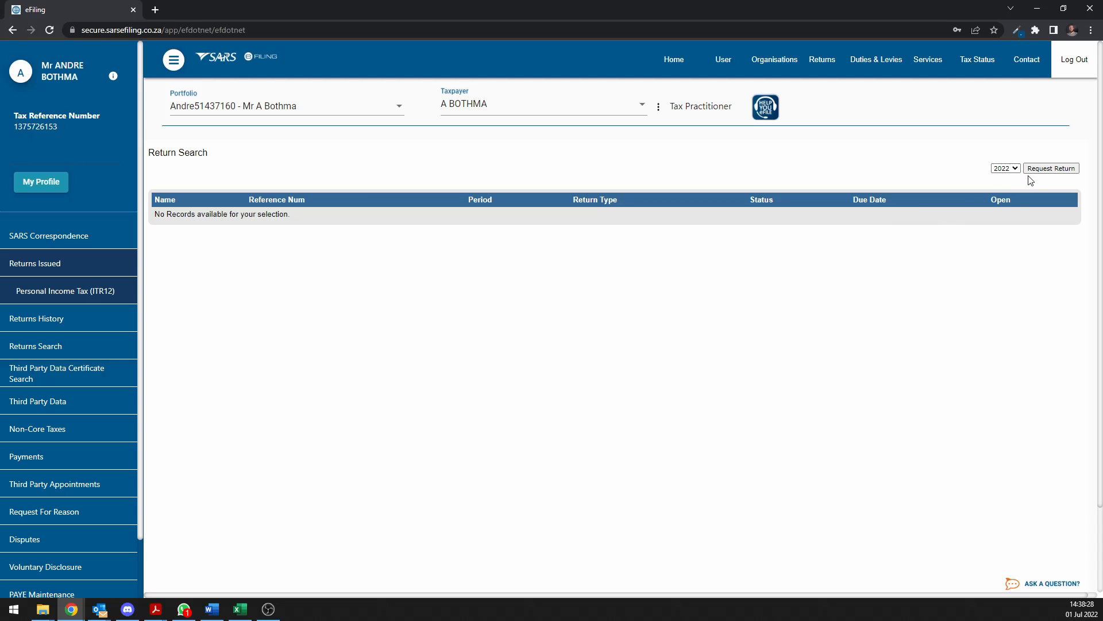
left_click(1004, 167)
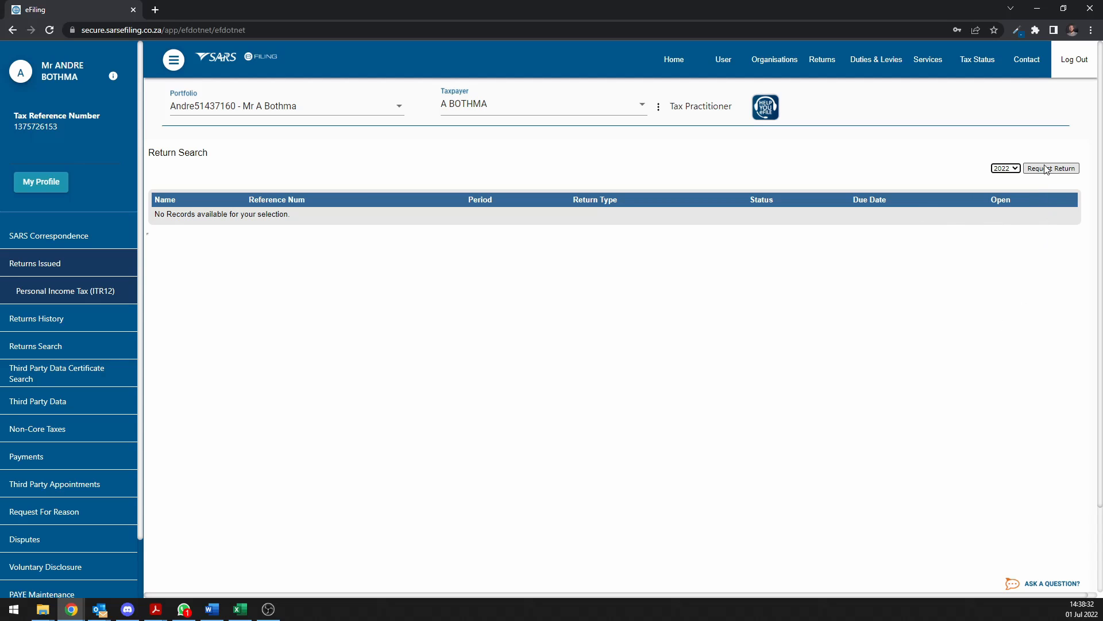
left_click(1051, 168)
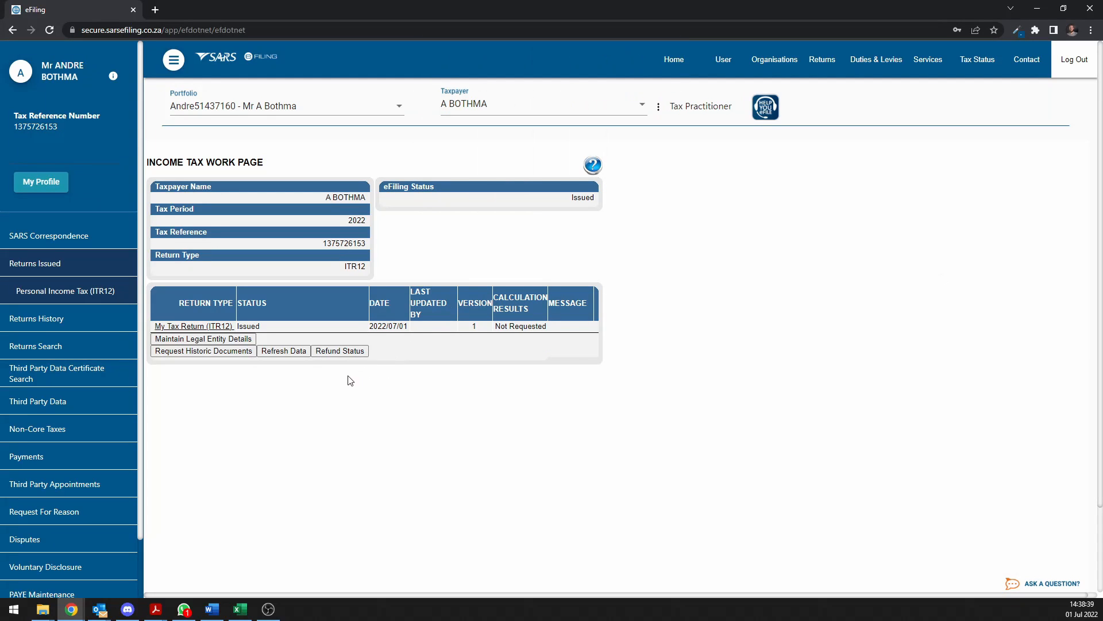
mouse_move(284, 351)
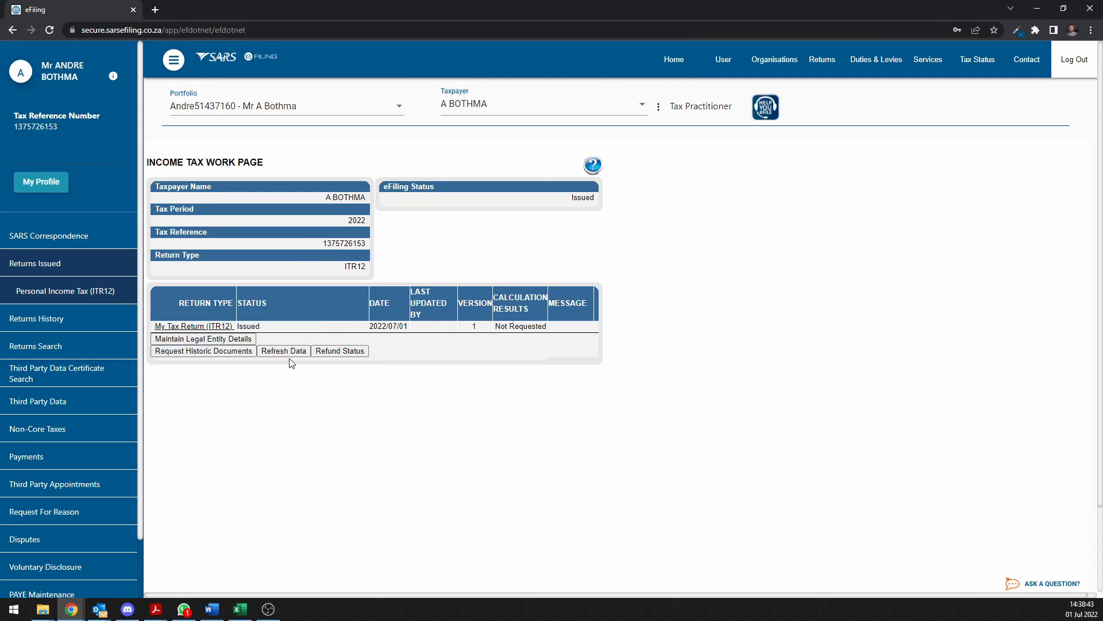
Refresh the return's SARS data with Investment Income included, then open the ITR12 form.
left_click(283, 351)
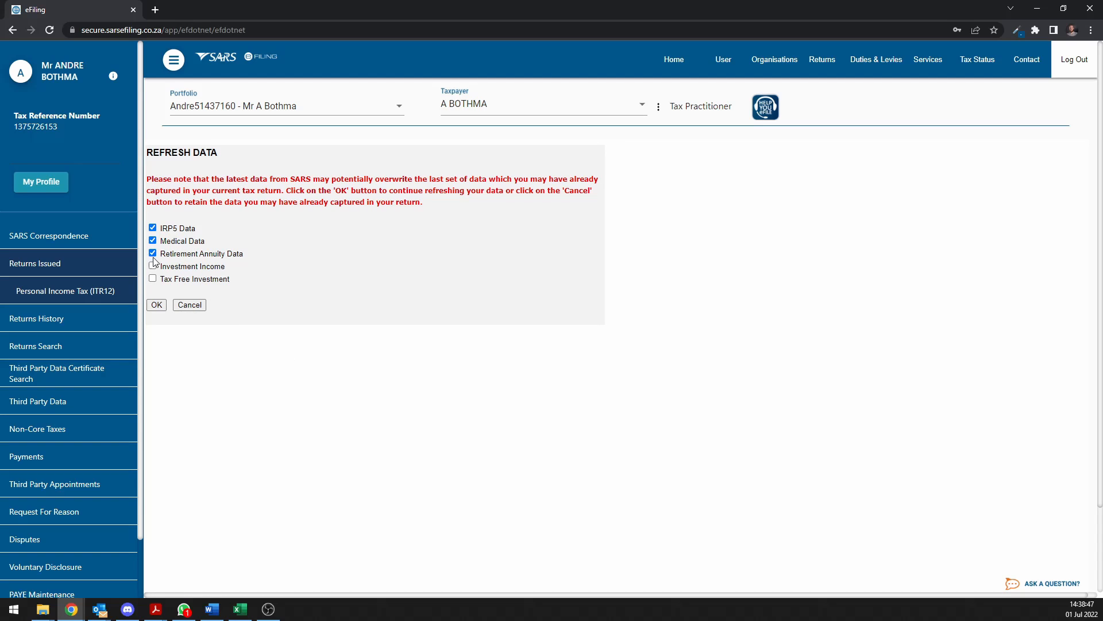
left_click(151, 266)
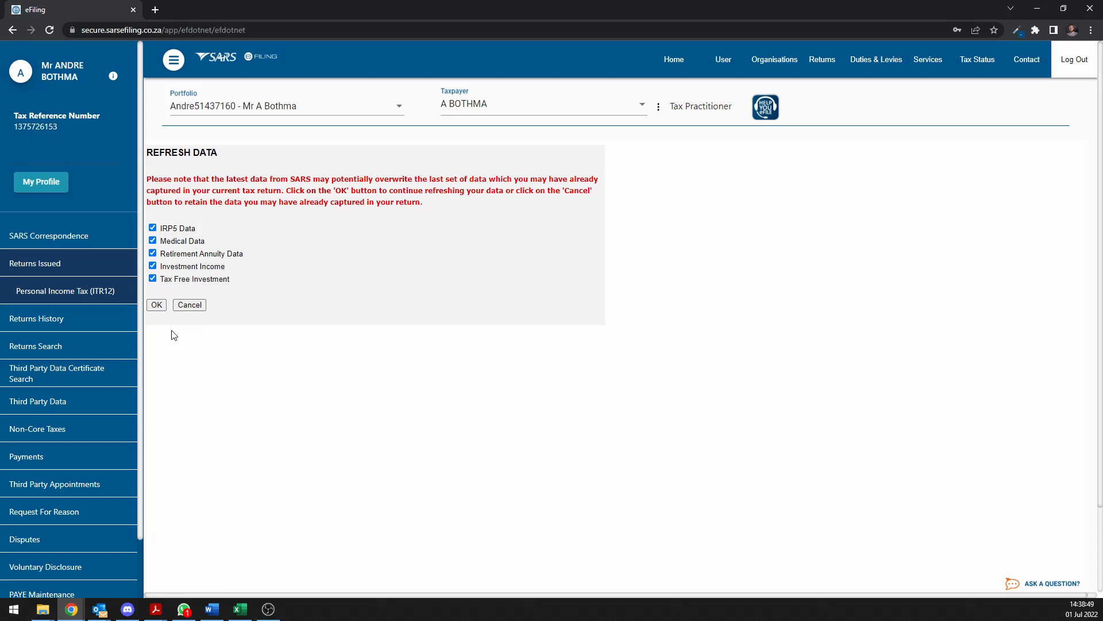
left_click(156, 305)
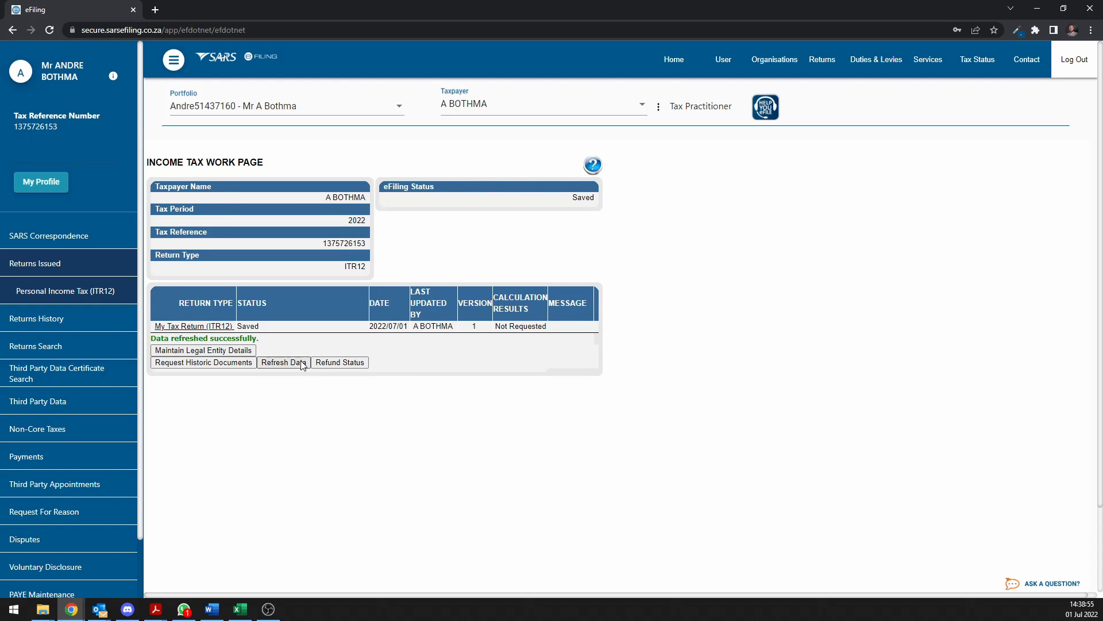
left_click(193, 326)
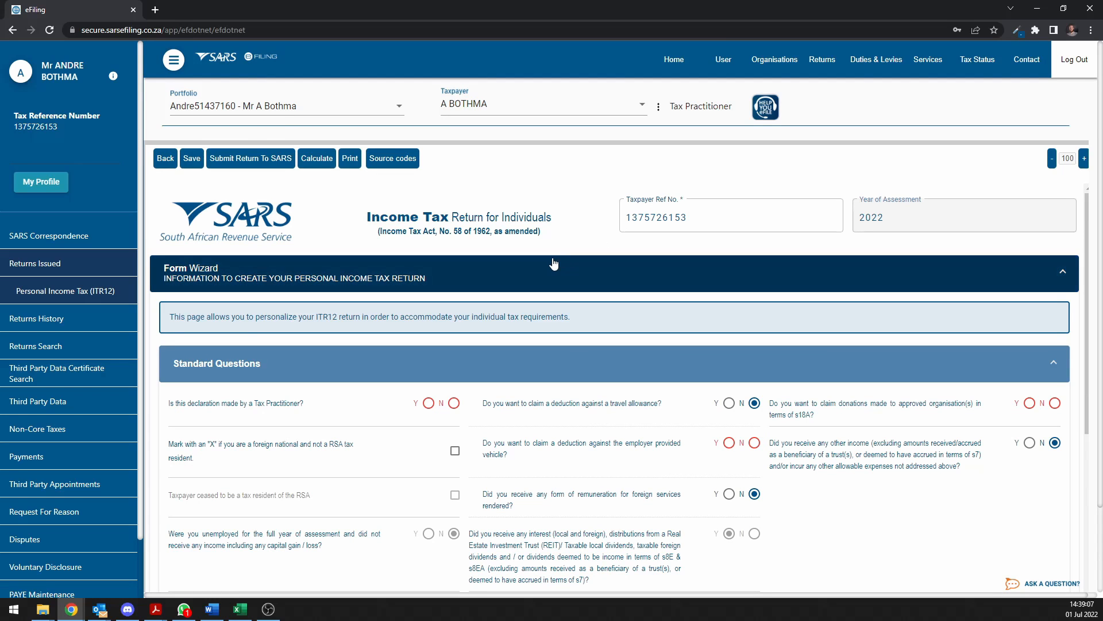
Scroll through the standard questions and answer No to claiming s18A donations.
scroll("down", 3)
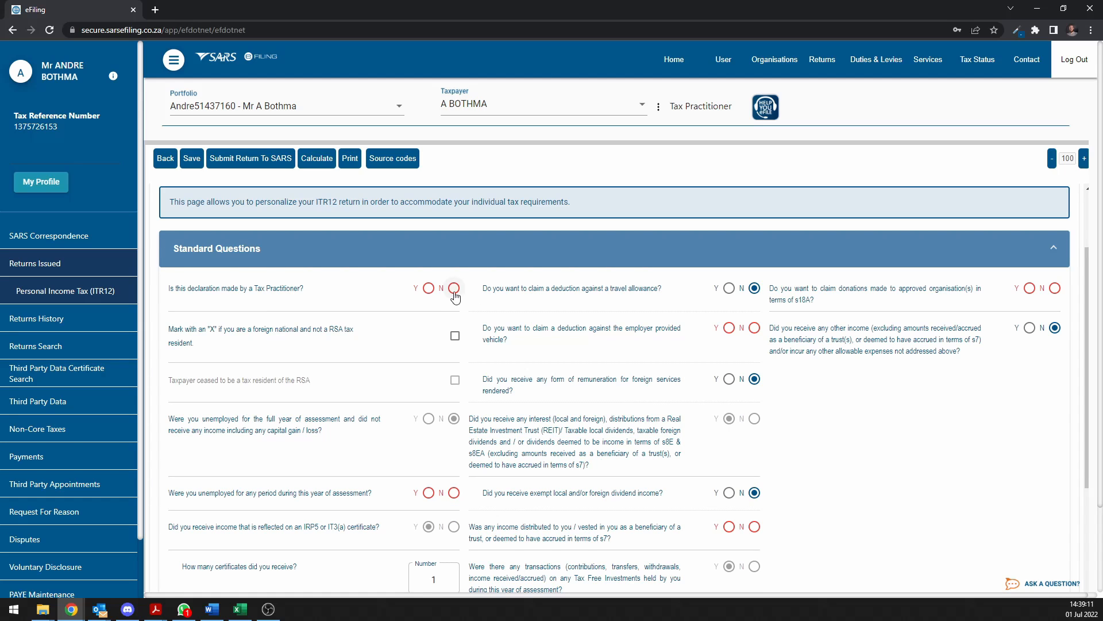
scroll("down", 3)
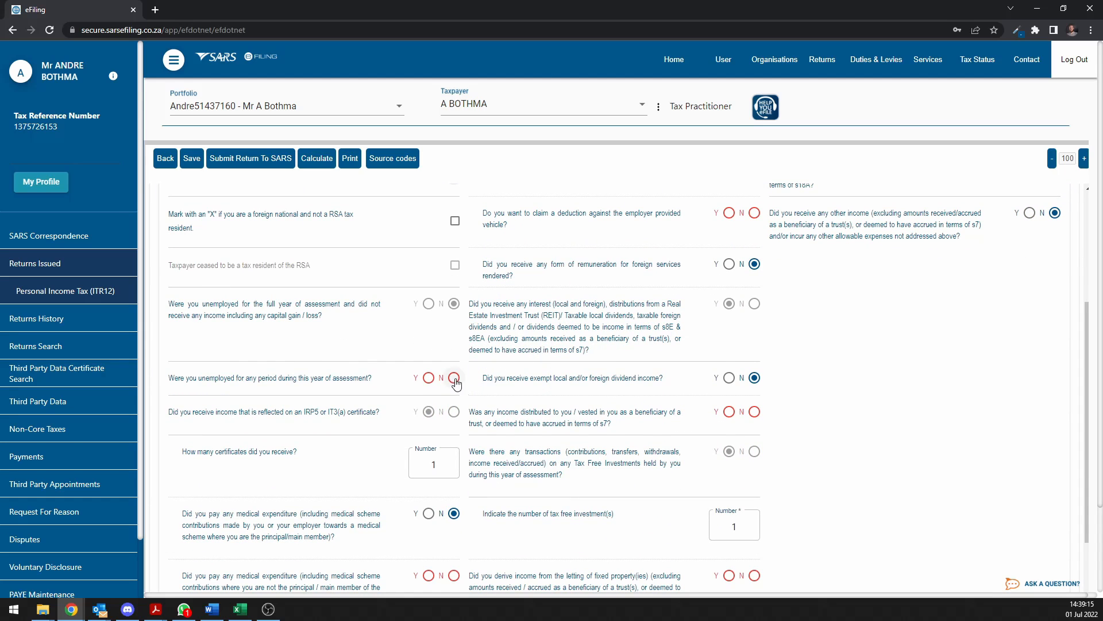
scroll("down", 3)
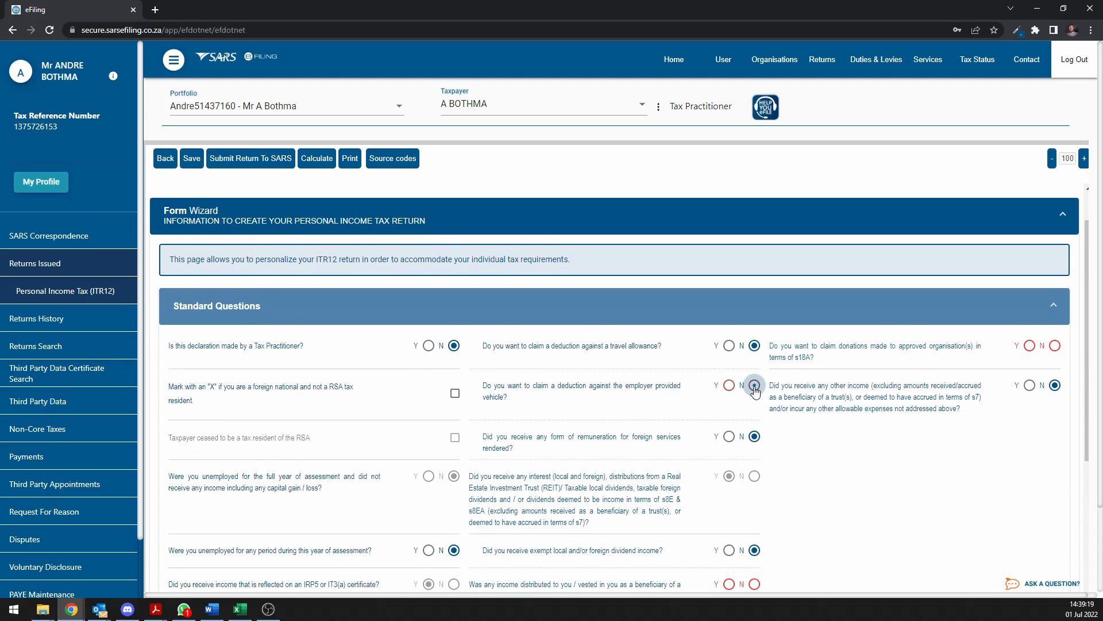
scroll("down", 3)
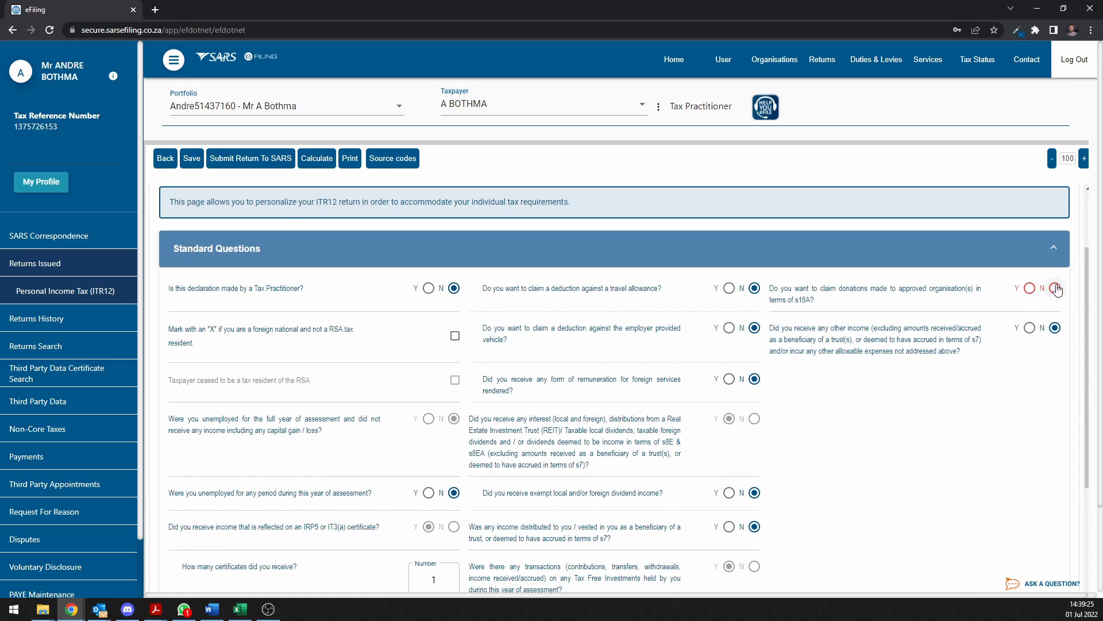
left_click(1053, 247)
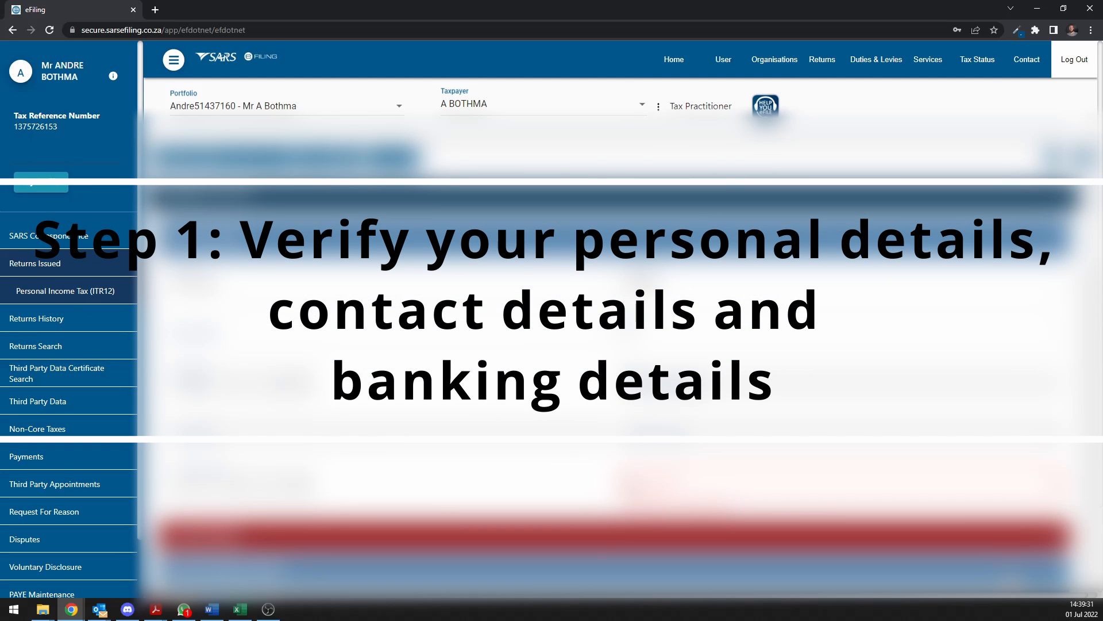
scroll("down", 3)
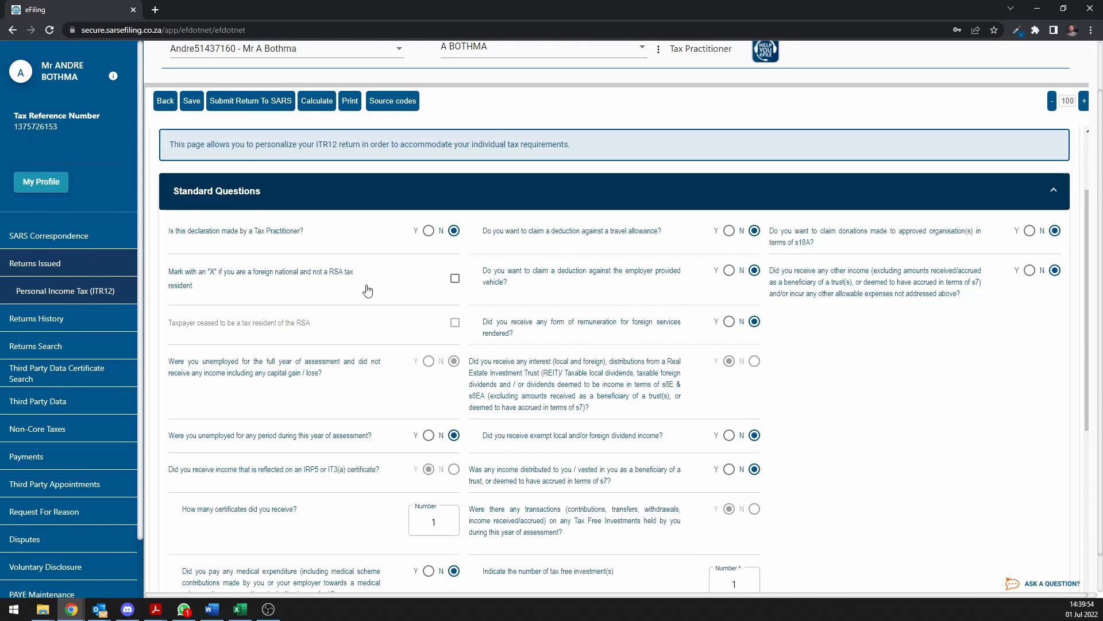
scroll("down", 3)
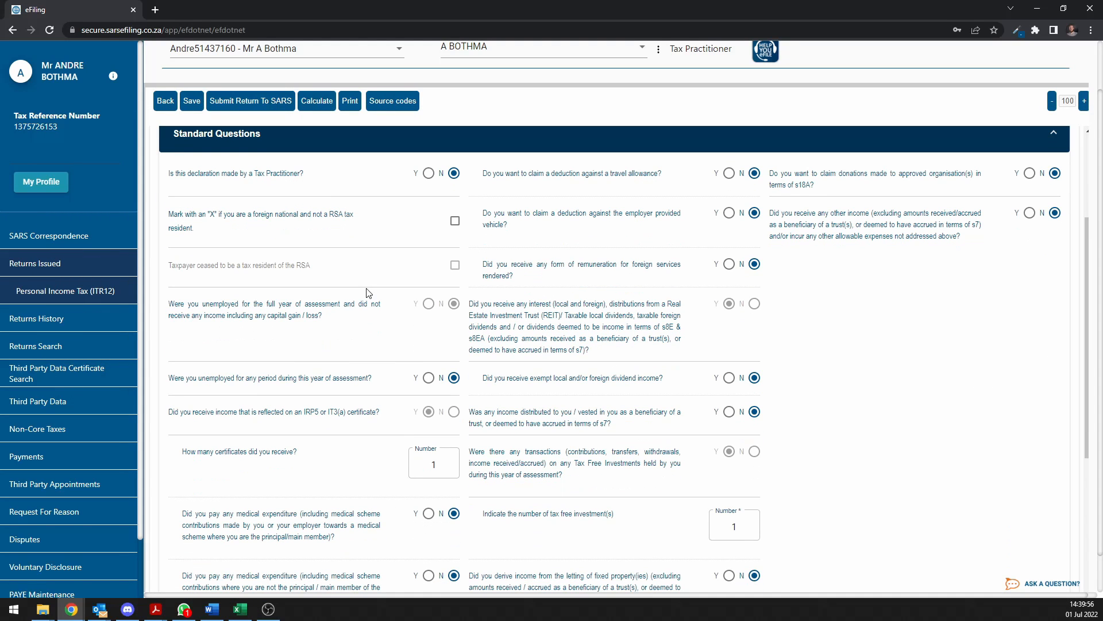
mouse_move(335, 262)
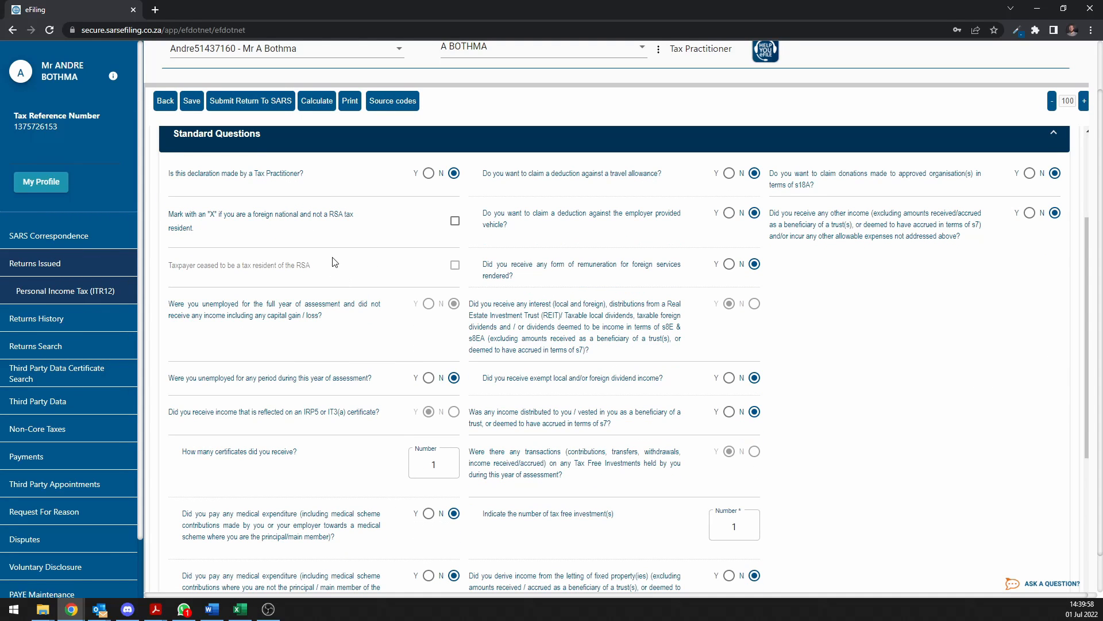
scroll("down", 3)
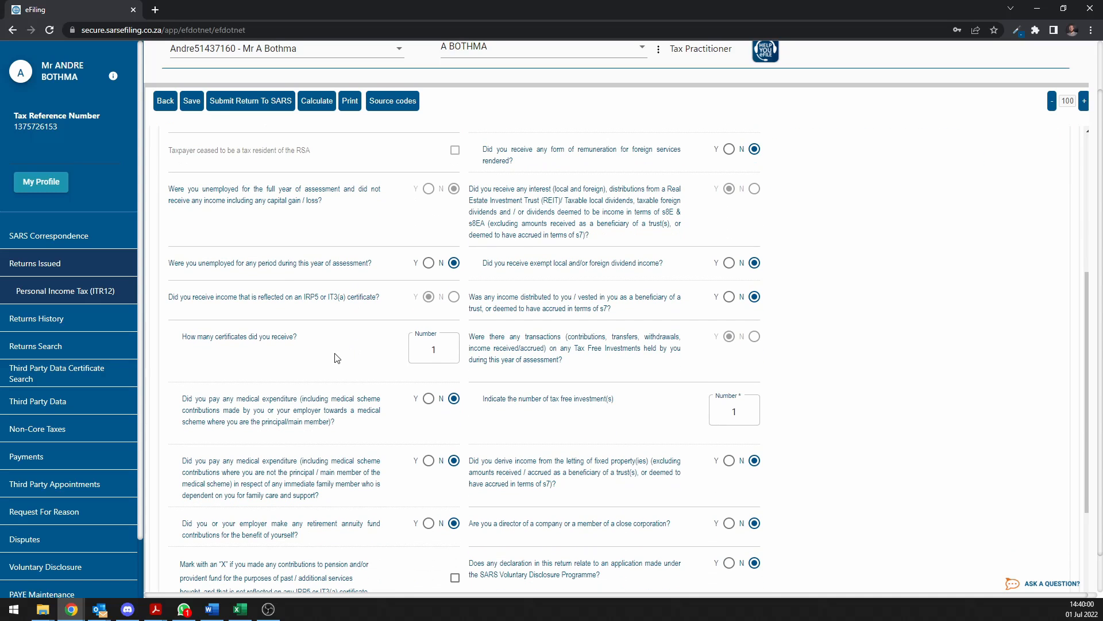
mouse_move(378, 350)
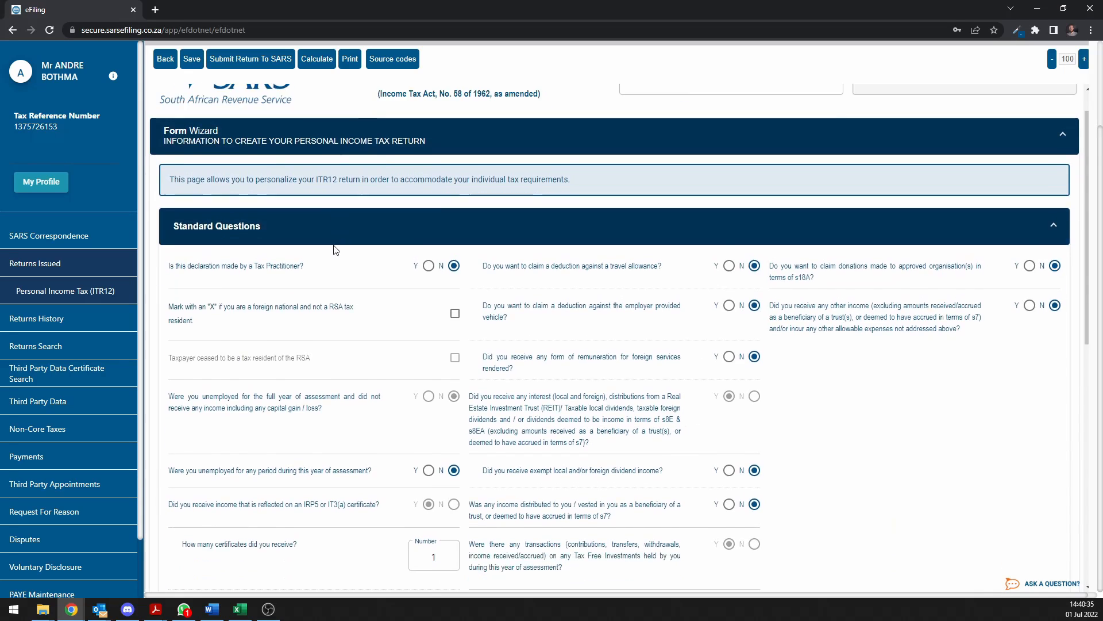
Answer Yes to claiming a travel allowance deduction and expand the first travel claim.
scroll("down", 3)
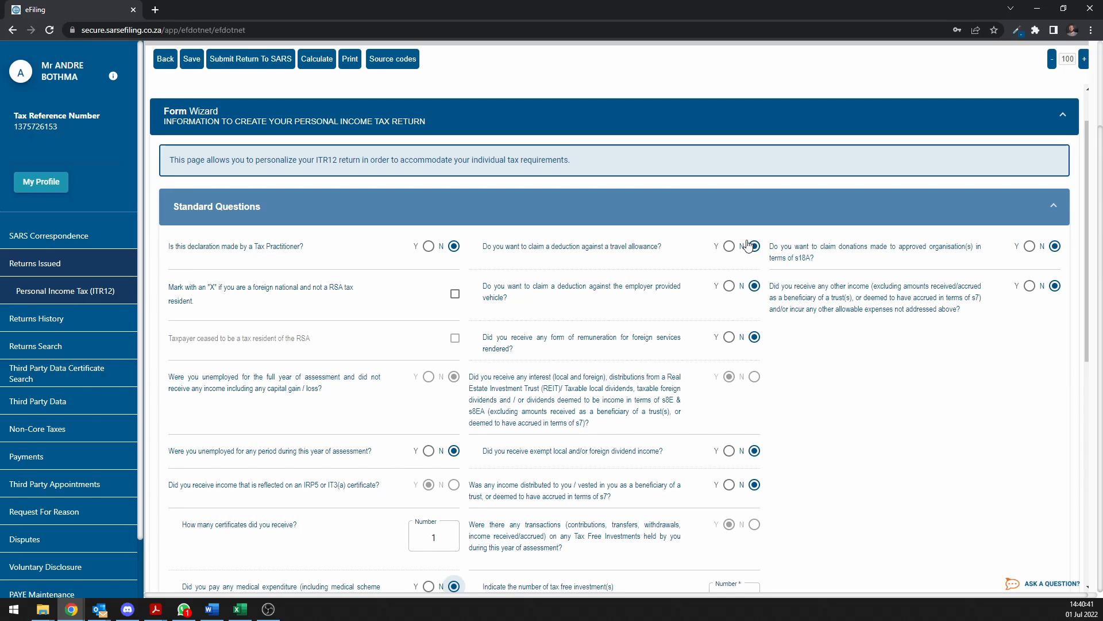
left_click(729, 246)
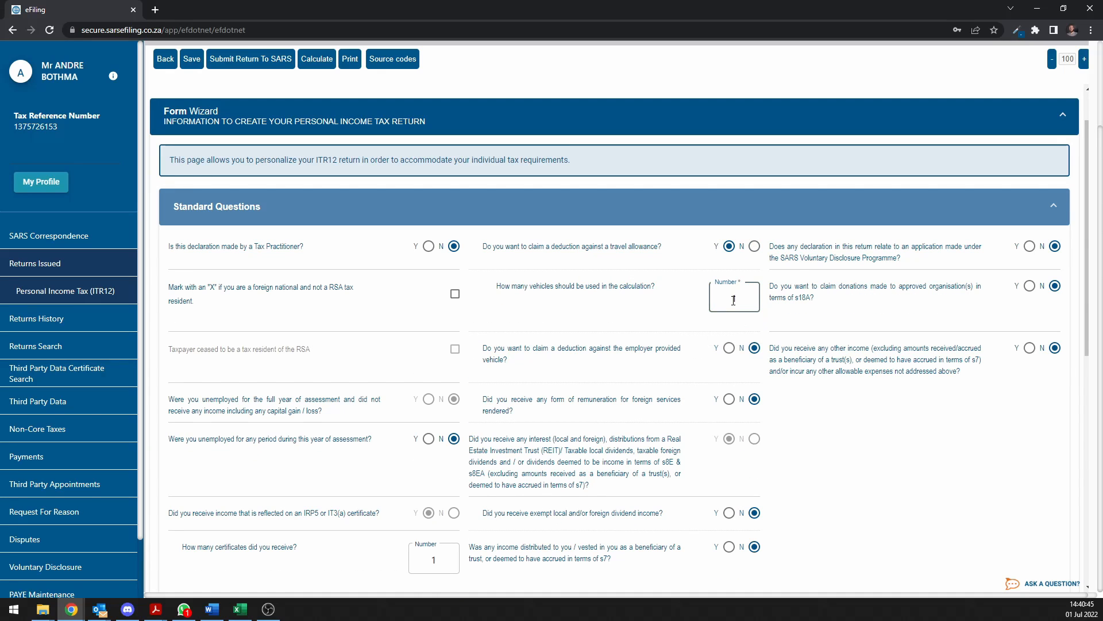
scroll("down", 3)
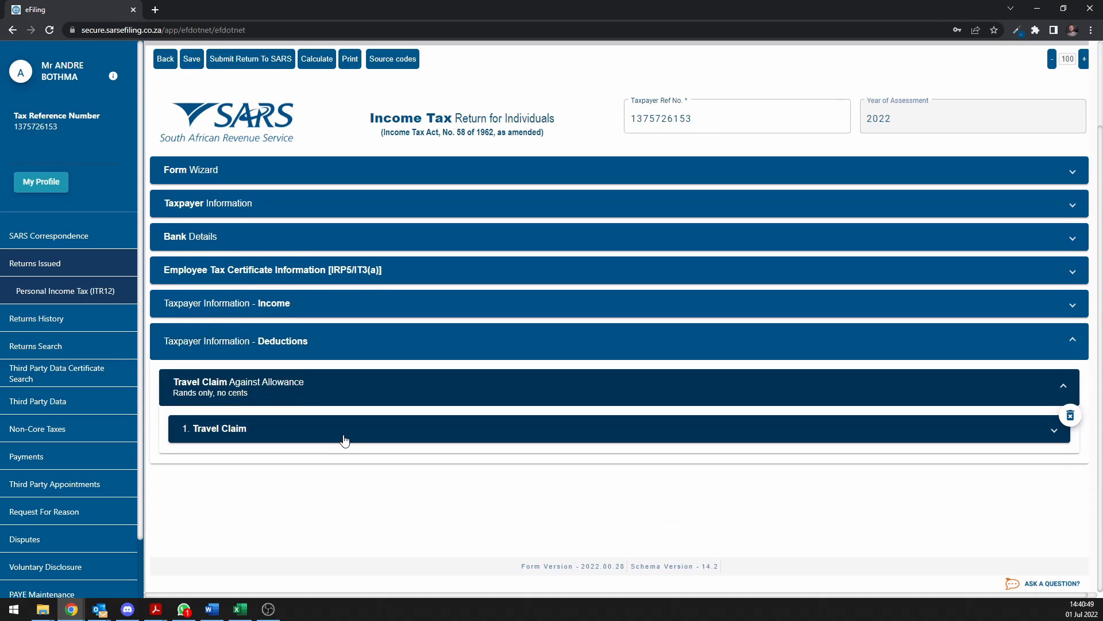
left_click(345, 429)
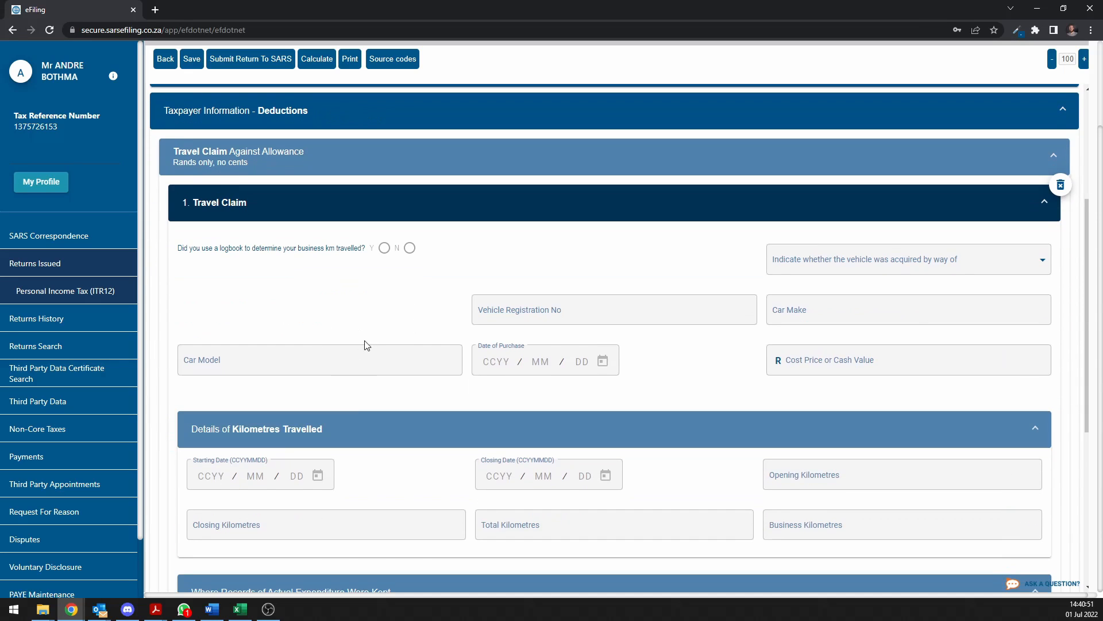
mouse_move(413, 303)
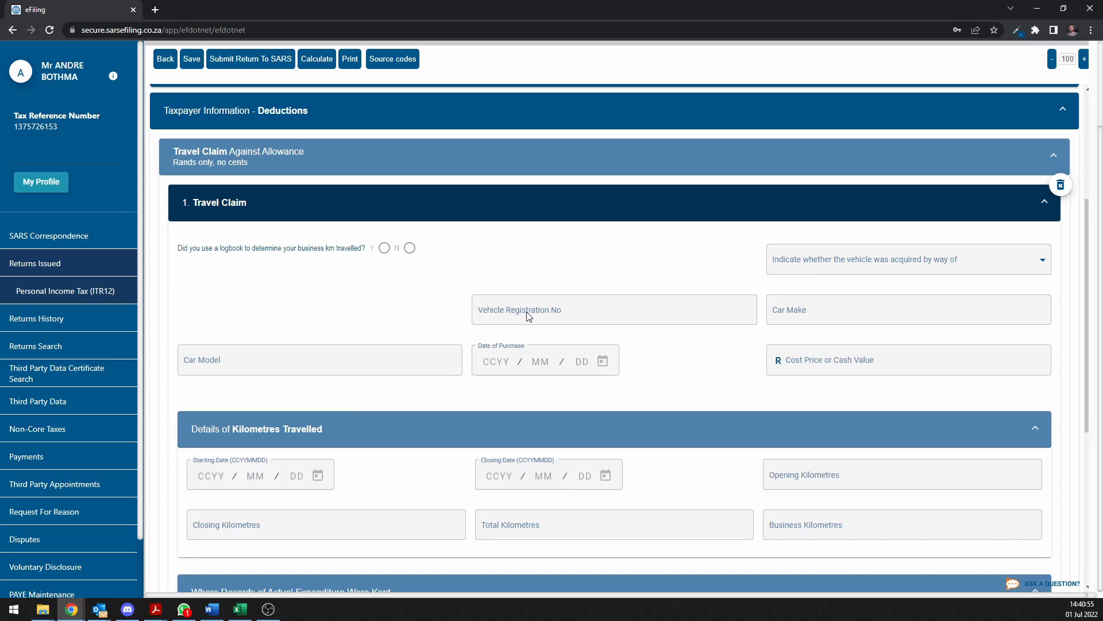
mouse_move(361, 347)
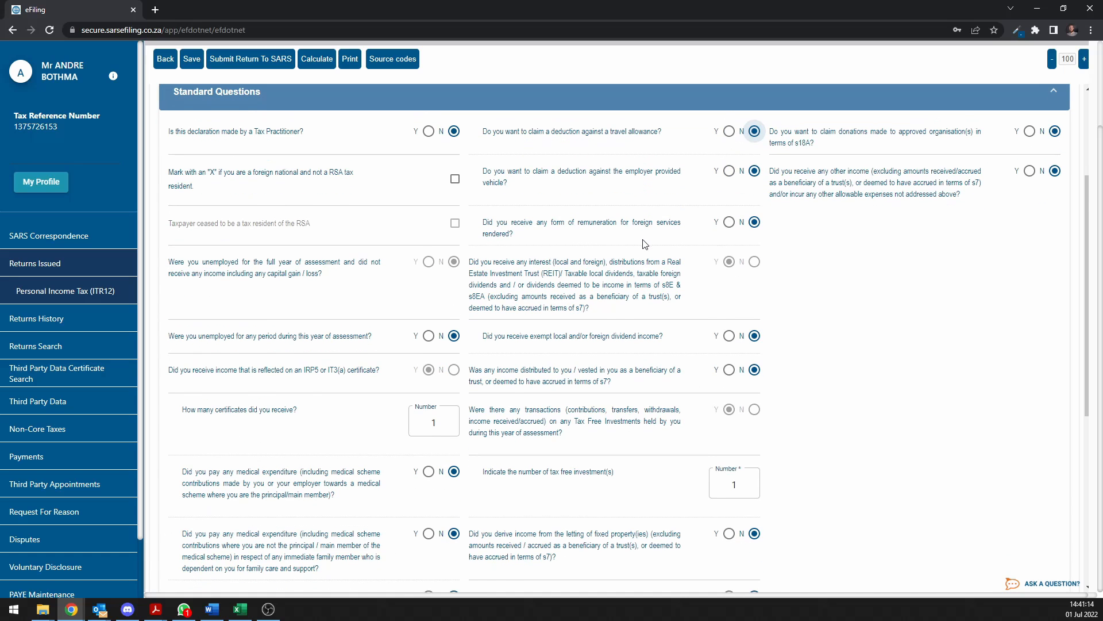
Review Investment Income's R1105 local interest and expand the Foreign Dividends details.
scroll("down", 3)
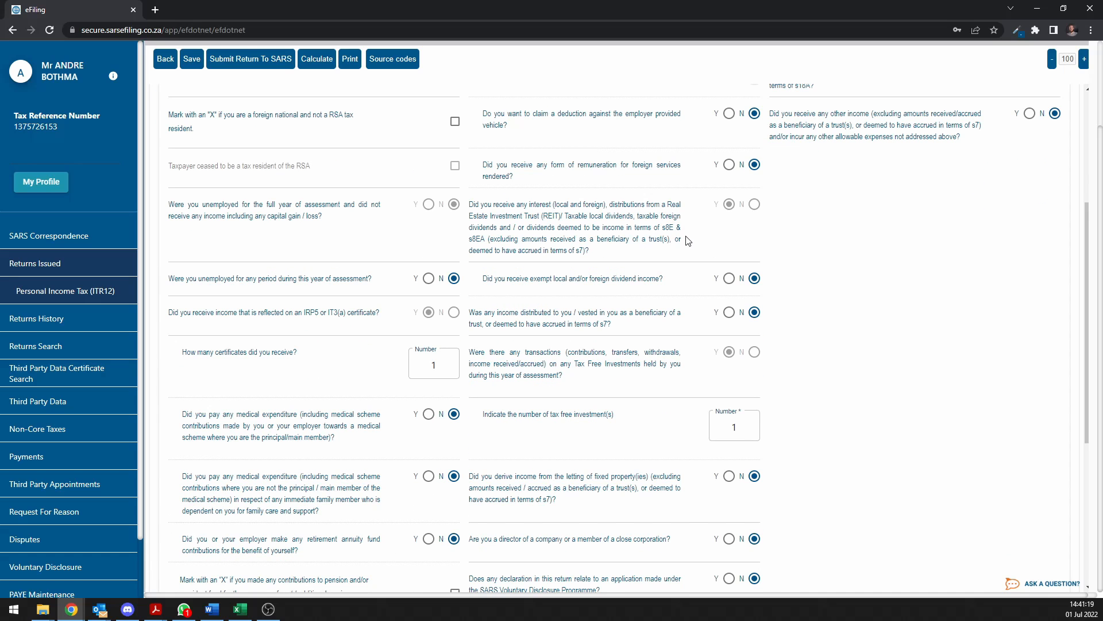
mouse_move(720, 233)
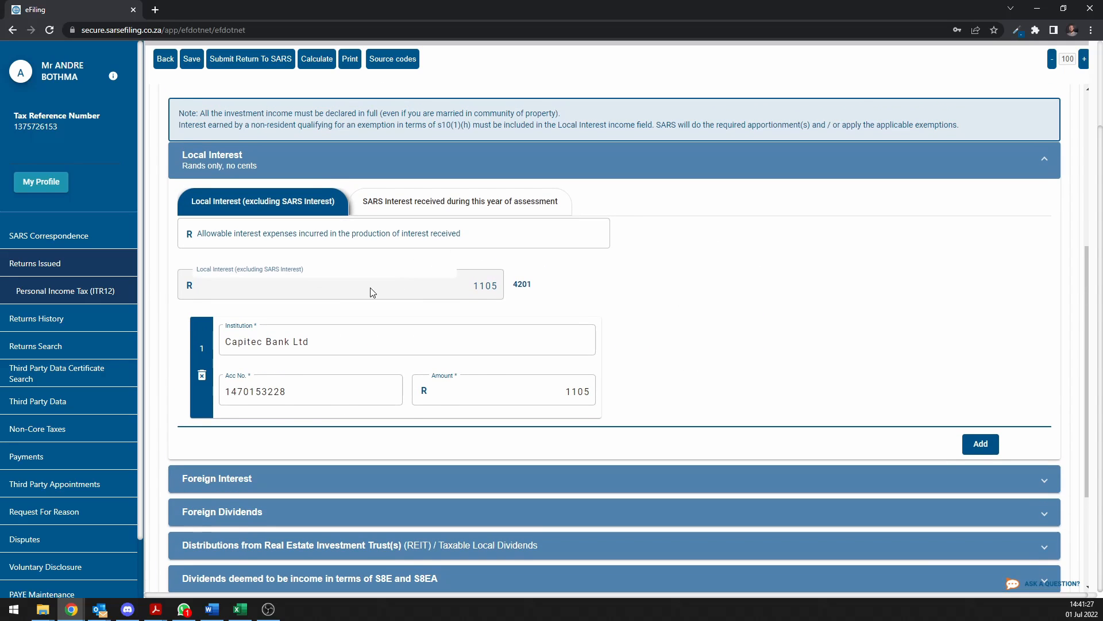
left_click(217, 477)
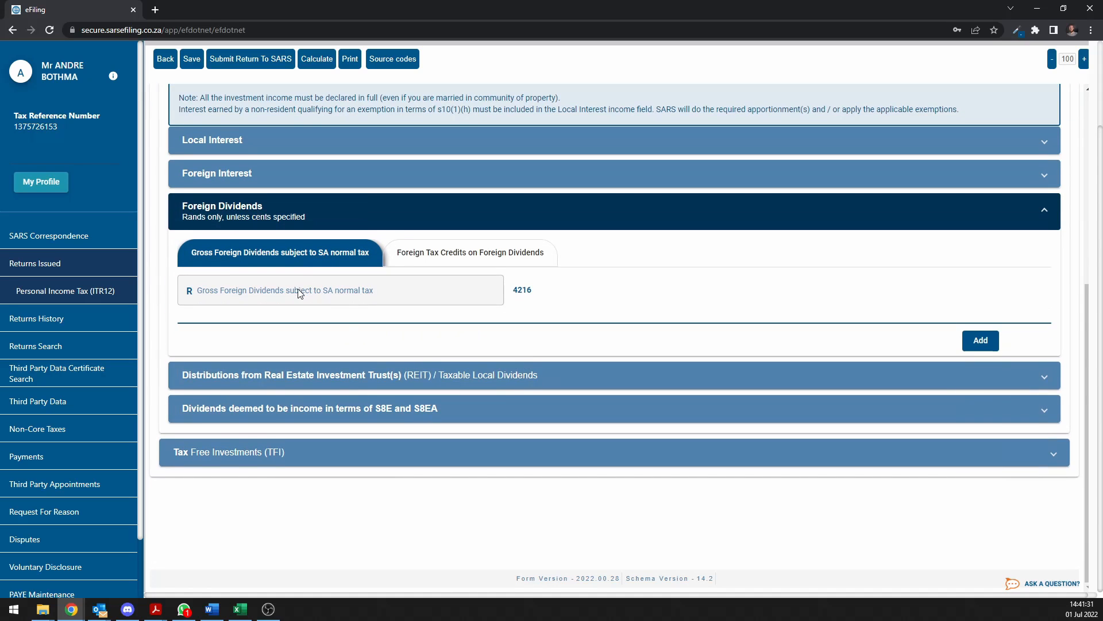
scroll("up", 3)
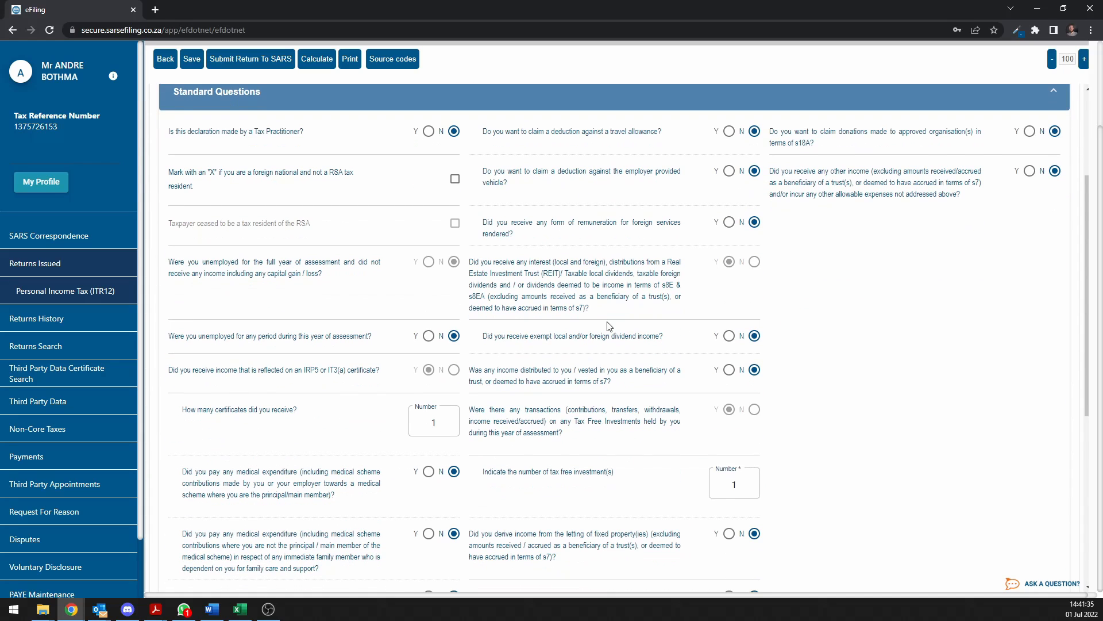
scroll("down", 3)
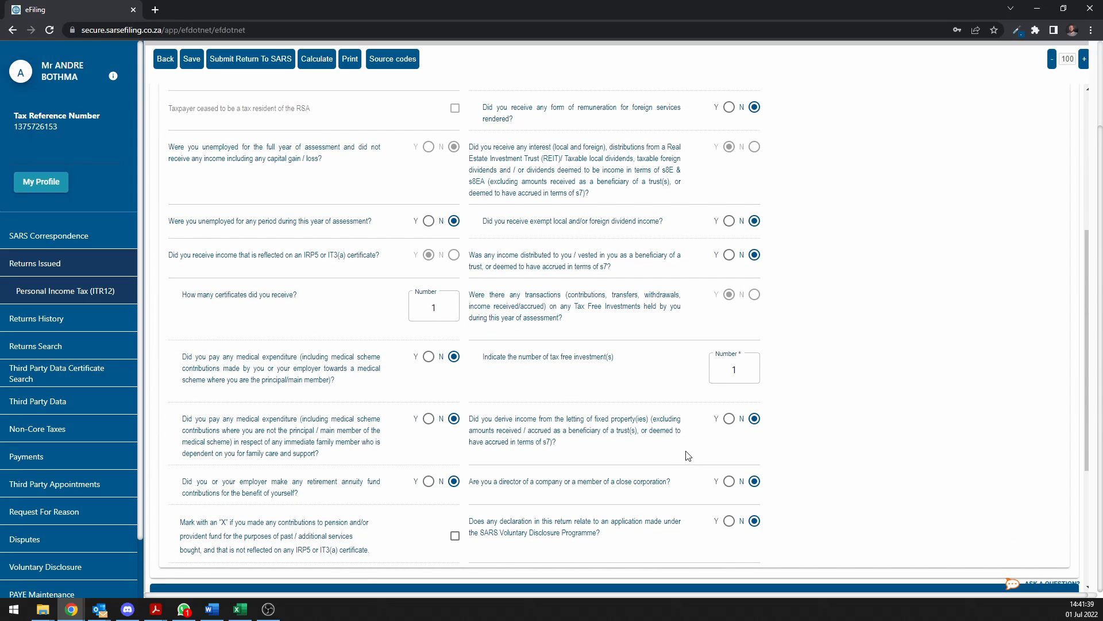
mouse_move(637, 449)
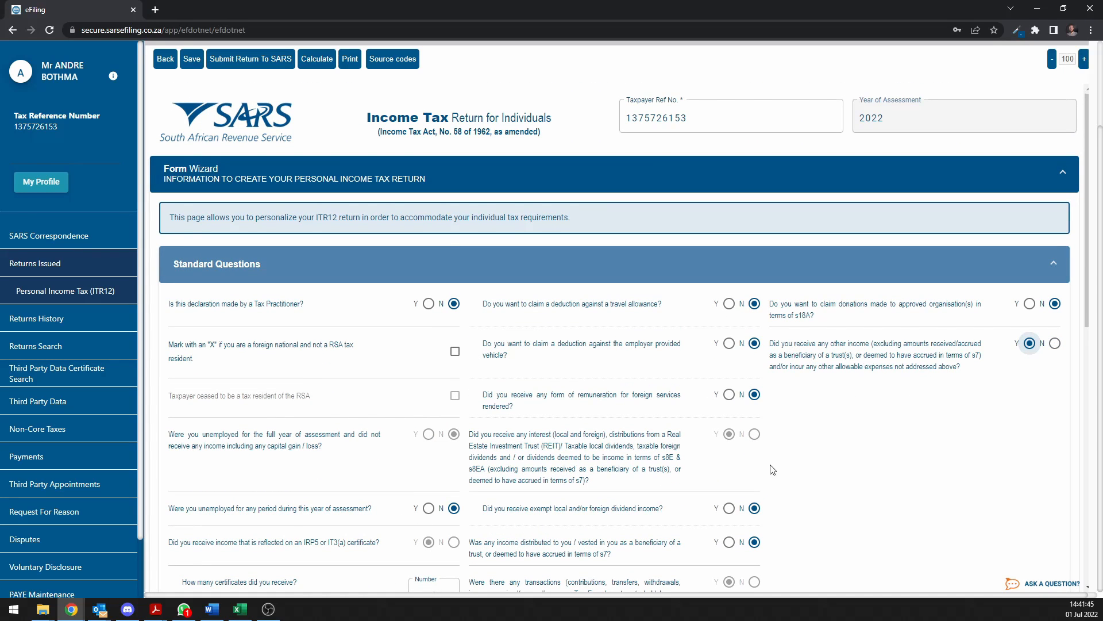
Answer Yes to receiving other income and scroll down to the new Non-Taxable amounts section.
left_click(1054, 263)
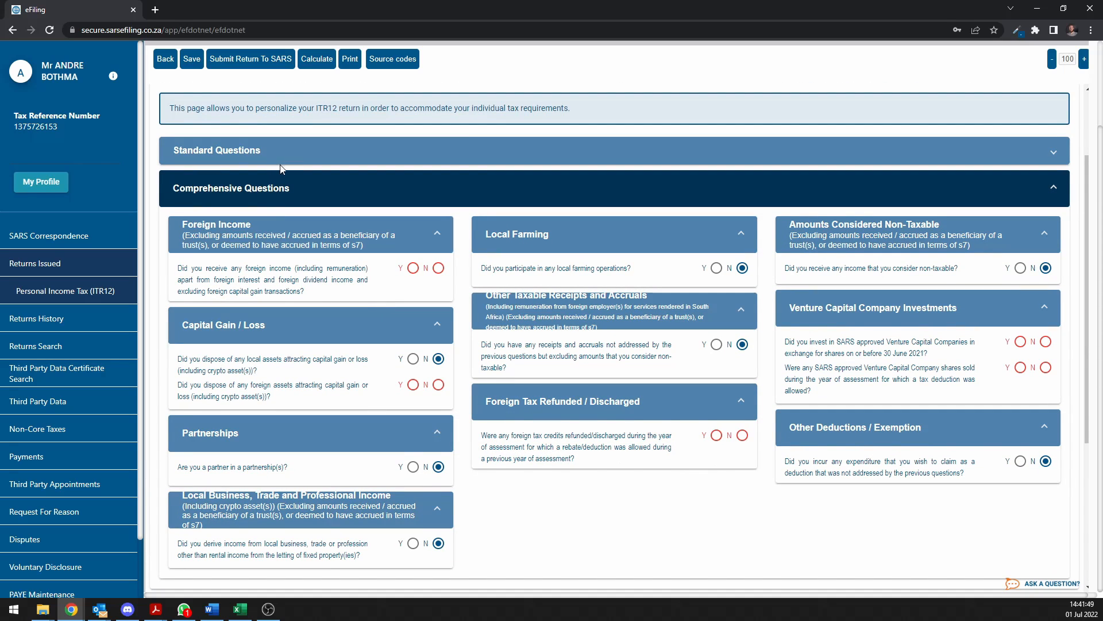
scroll("down", 3)
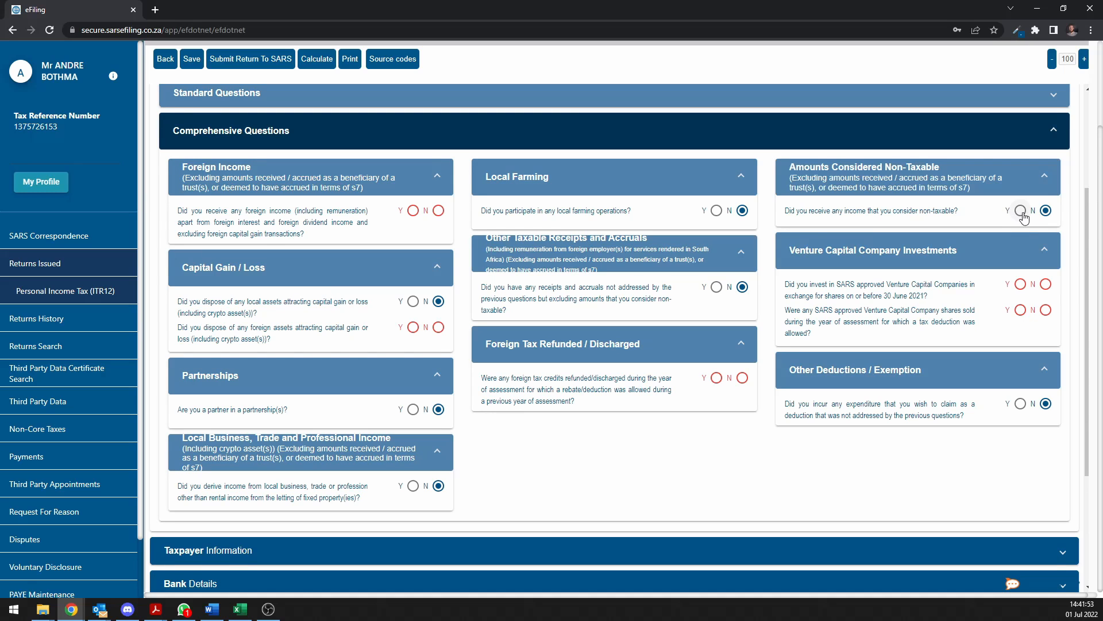
scroll("down", 3)
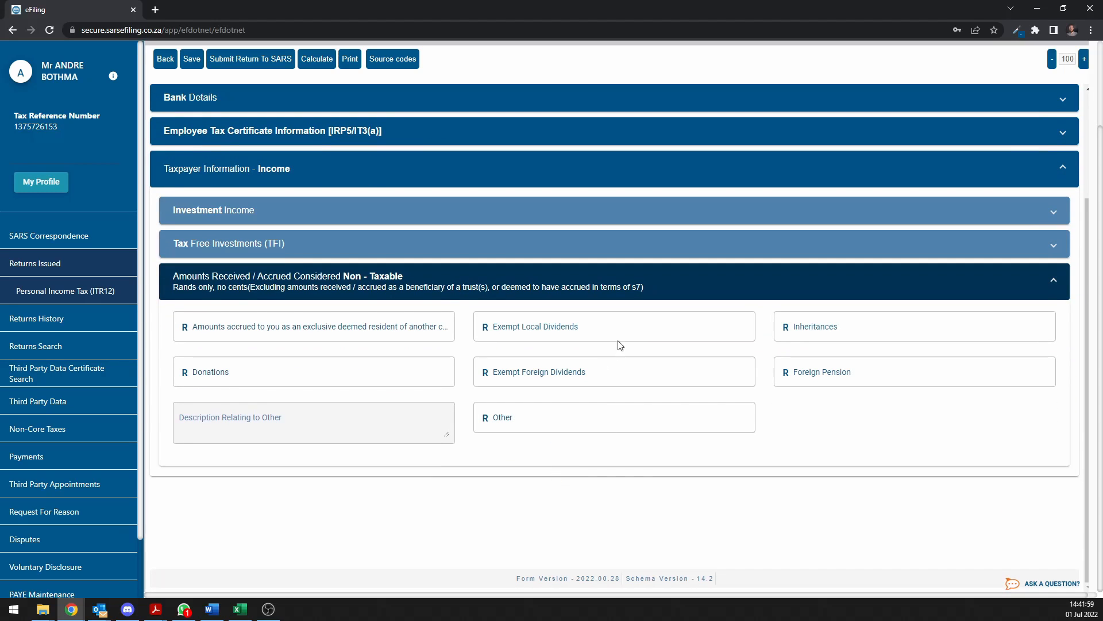
Set 'Did you receive any other income' to No and scroll through taxpayer, bank and certificate sections.
left_click(615, 326)
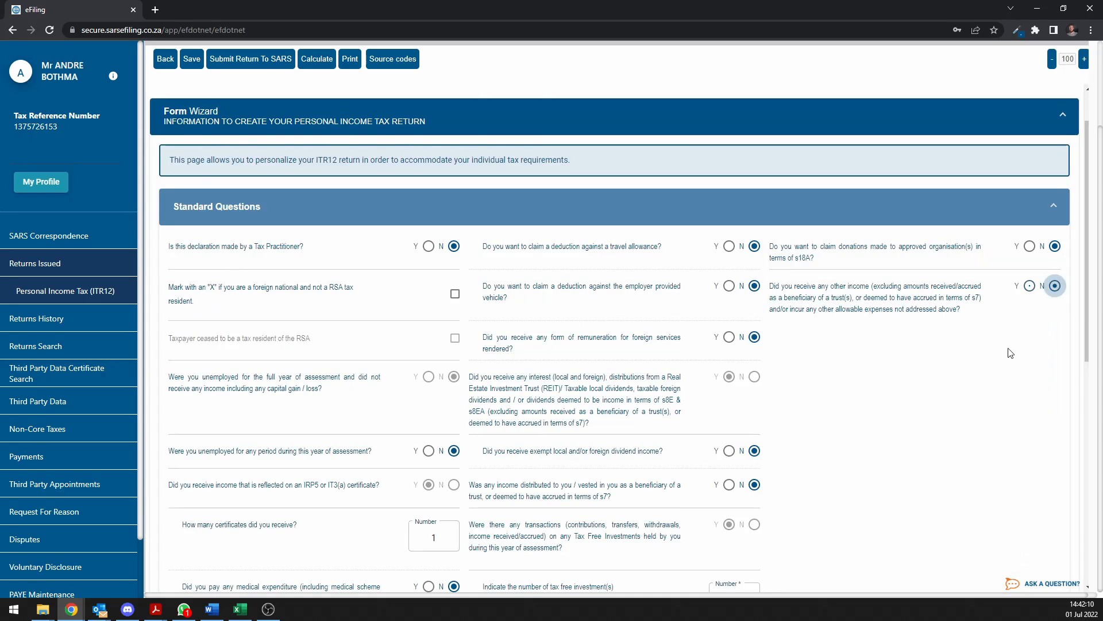
scroll("down", 3)
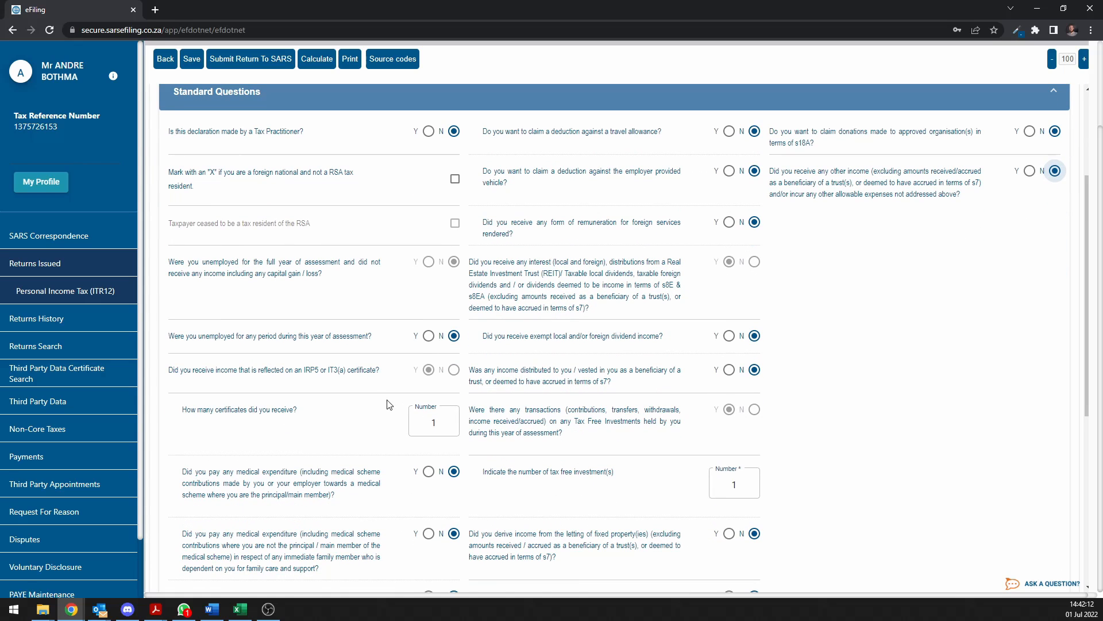
scroll("down", 3)
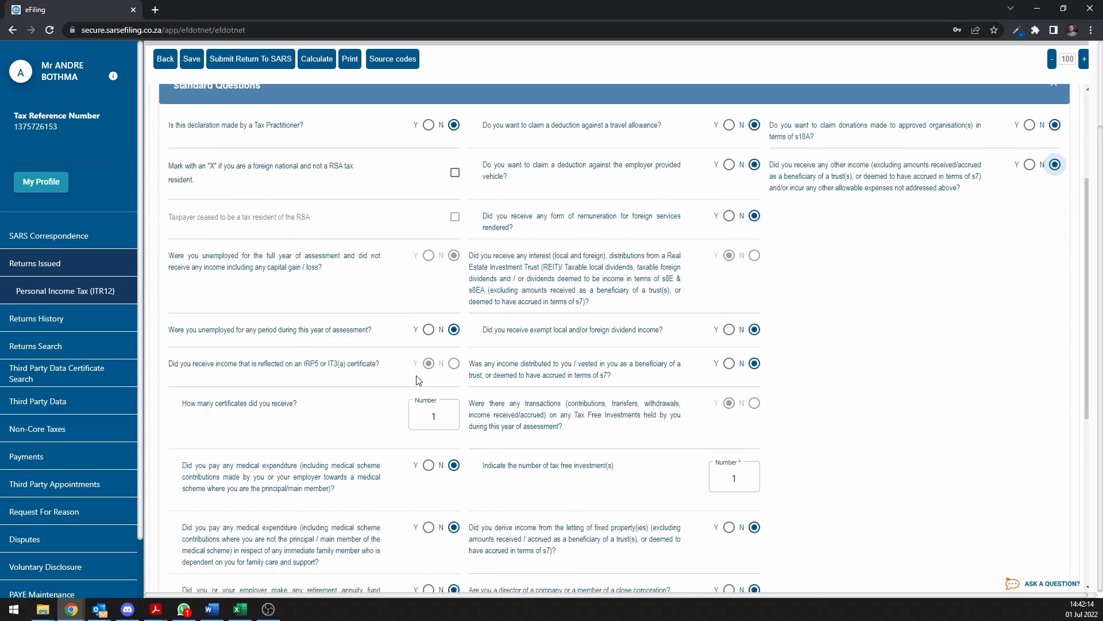
scroll("down", 3)
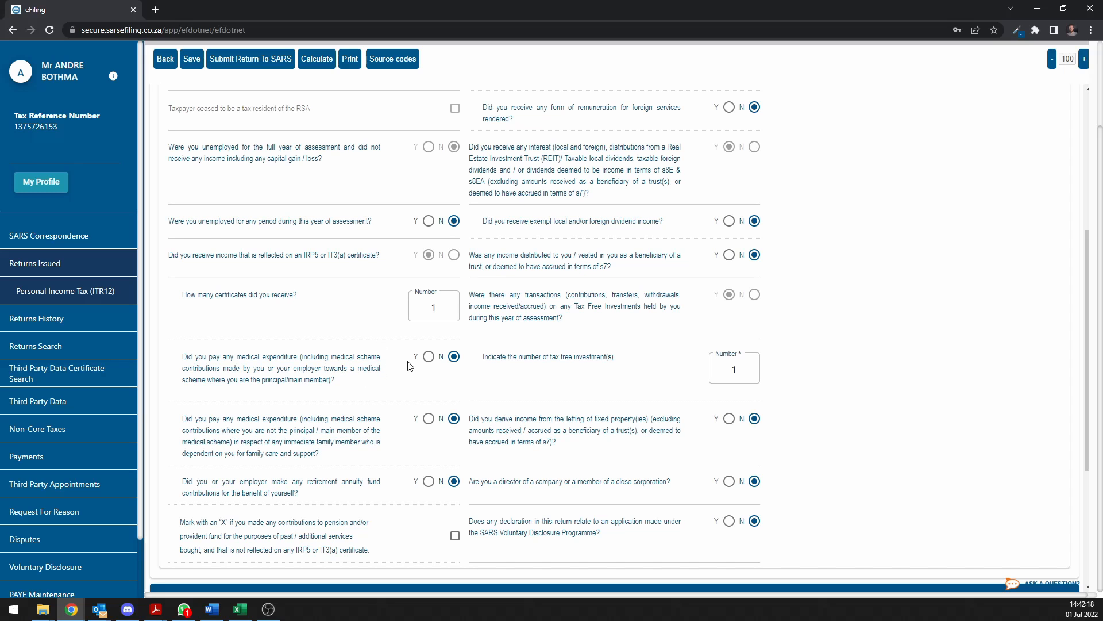
scroll("down", 3)
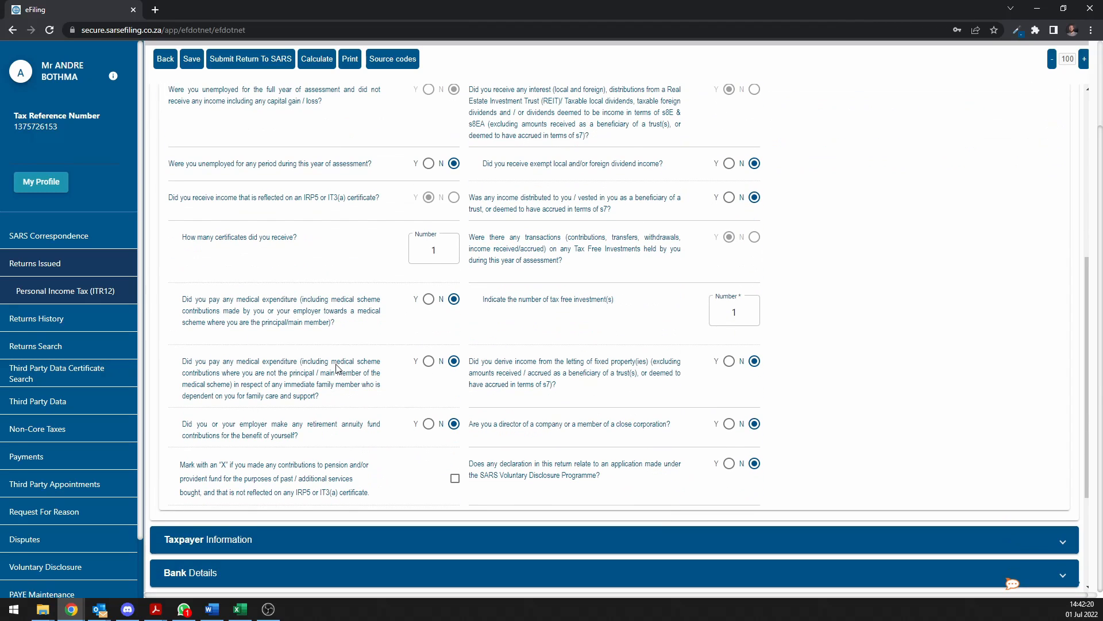
mouse_move(339, 420)
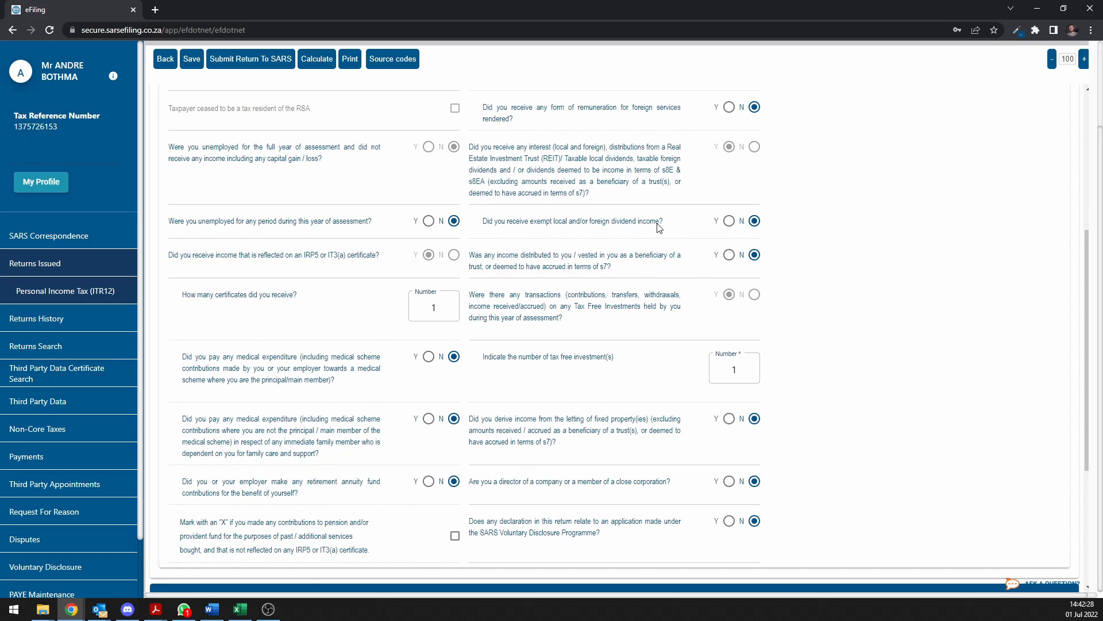
mouse_move(637, 340)
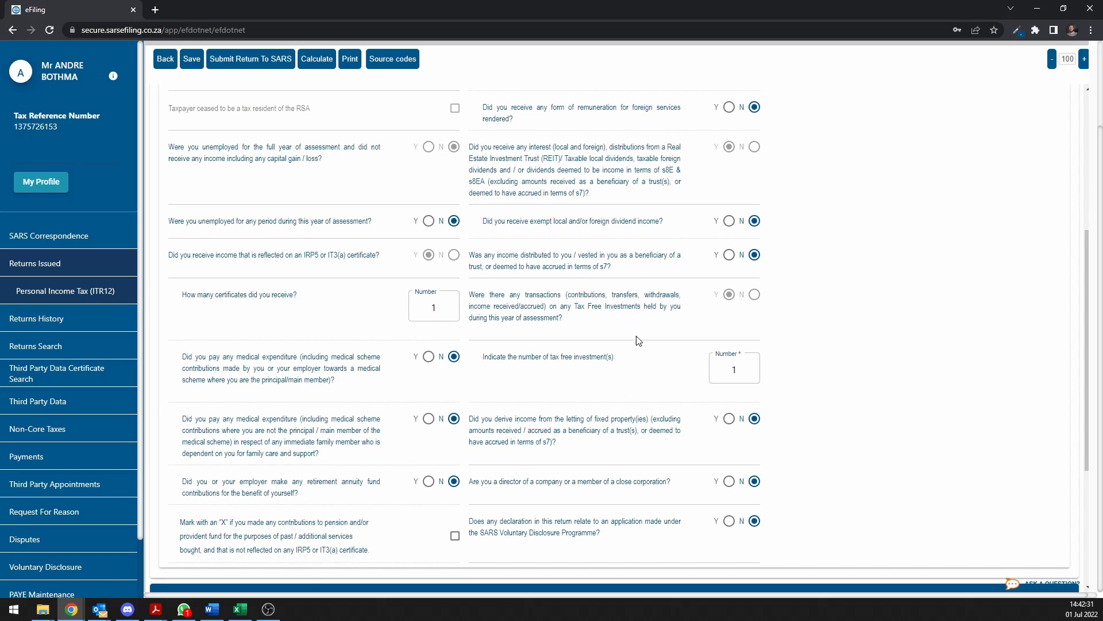
mouse_move(627, 324)
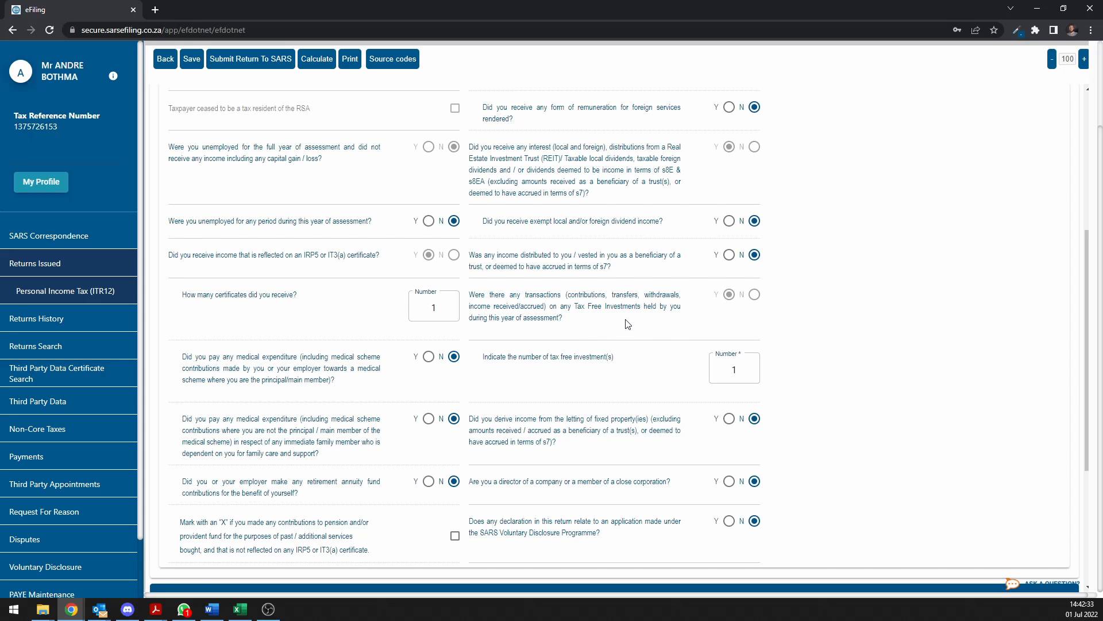
scroll("down", 3)
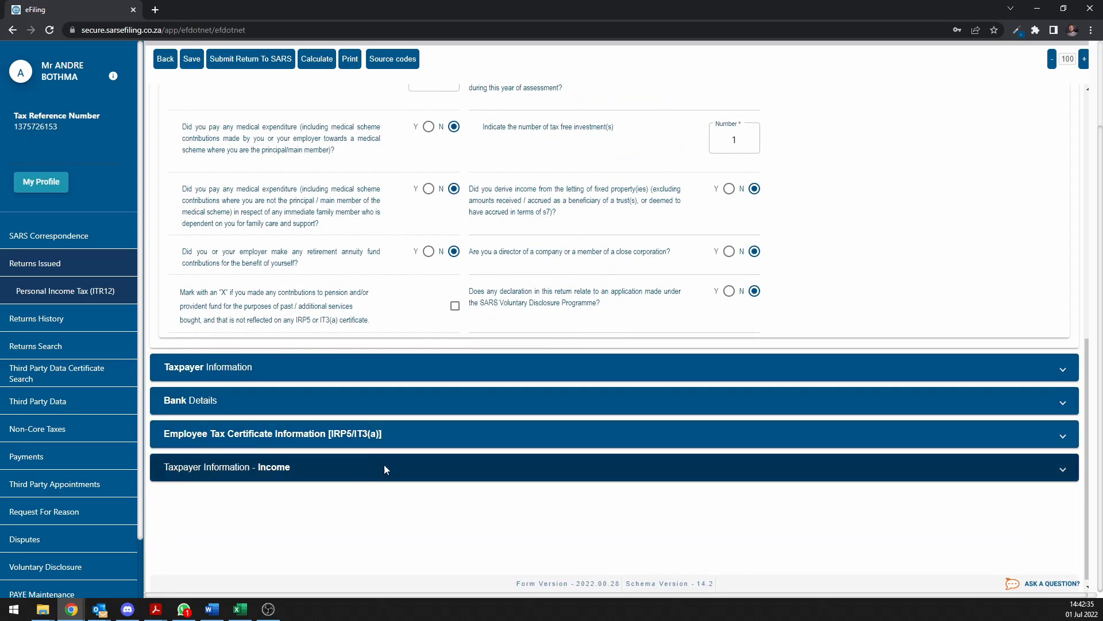
left_click(383, 466)
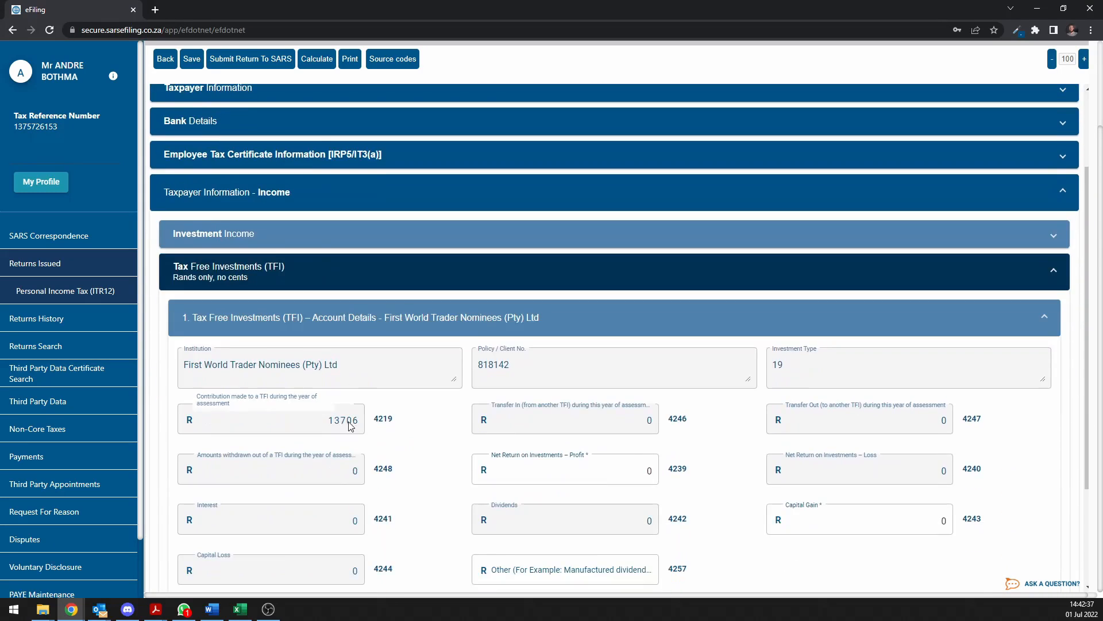
scroll("down", 3)
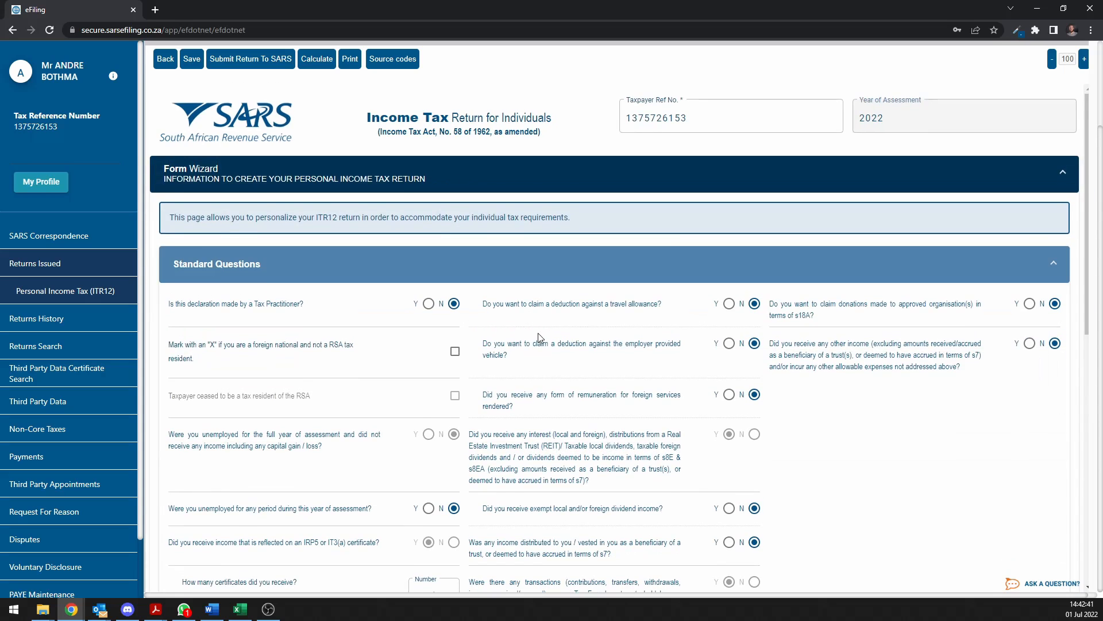
scroll("down", 3)
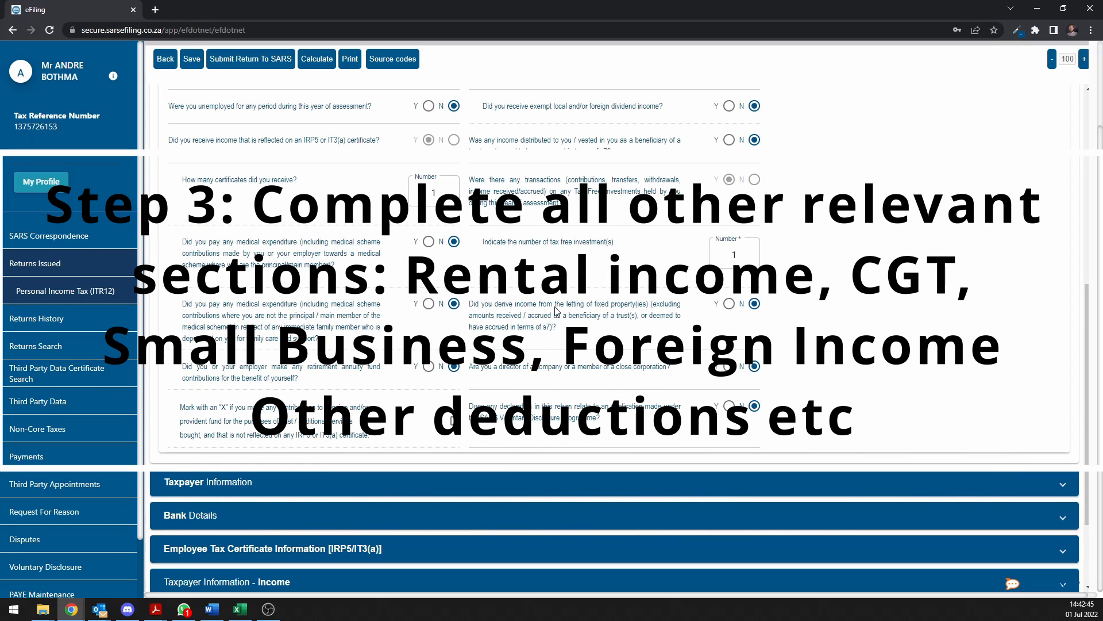
mouse_move(612, 317)
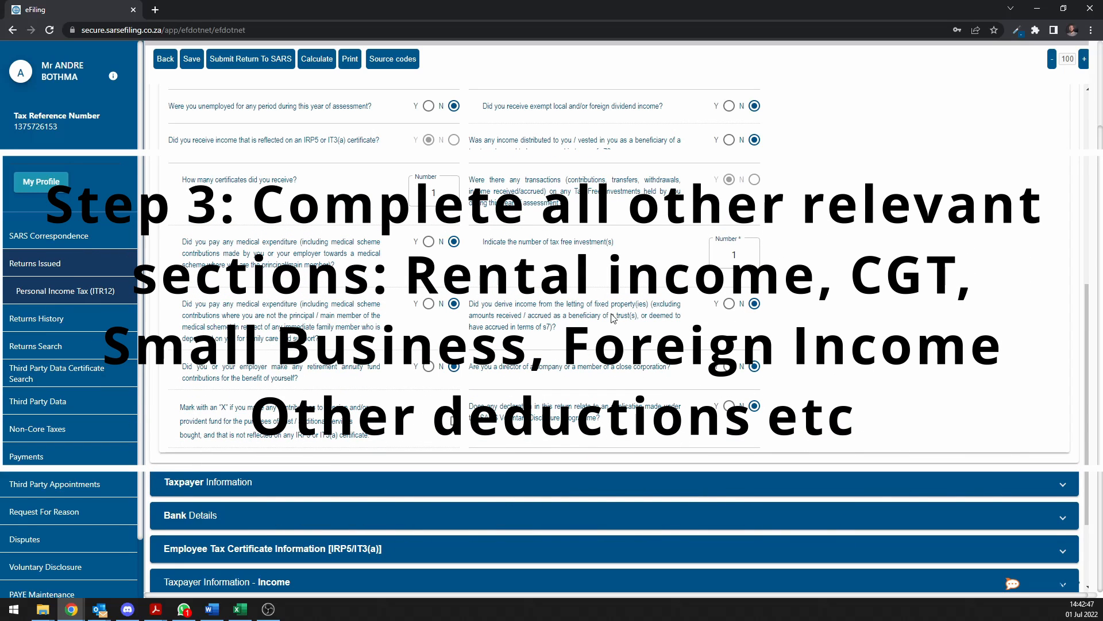
Answer Yes to rental income with two rental activities and scroll through their fields.
left_click(729, 304)
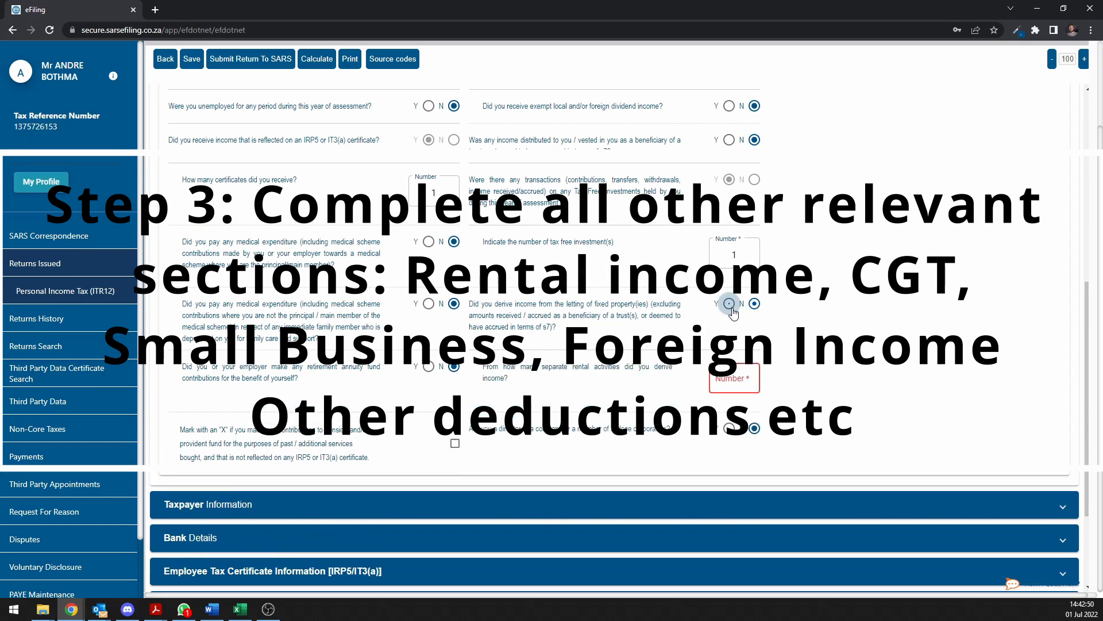
left_click(728, 304)
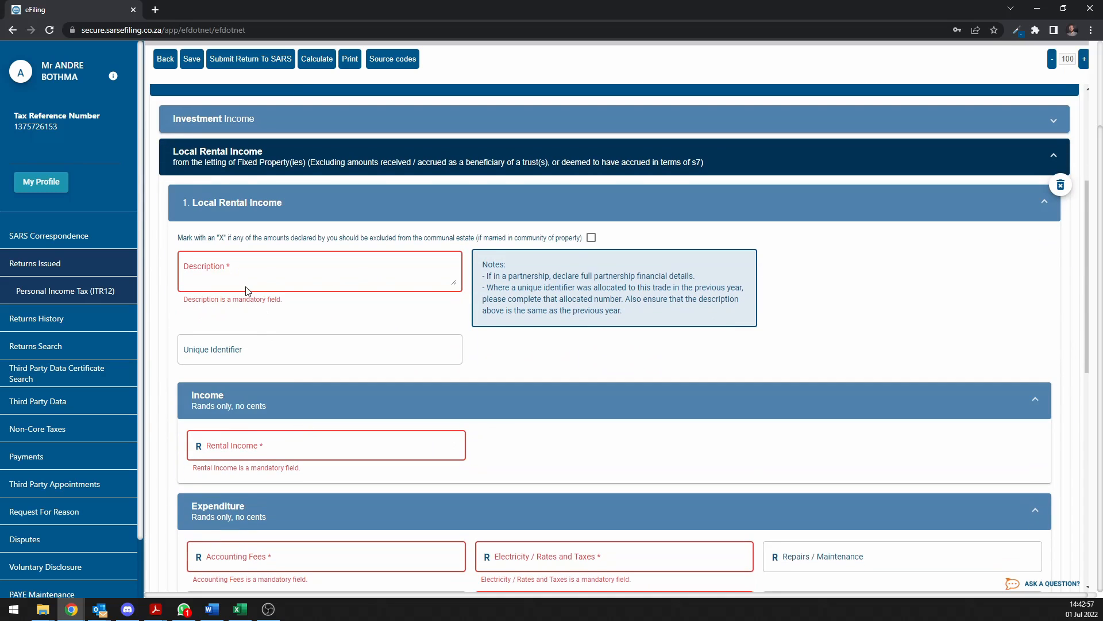
mouse_move(286, 270)
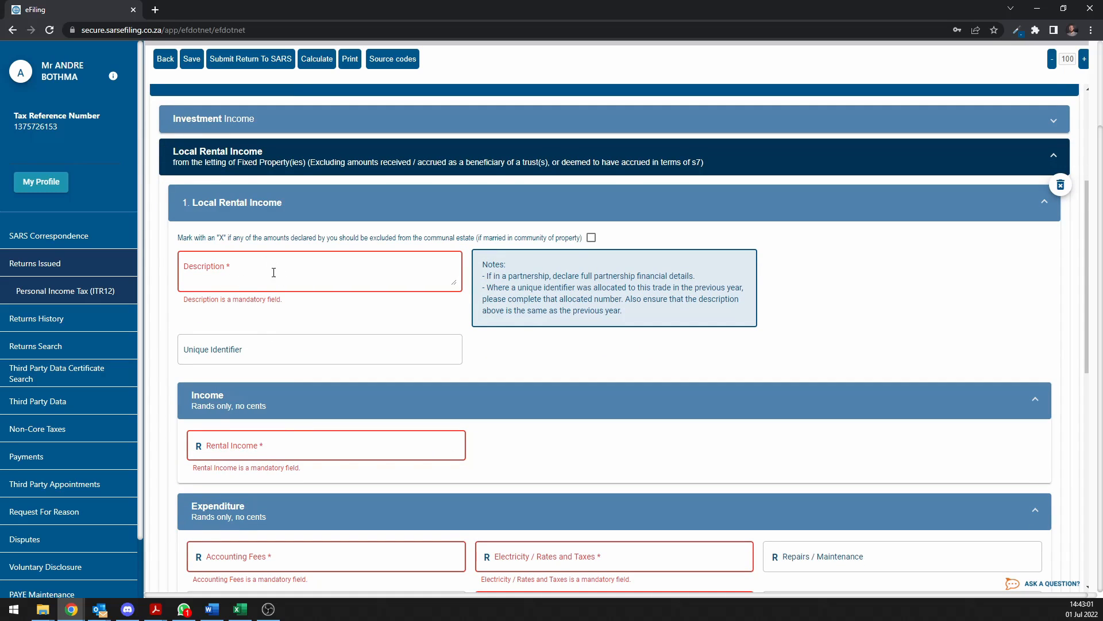
mouse_move(285, 270)
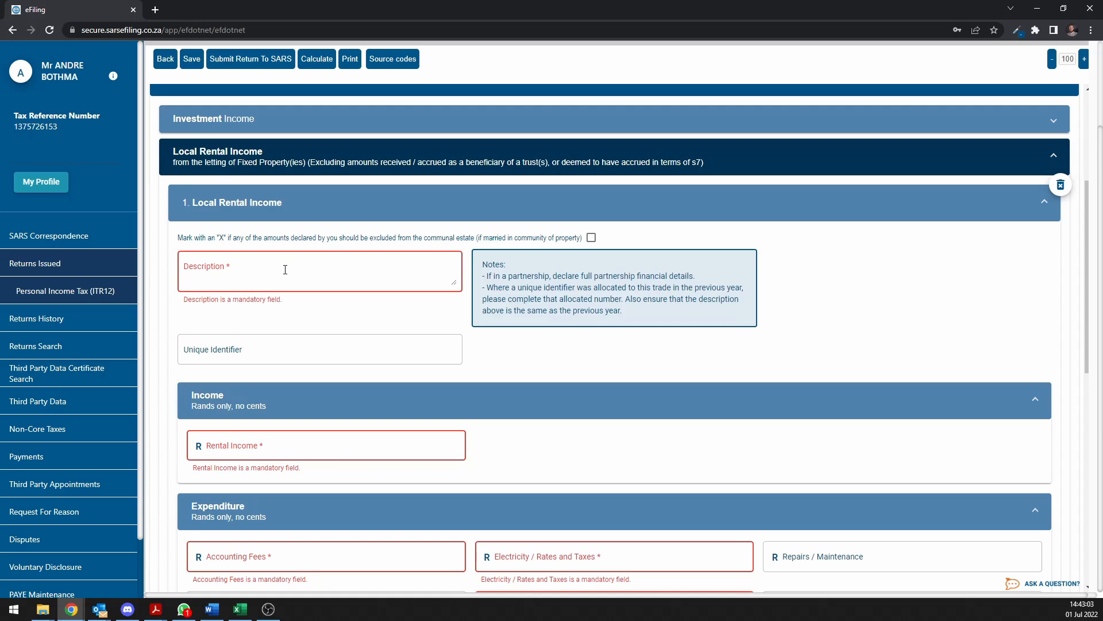
scroll("down", 3)
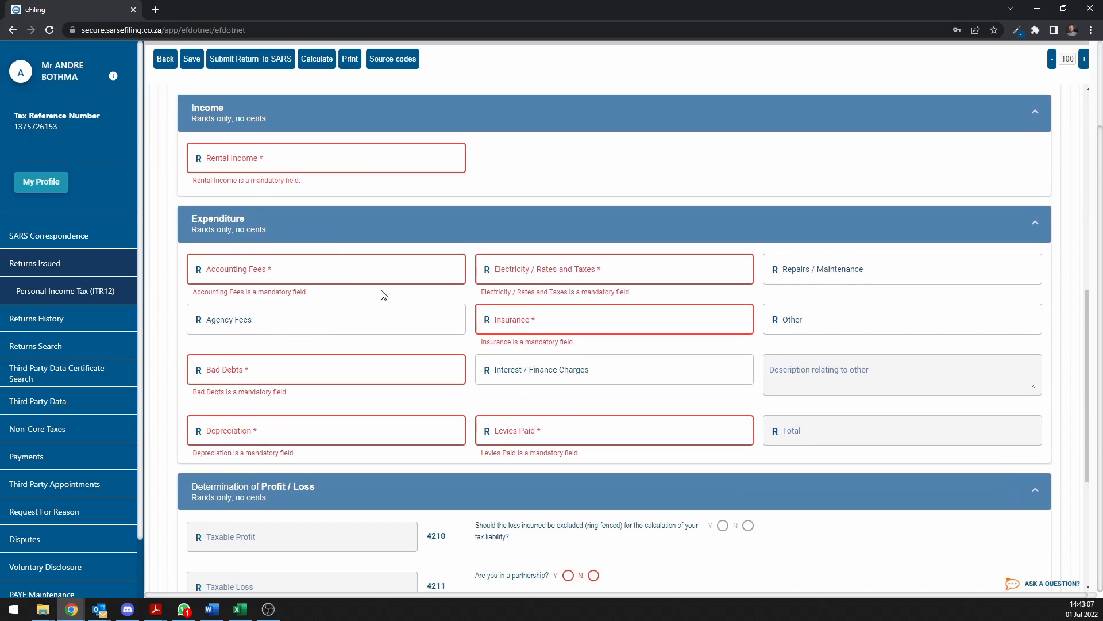
mouse_move(372, 253)
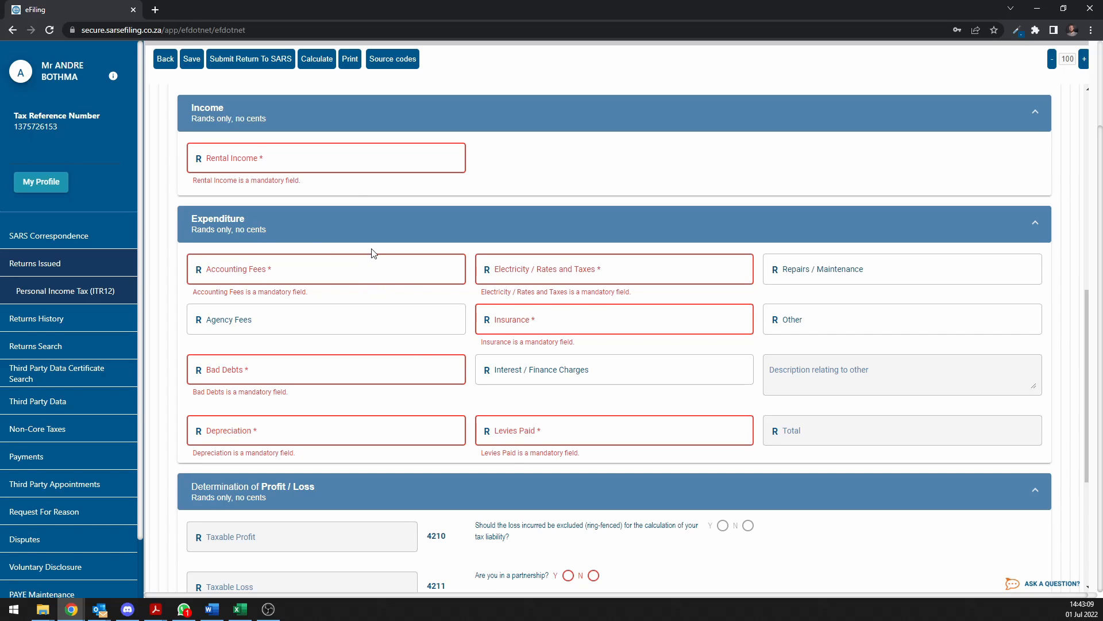
scroll("down", 3)
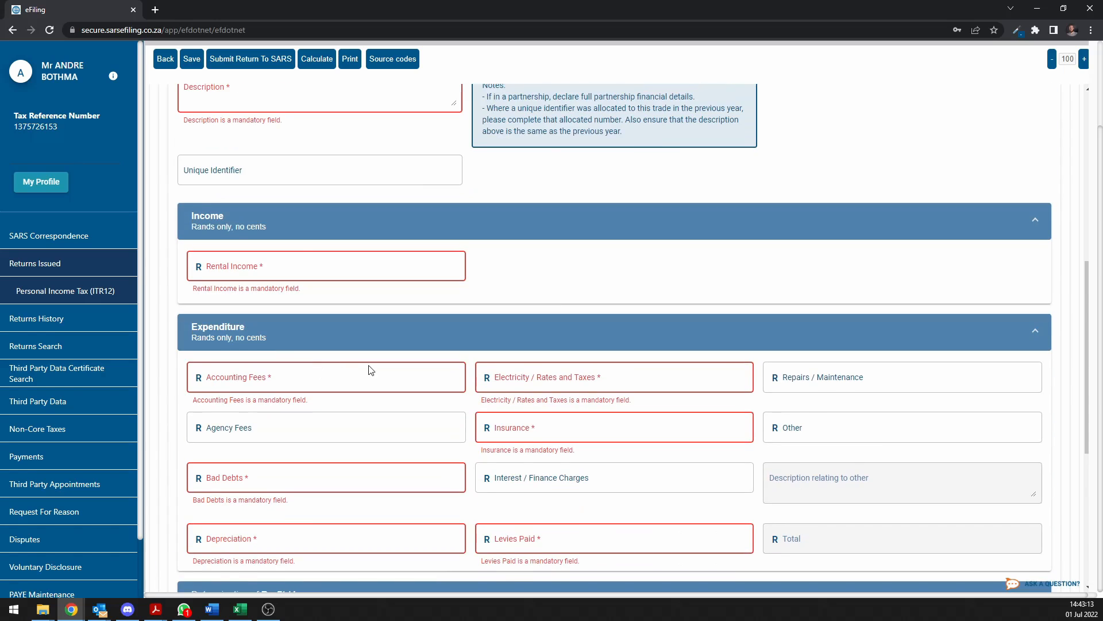
scroll("down", 3)
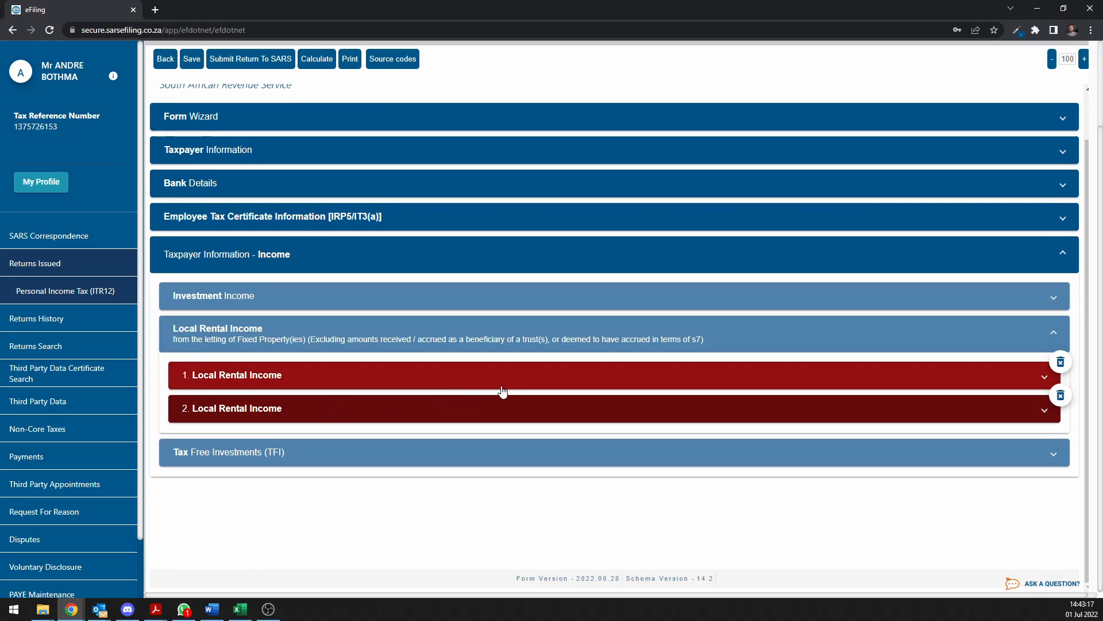
mouse_move(662, 414)
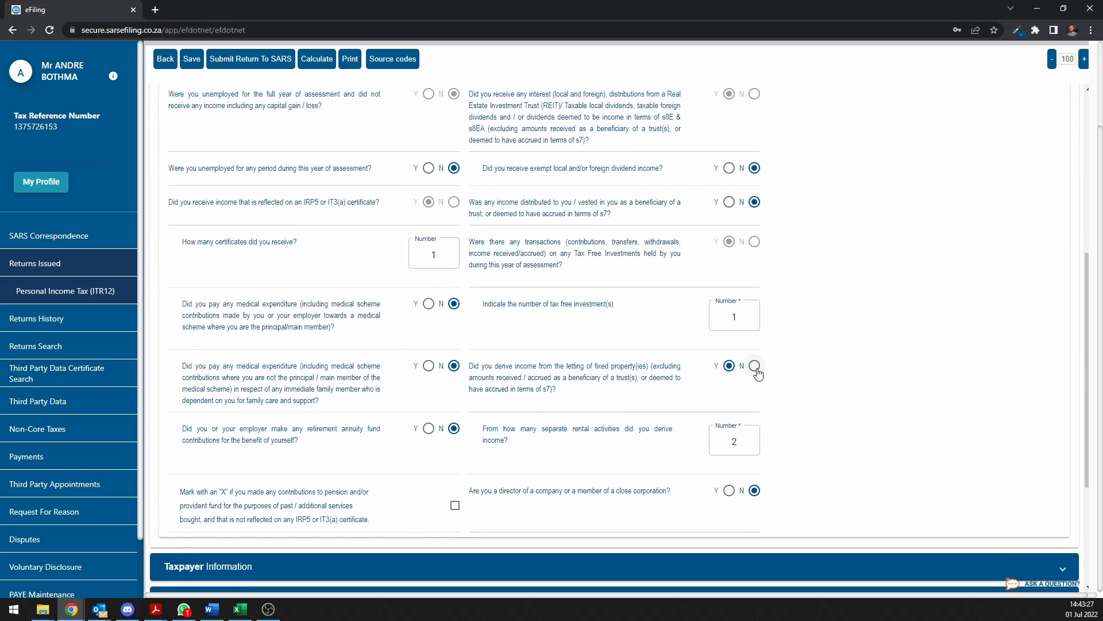
Answer No to letting fixed property and expand the Statement of Assets and Liabilities.
left_click(756, 365)
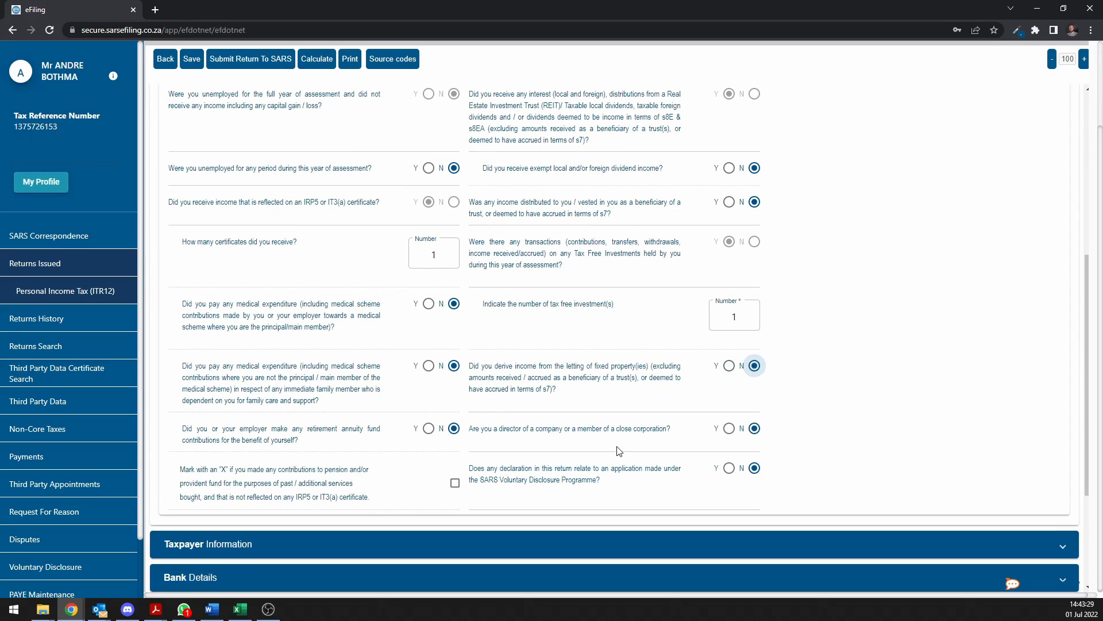
mouse_move(602, 445)
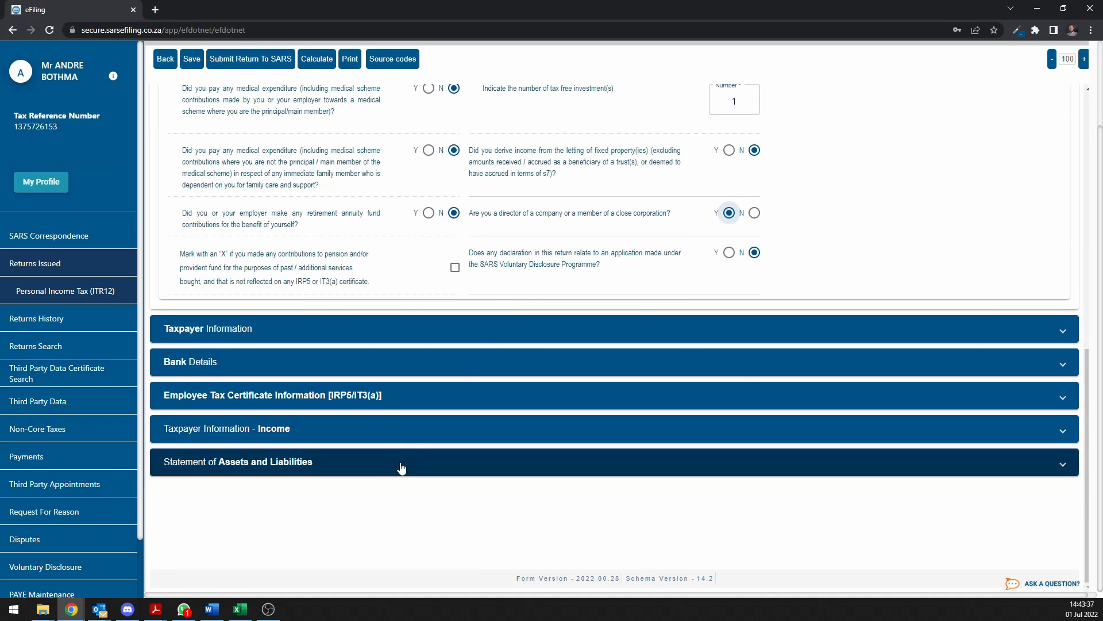
left_click(401, 461)
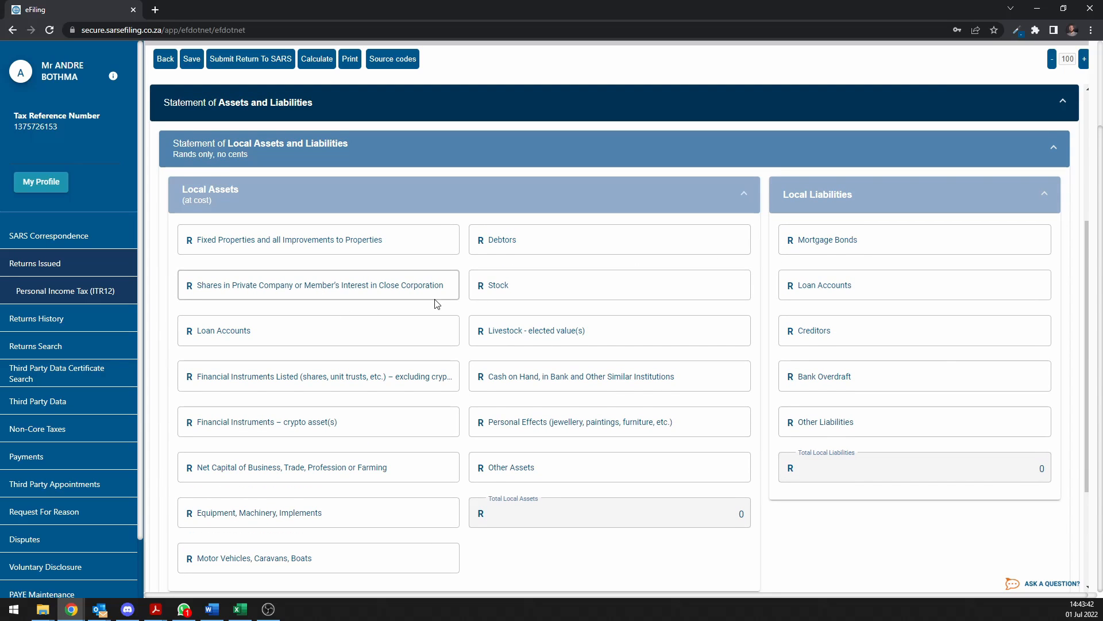
scroll("down", 3)
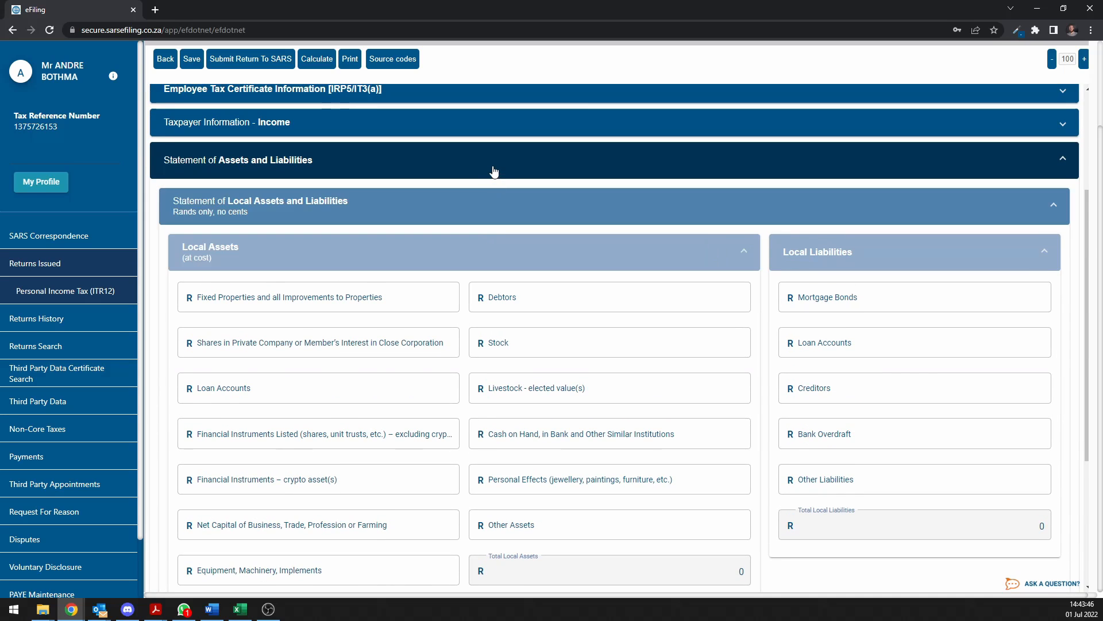
scroll("up", 3)
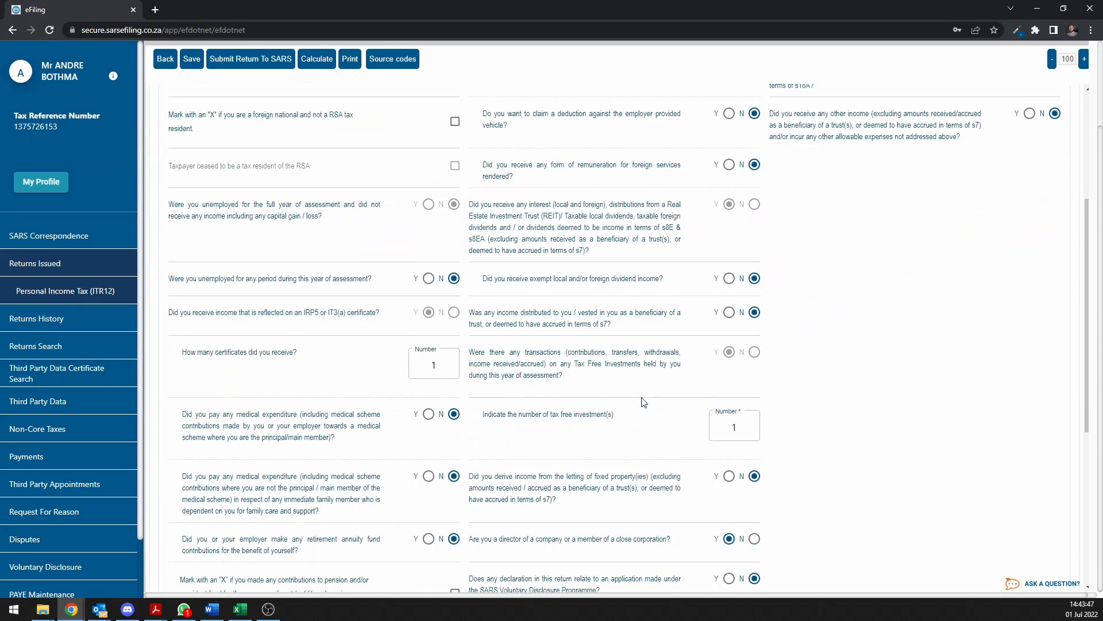
scroll("down", 3)
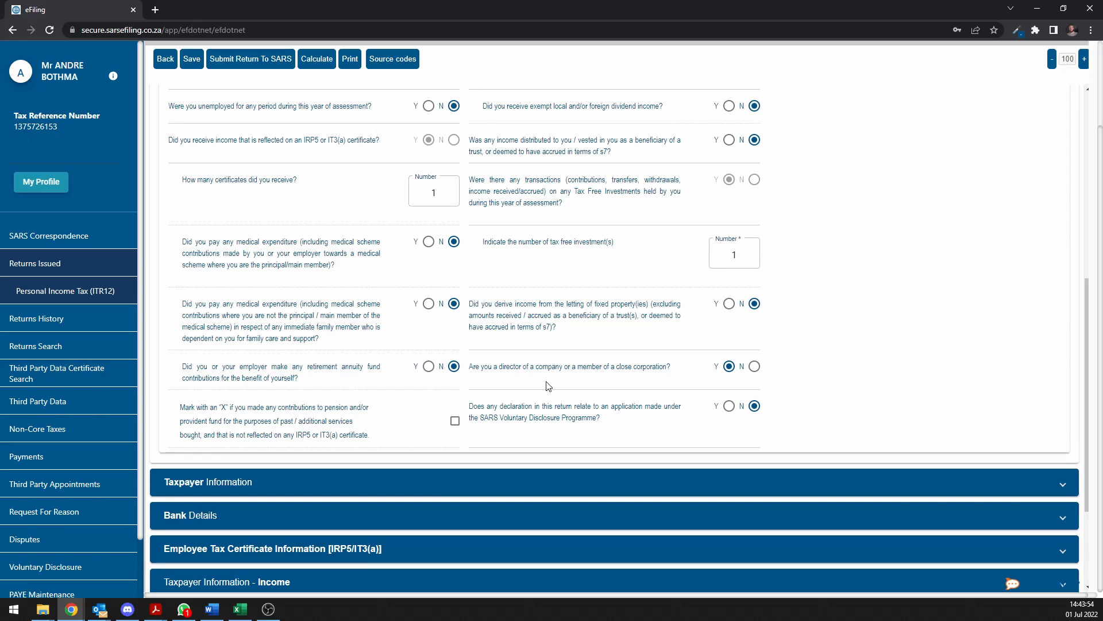
mouse_move(567, 382)
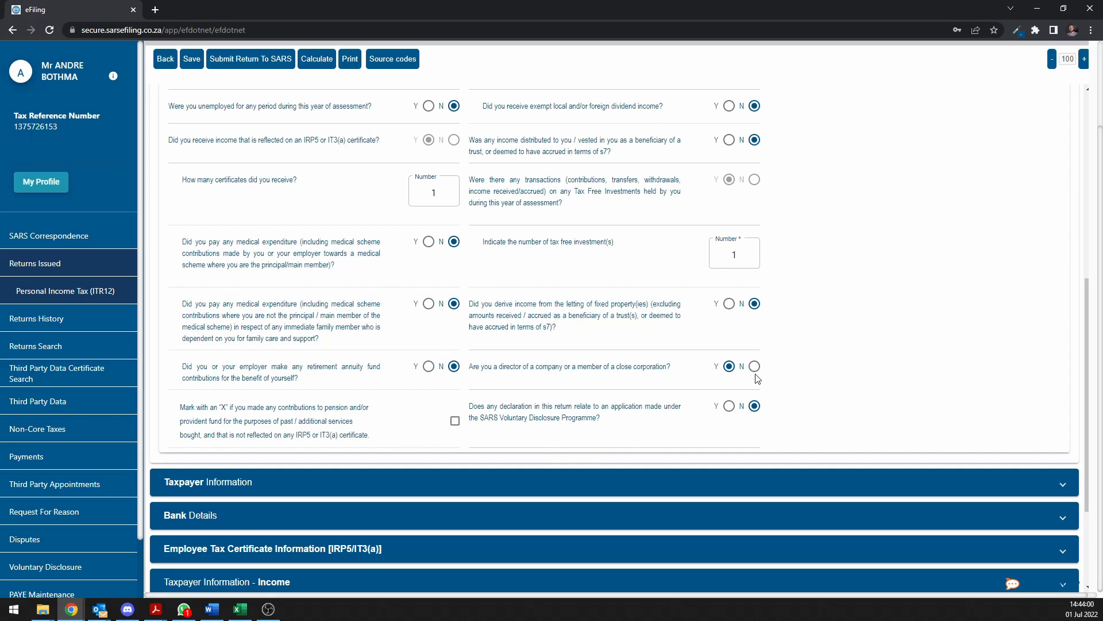
left_click(755, 366)
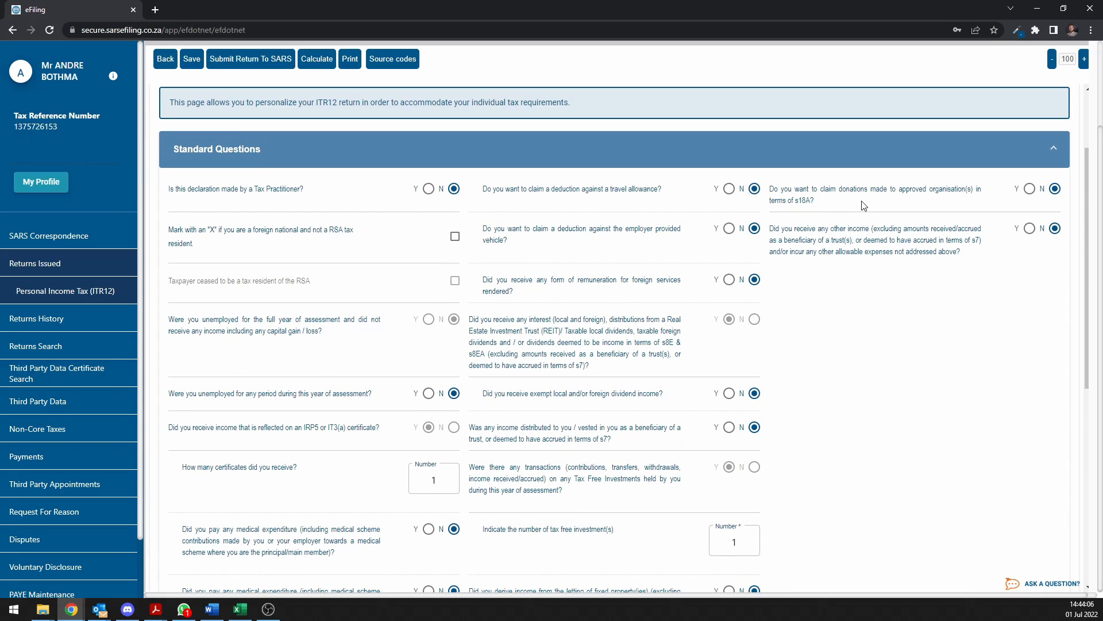
mouse_move(844, 217)
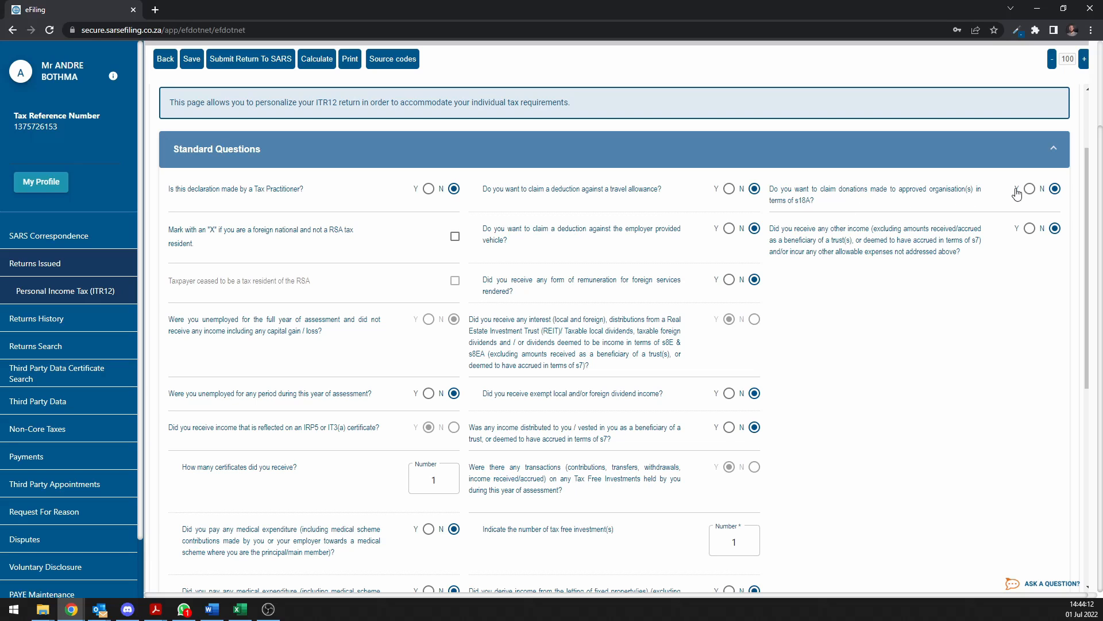
mouse_move(1029, 192)
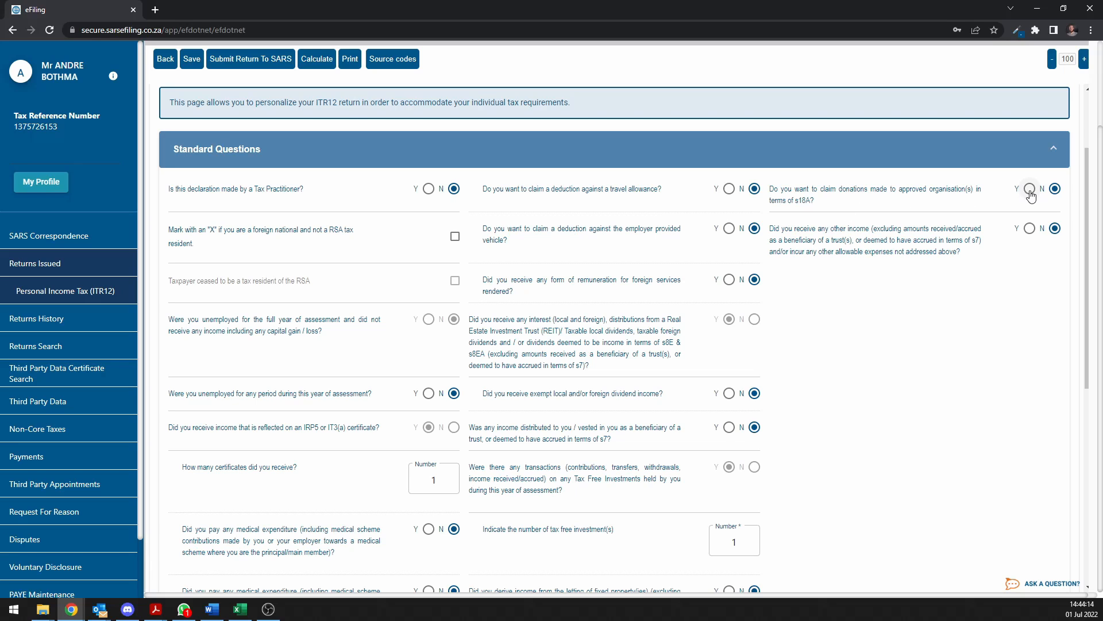
Answer Yes to s18A donations for 3 organisations and view the donation entries.
left_click(1029, 188)
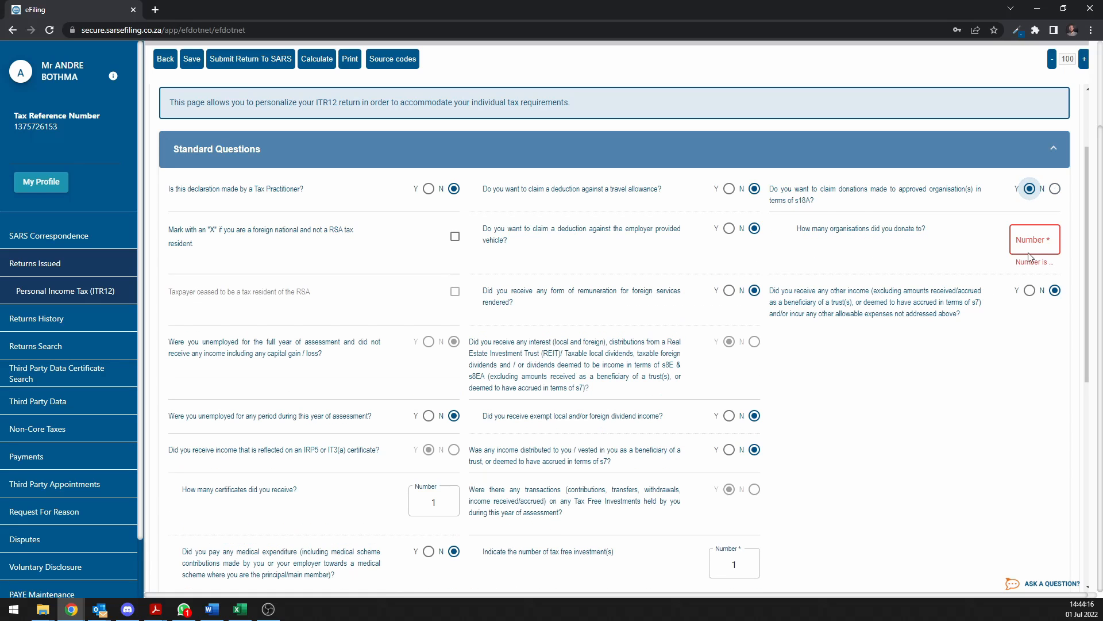
left_click(1034, 239)
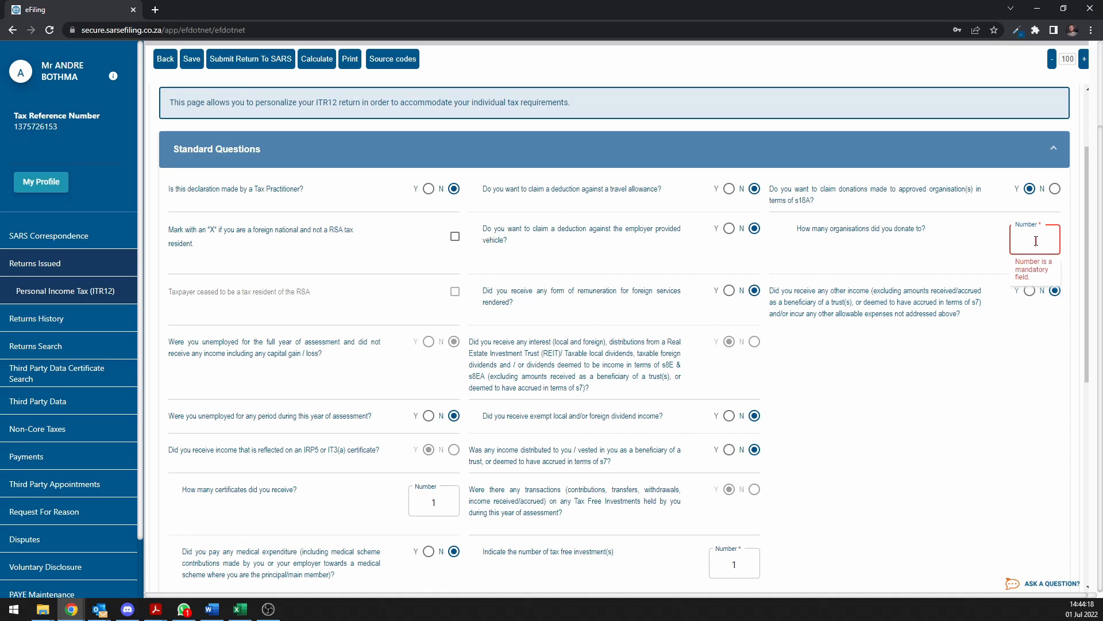
type("3")
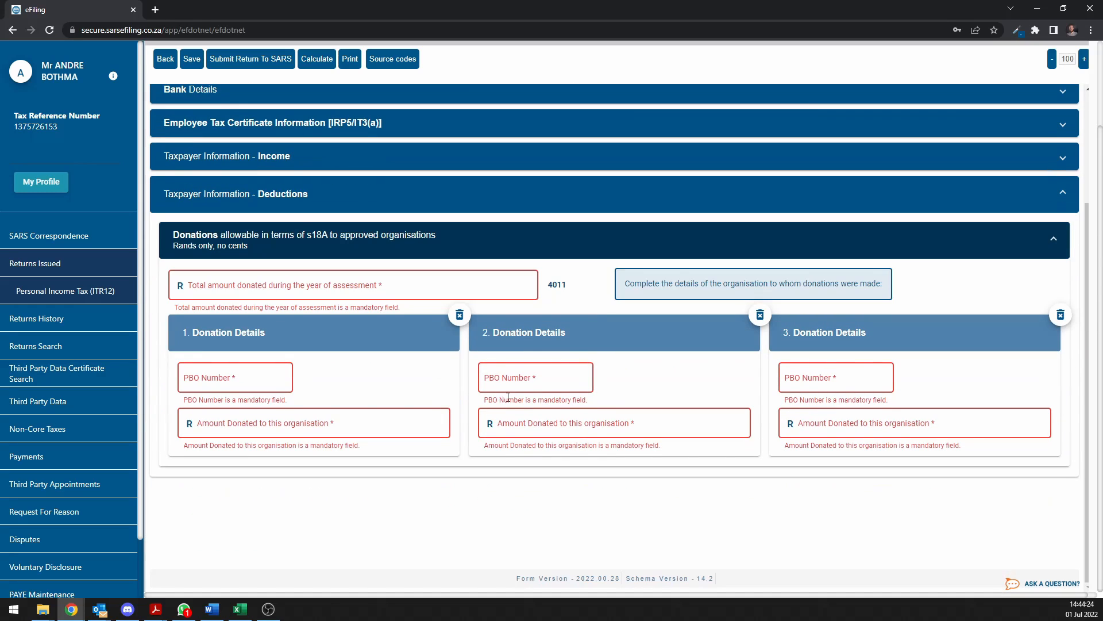
left_click(352, 285)
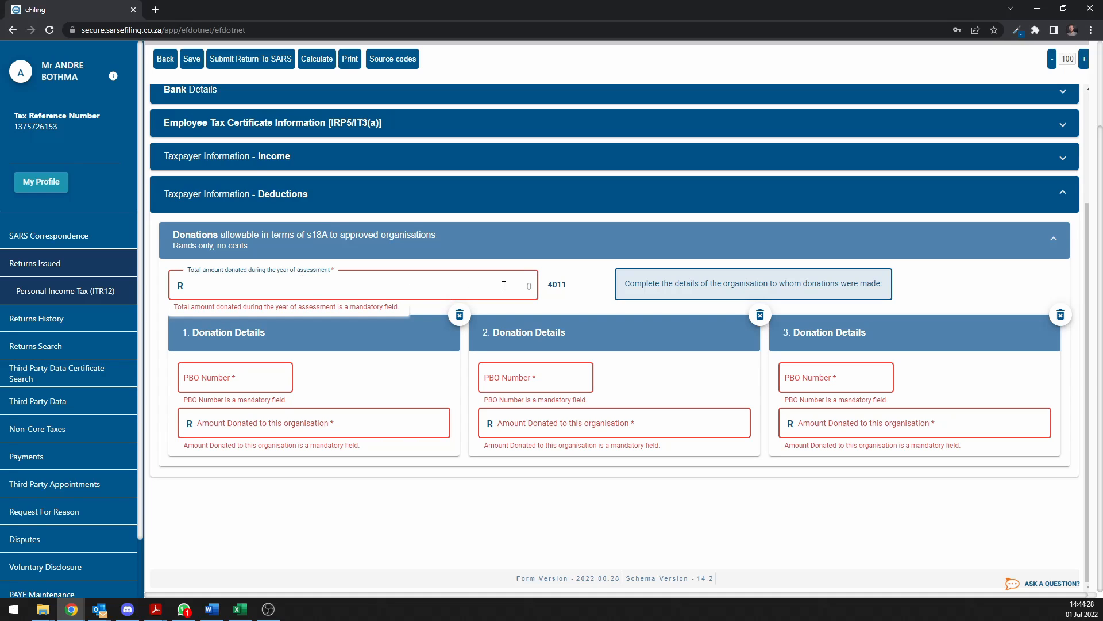
left_click(314, 422)
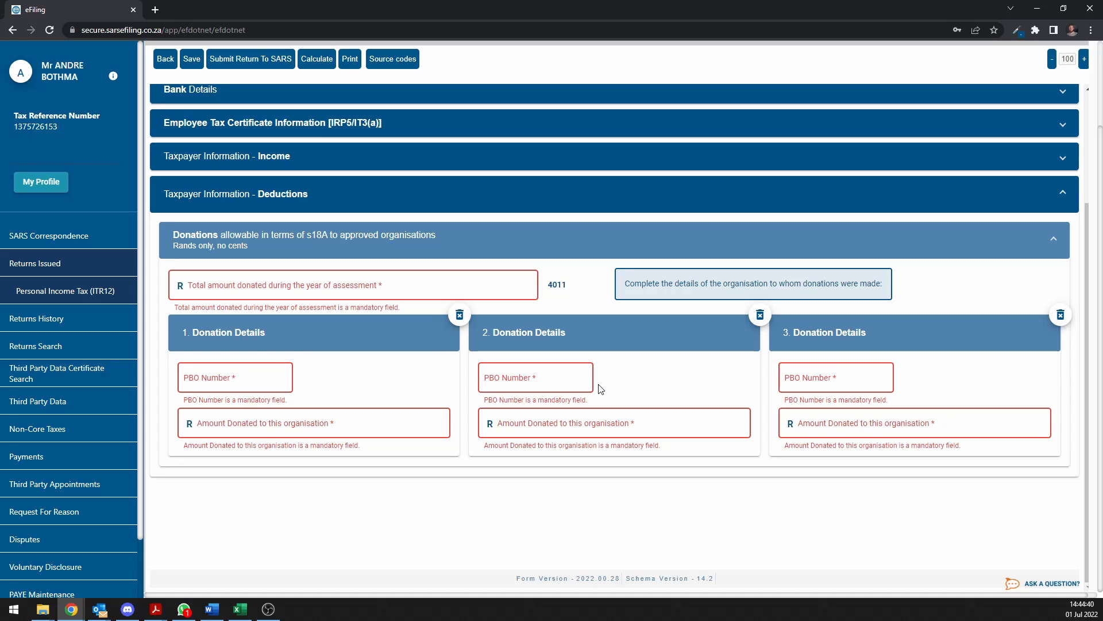
mouse_move(529, 397)
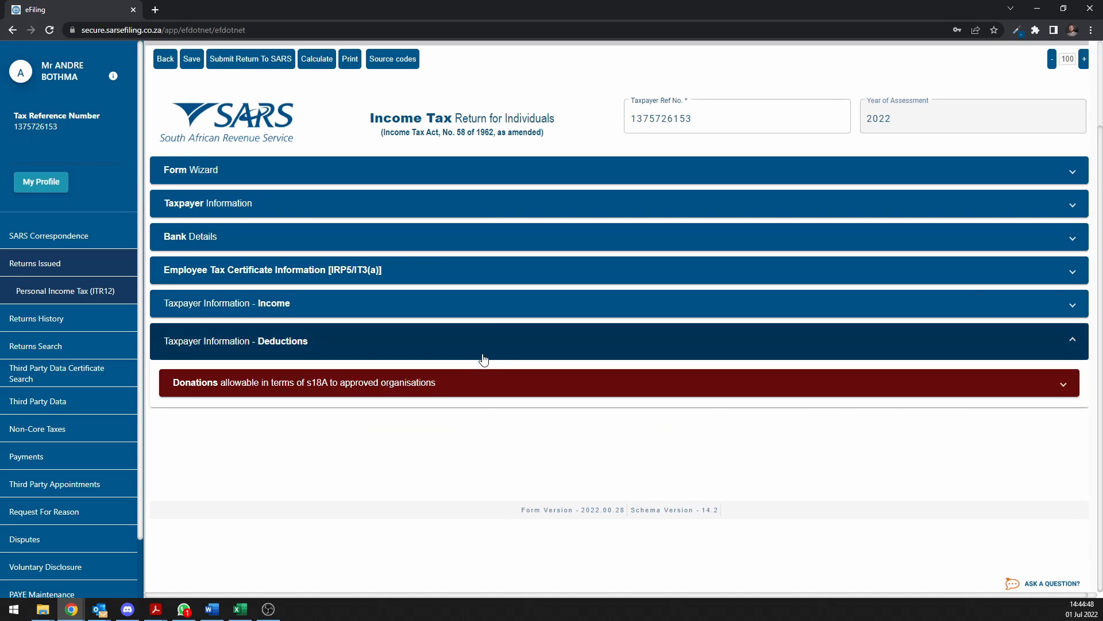
Answer Yes to other income and scroll down to the Comprehensive Questions.
left_click(191, 169)
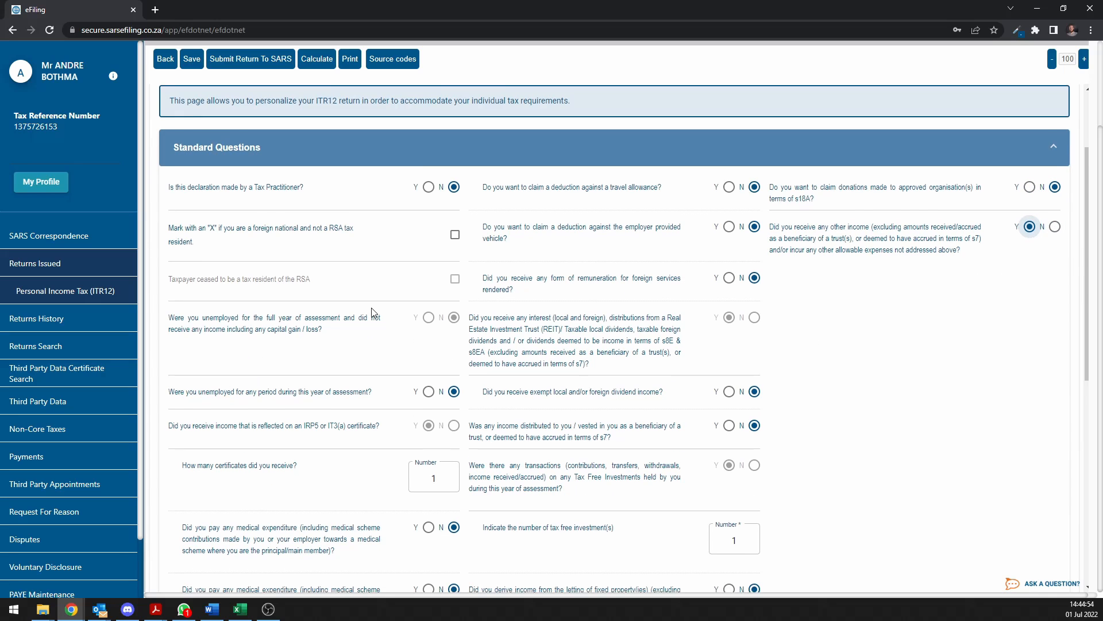
scroll("down", 3)
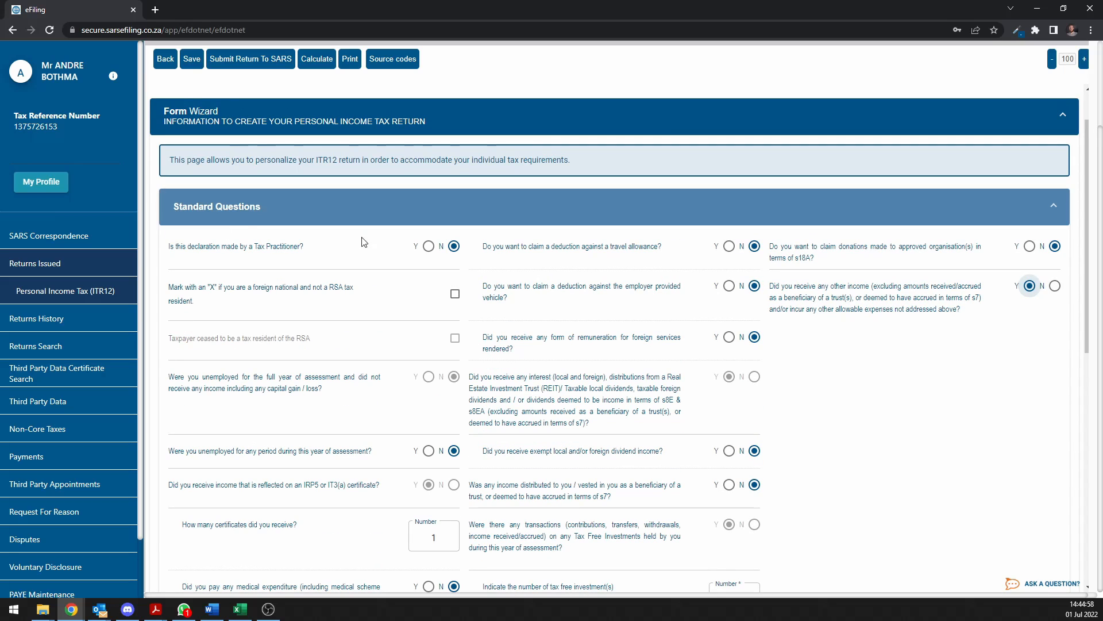
scroll("down", 3)
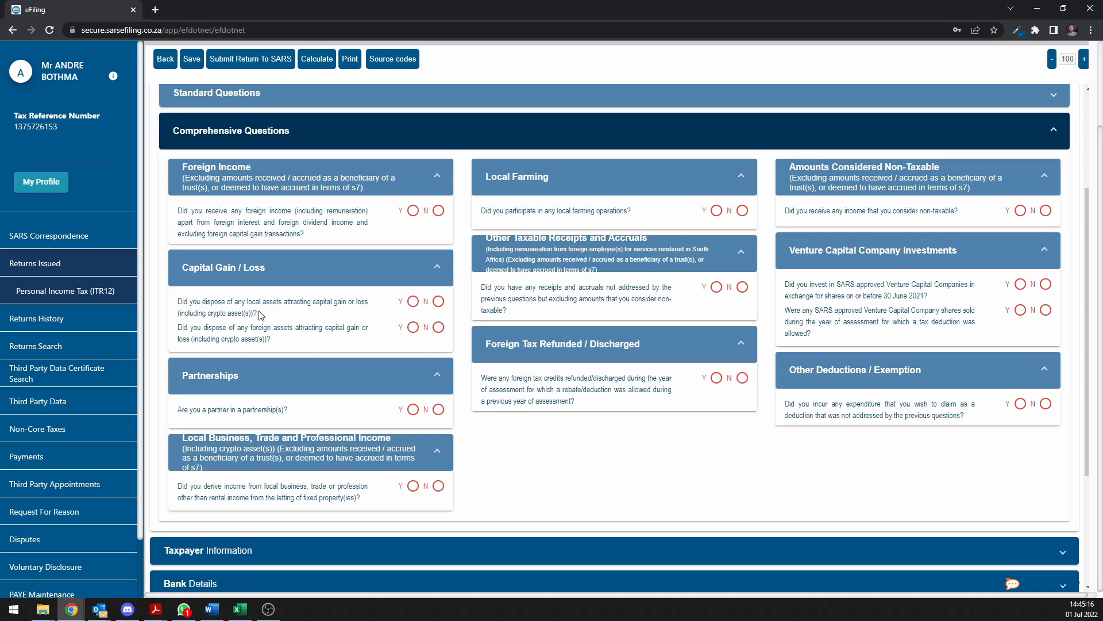
scroll("down", 3)
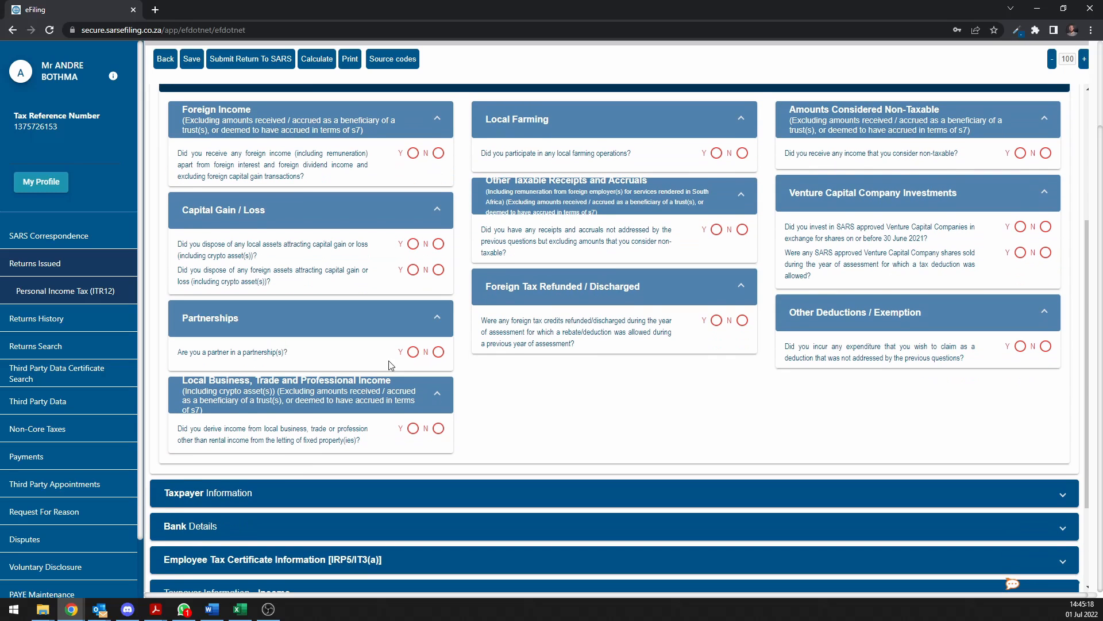
mouse_move(345, 361)
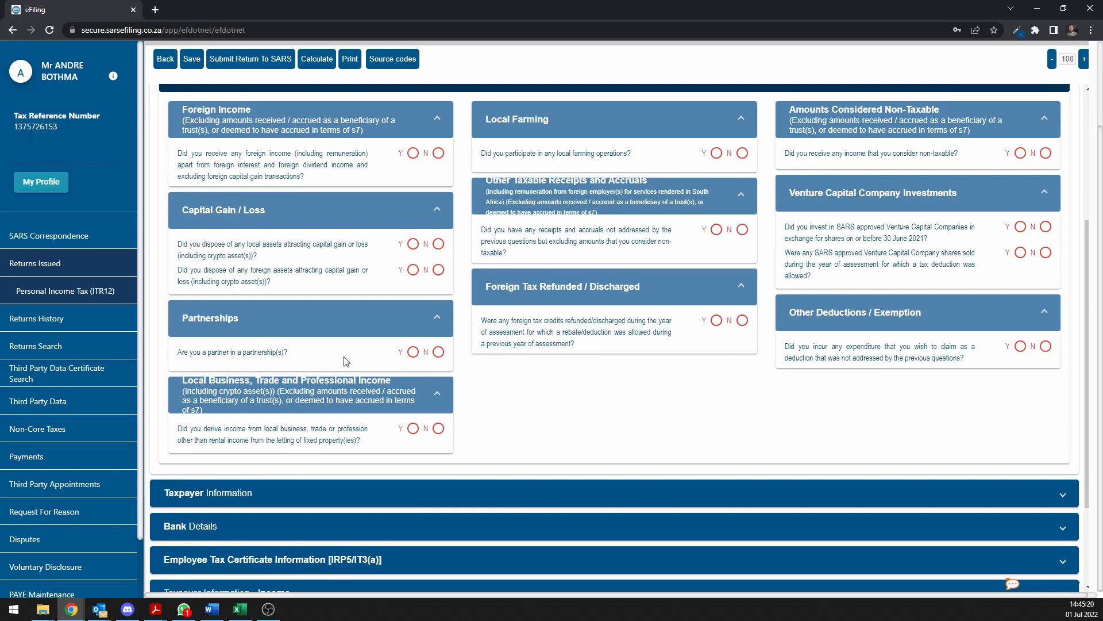
mouse_move(317, 420)
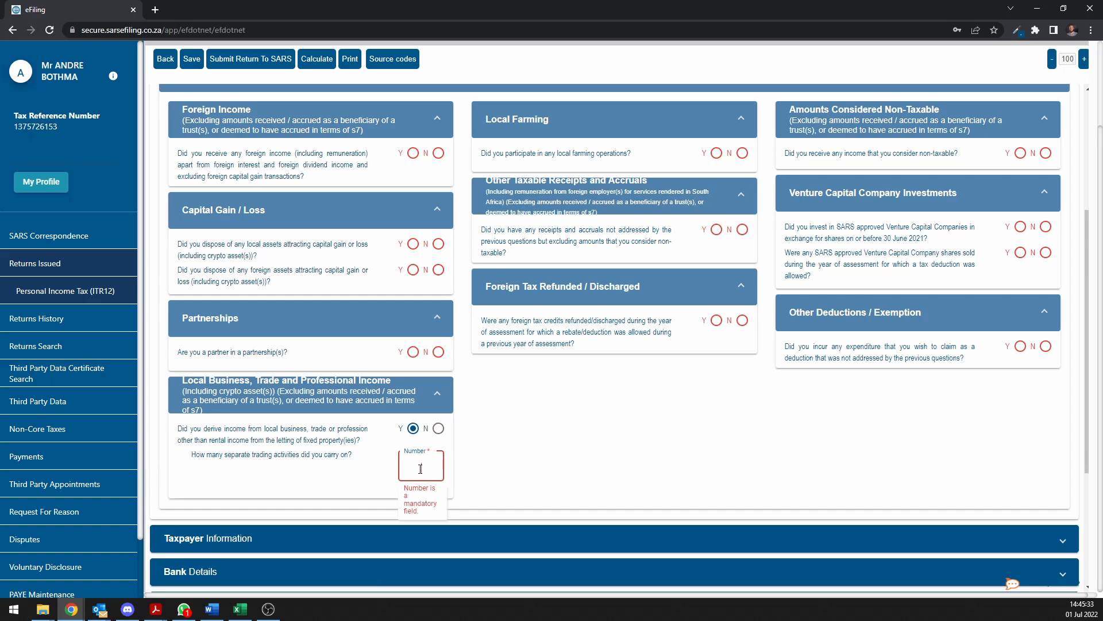
Expand the Local Business income panels and inspect the required source code field.
type("1")
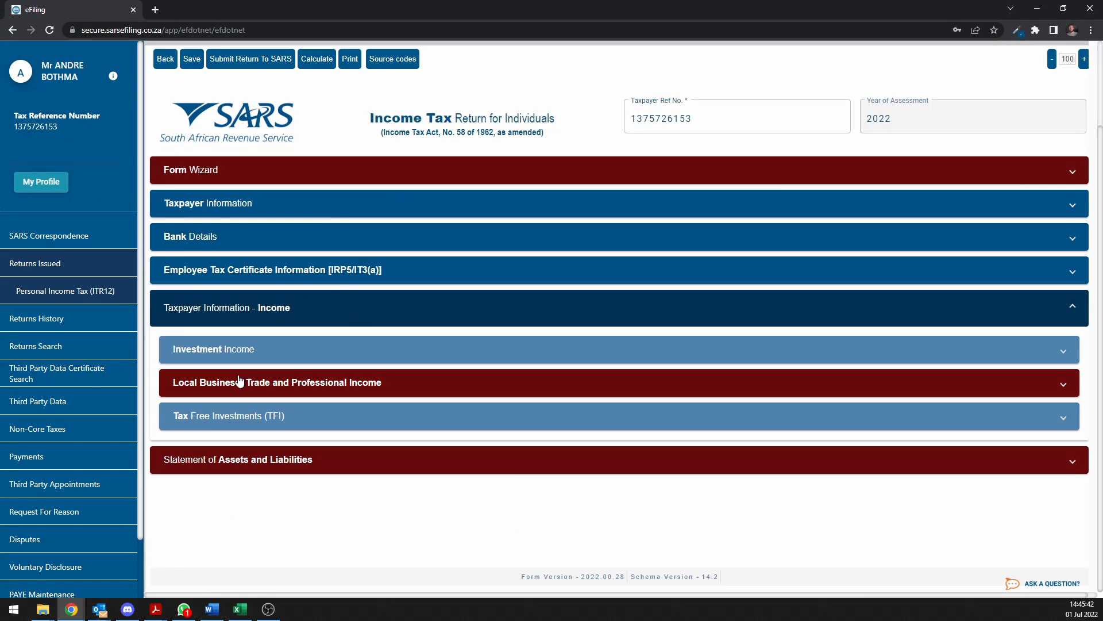
left_click(276, 382)
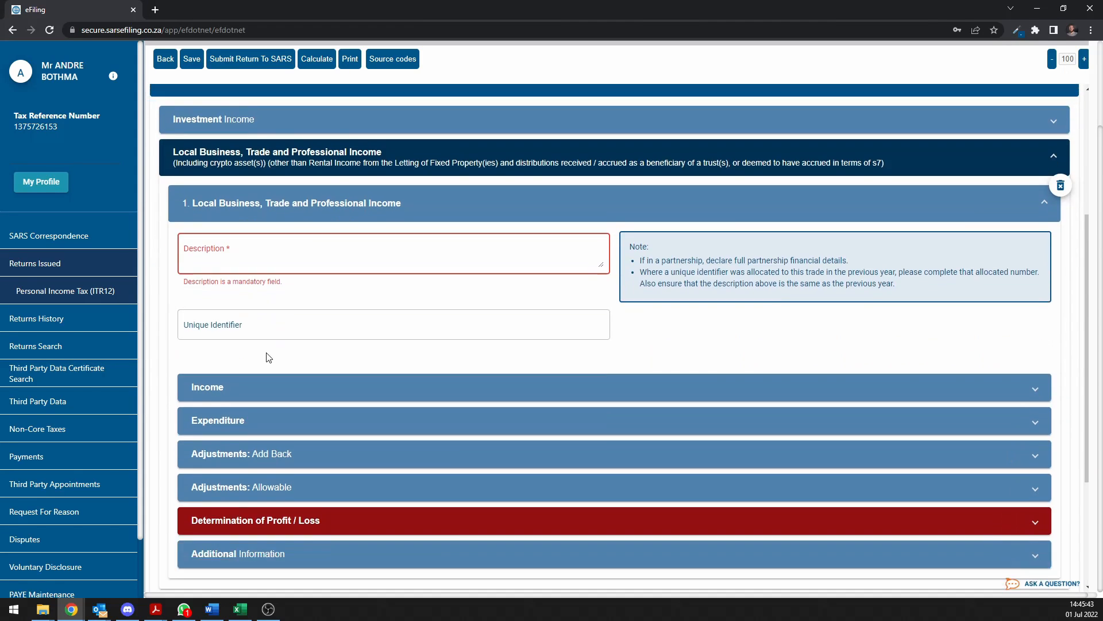
left_click(207, 387)
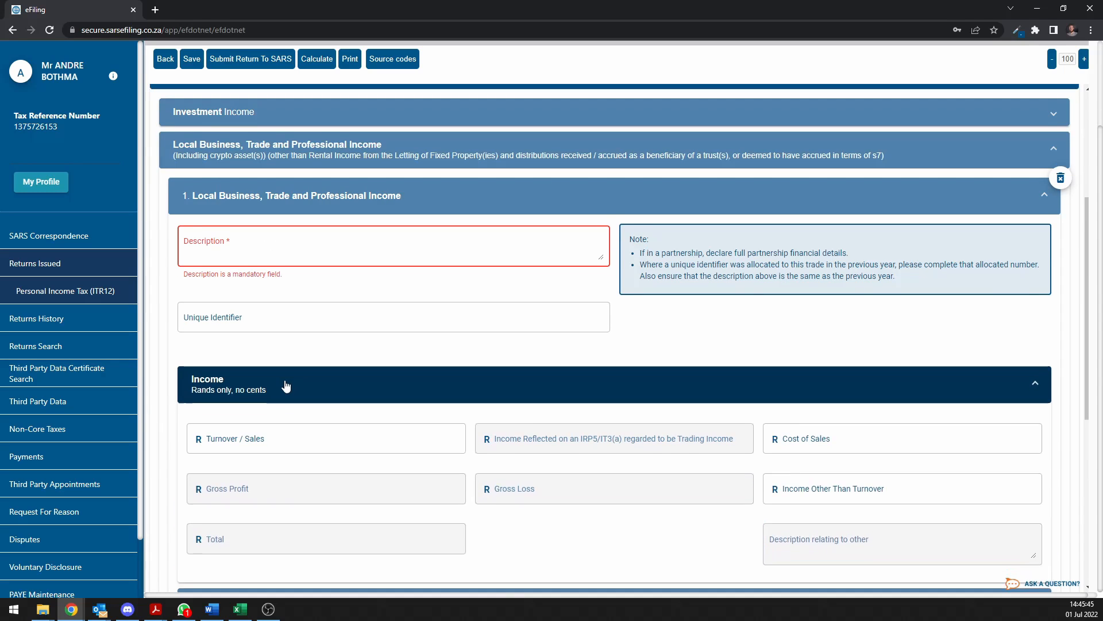
scroll("down", 3)
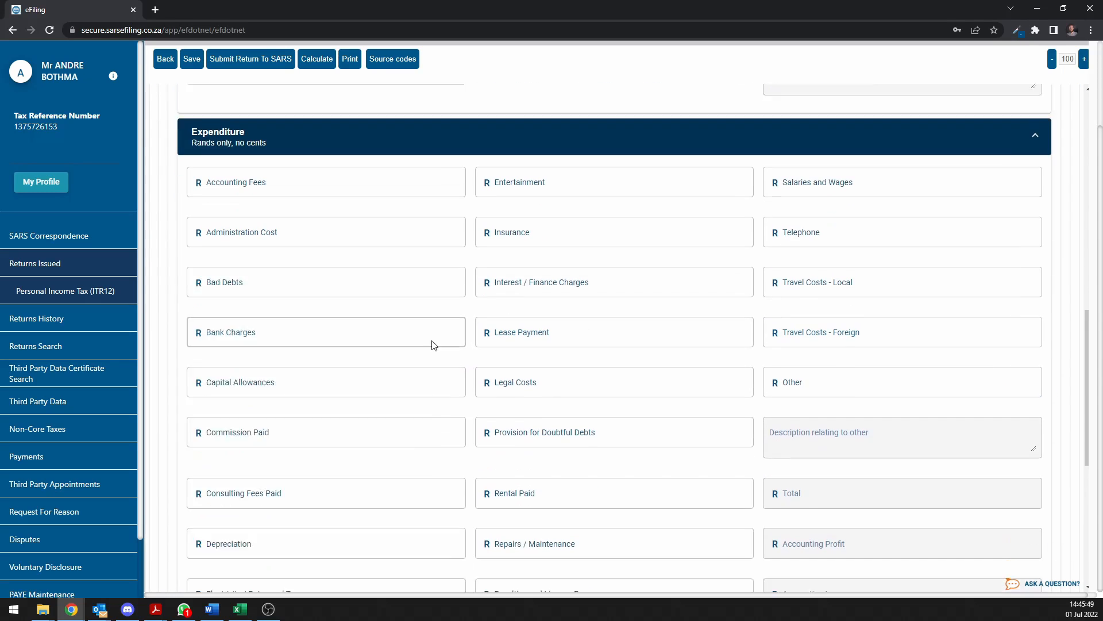
scroll("down", 3)
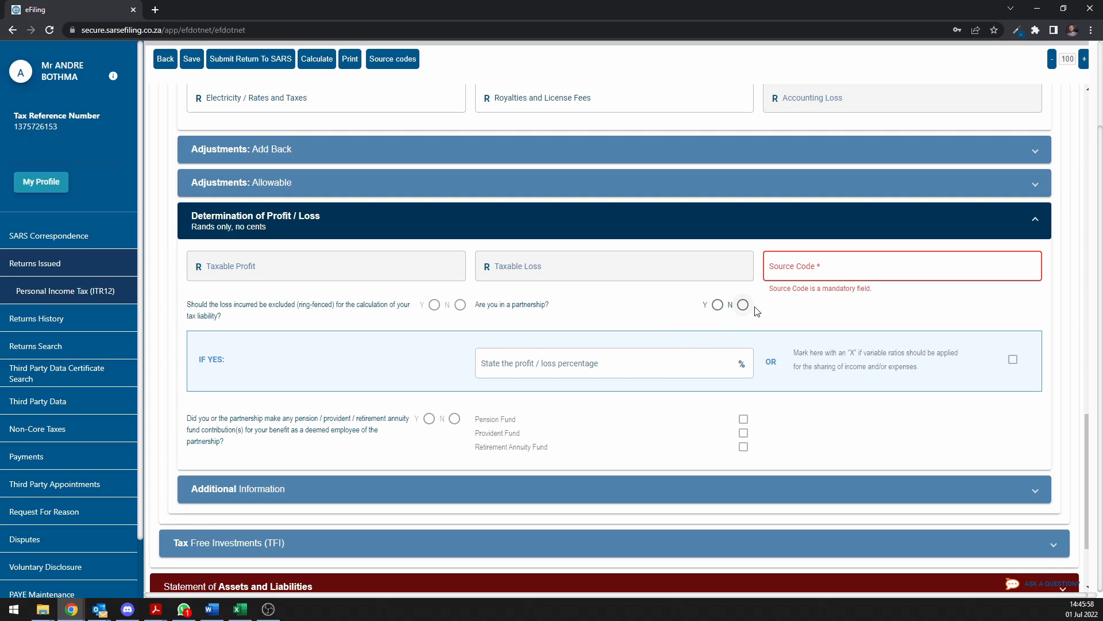
left_click(901, 266)
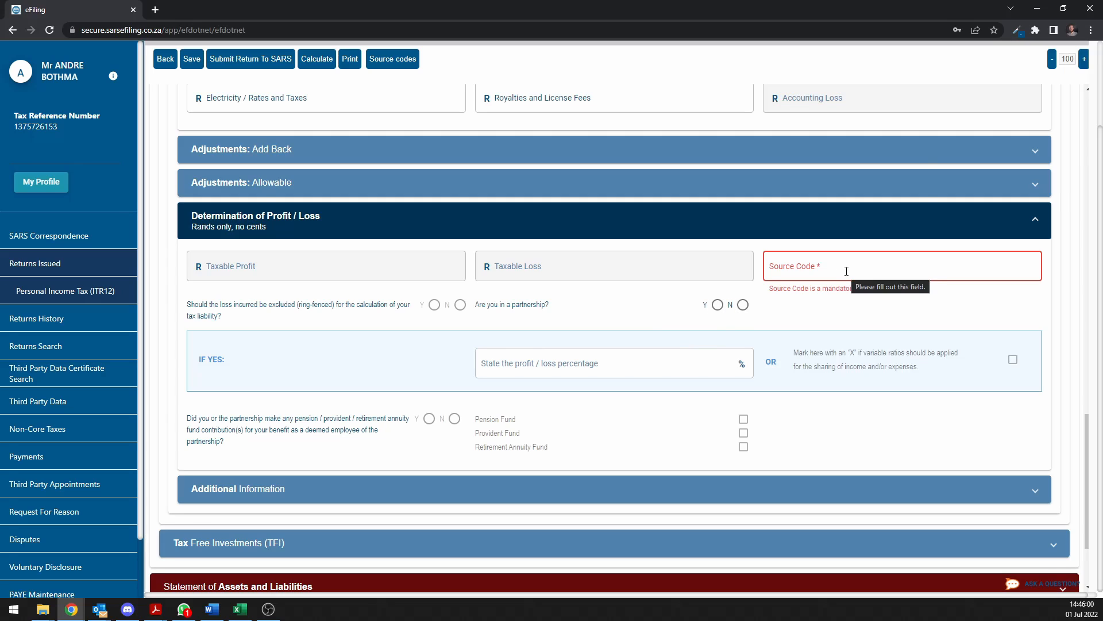
mouse_move(622, 422)
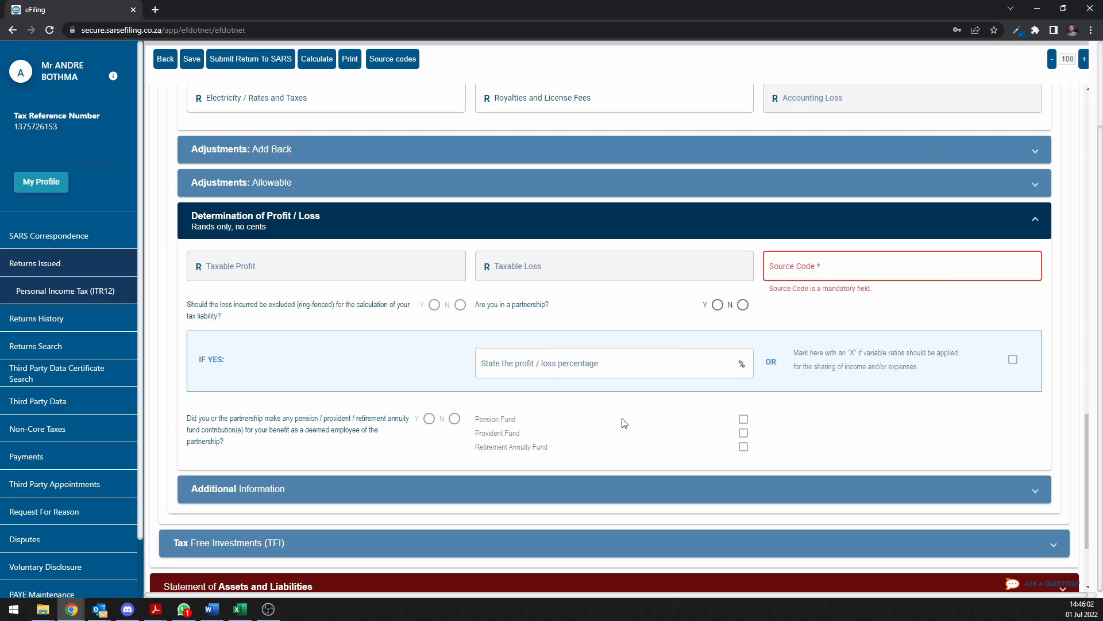
left_click(901, 266)
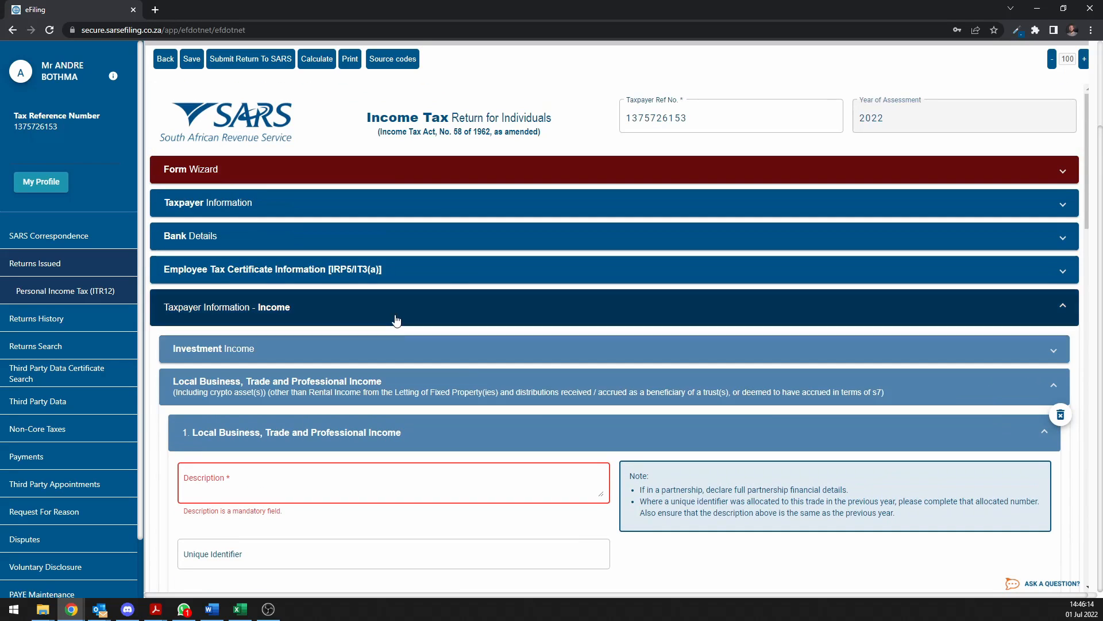
Reopen the questionnaire and answer No to local business, trade or professional income.
left_click(190, 169)
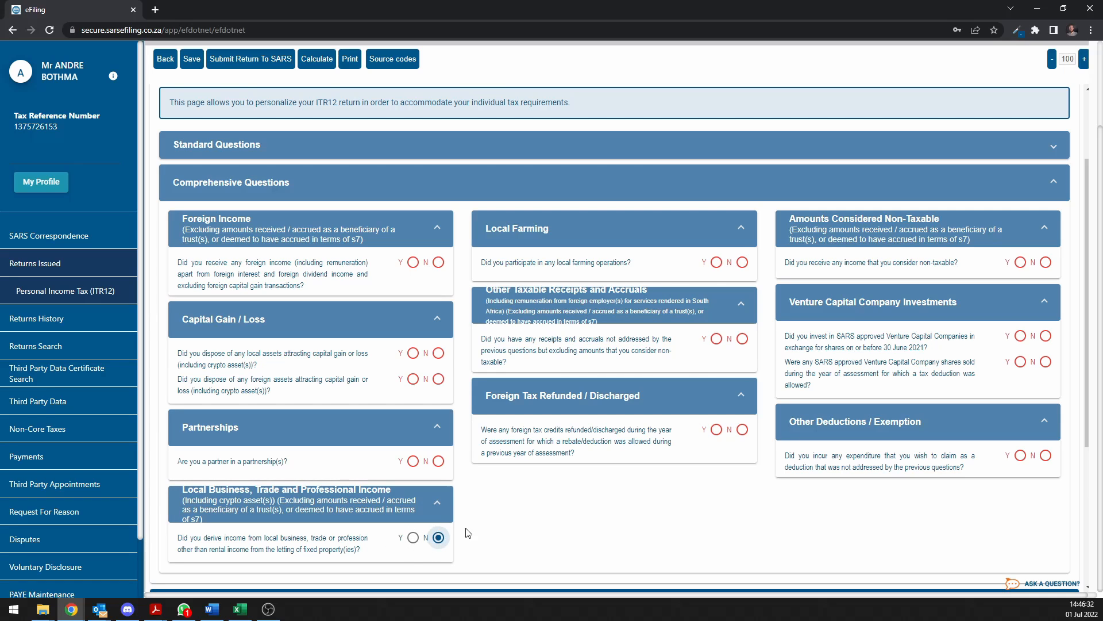
mouse_move(473, 525)
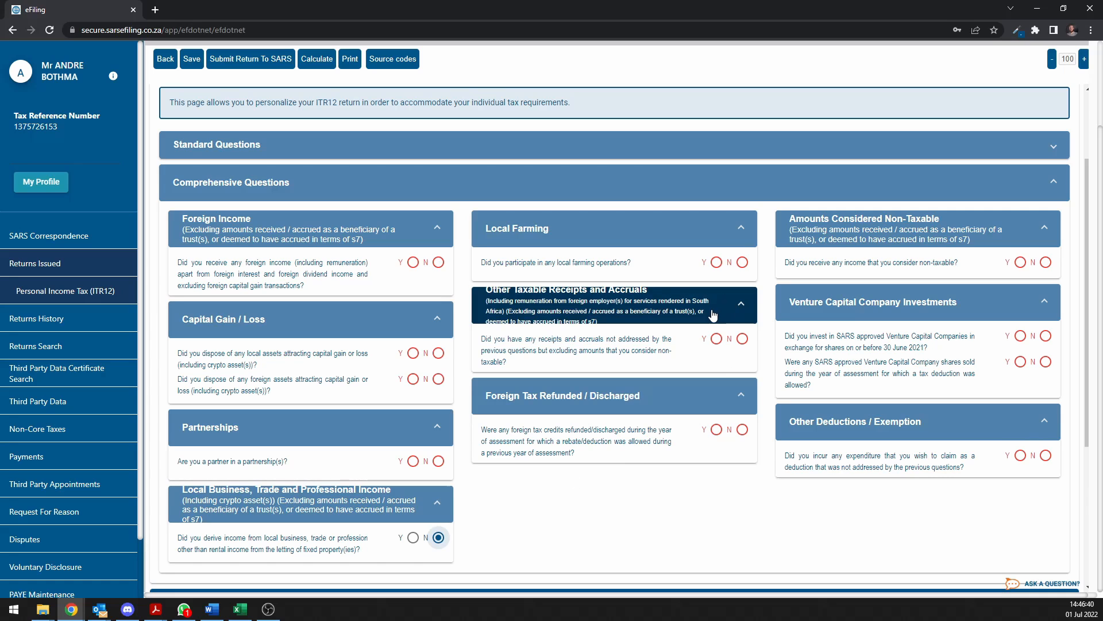
mouse_move(931, 239)
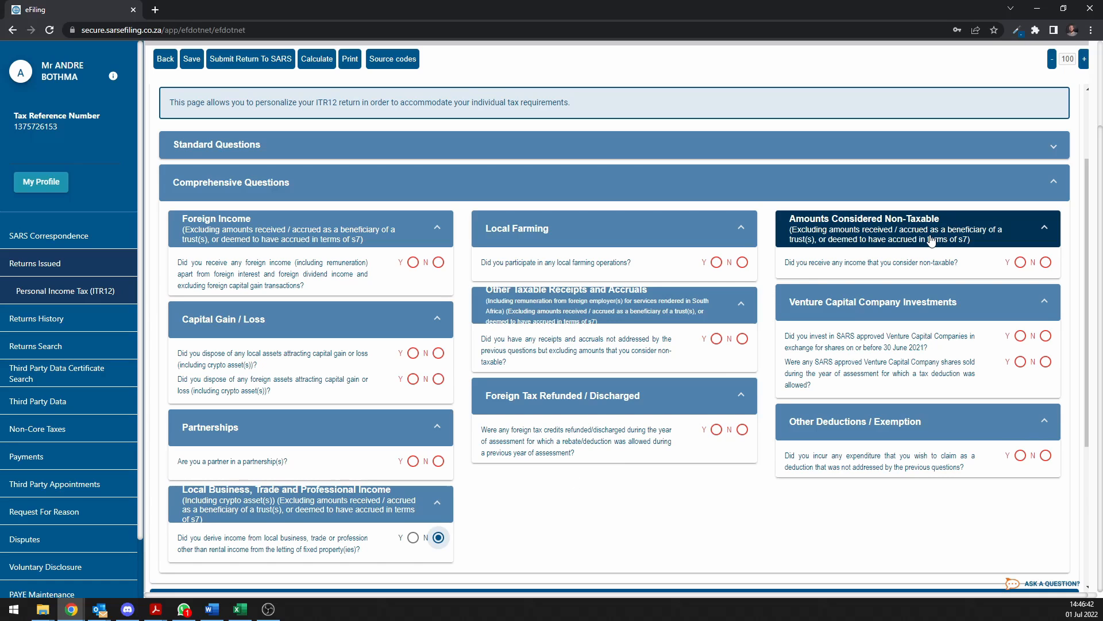
mouse_move(967, 254)
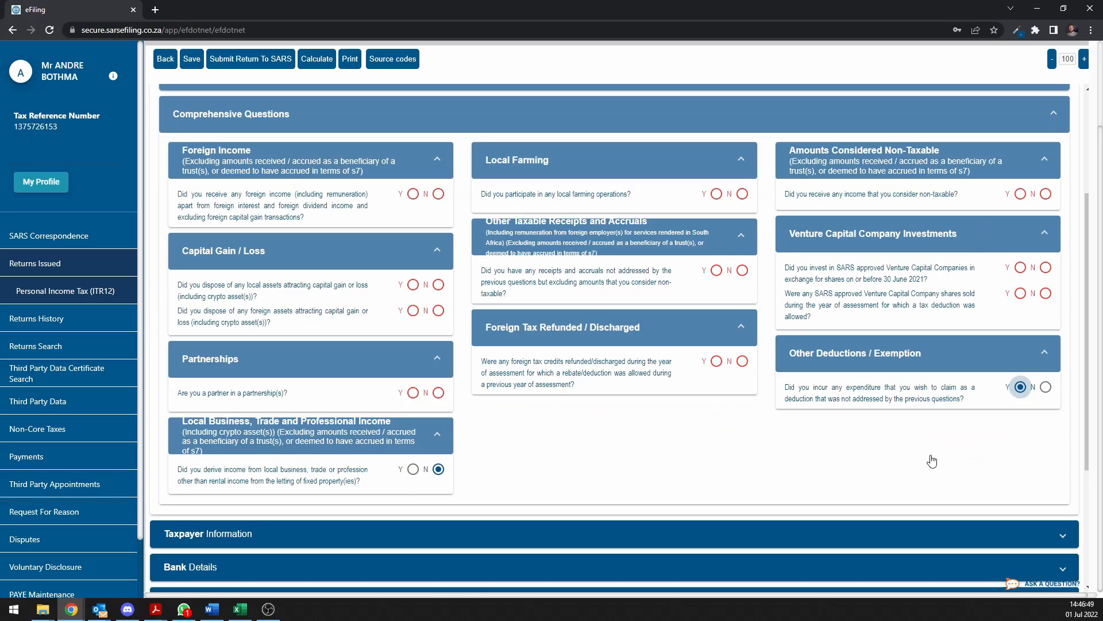
Expand Other Deductions / Exemptions and select the Depreciation field.
left_click(1053, 112)
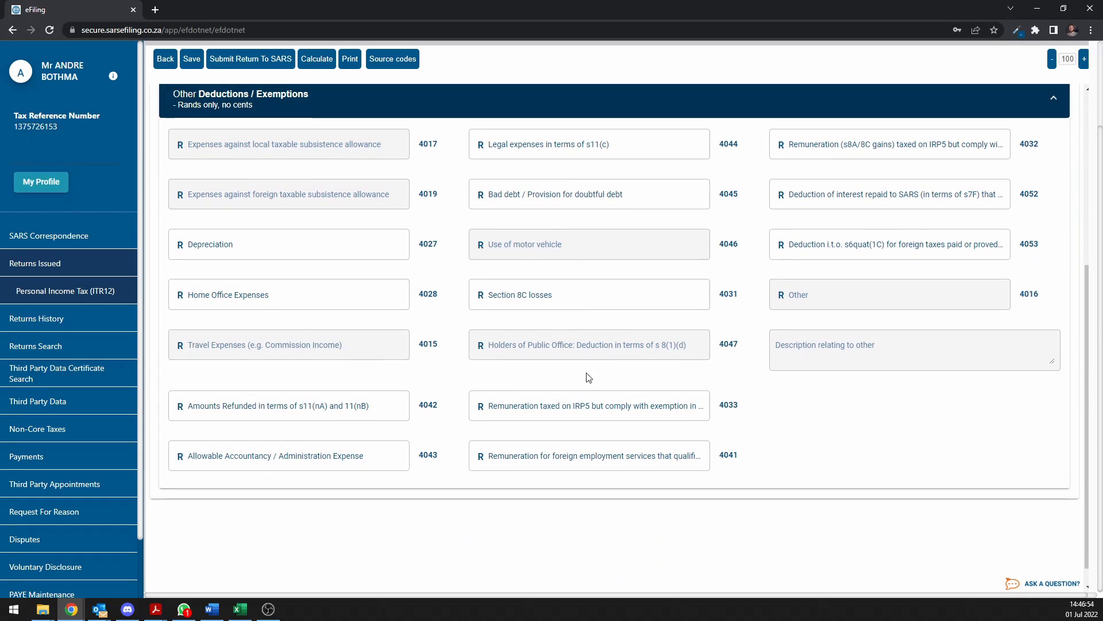
left_click(288, 245)
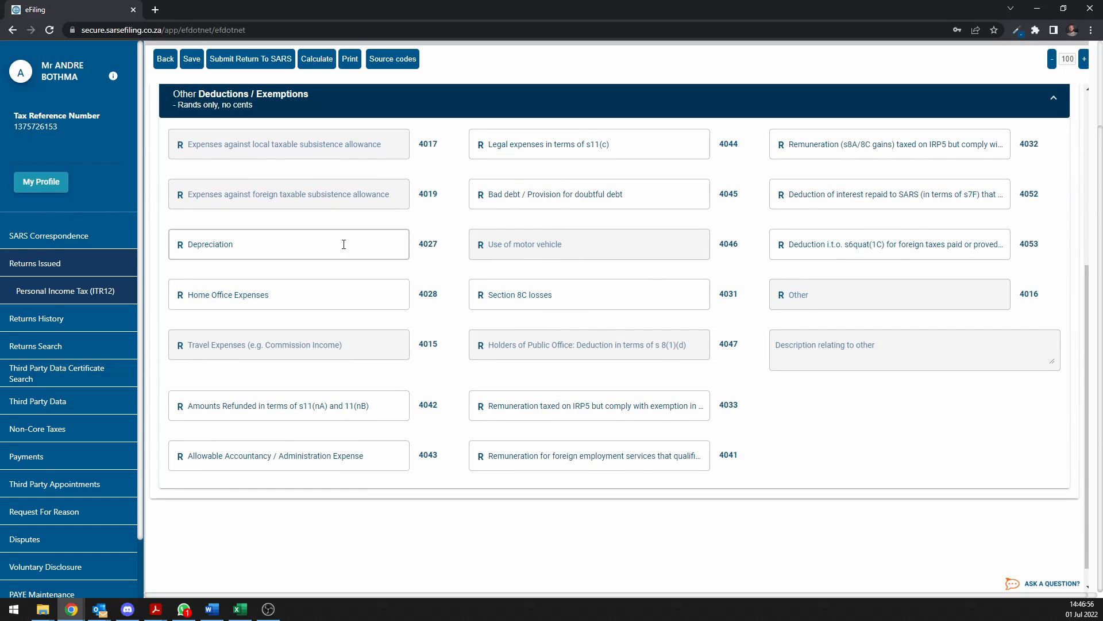
mouse_move(351, 294)
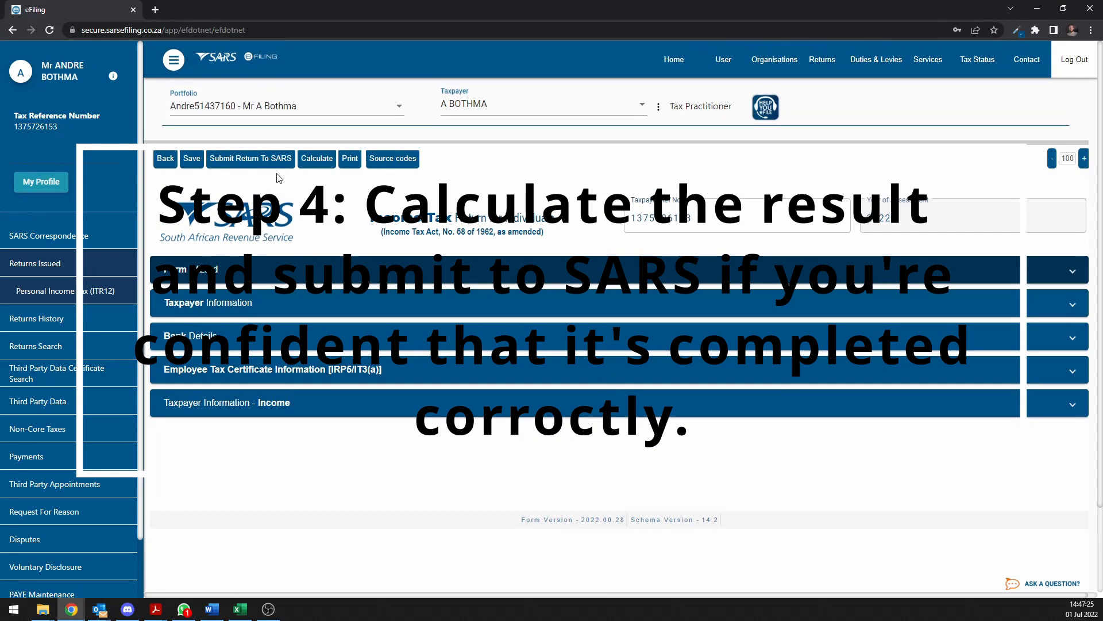
mouse_move(317, 159)
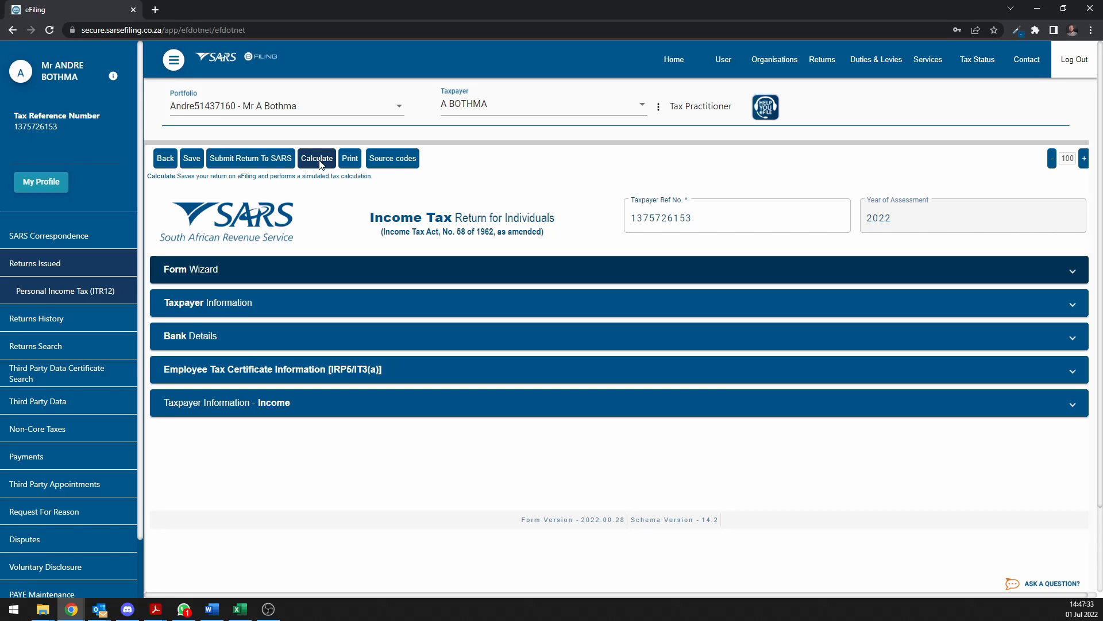
mouse_move(321, 166)
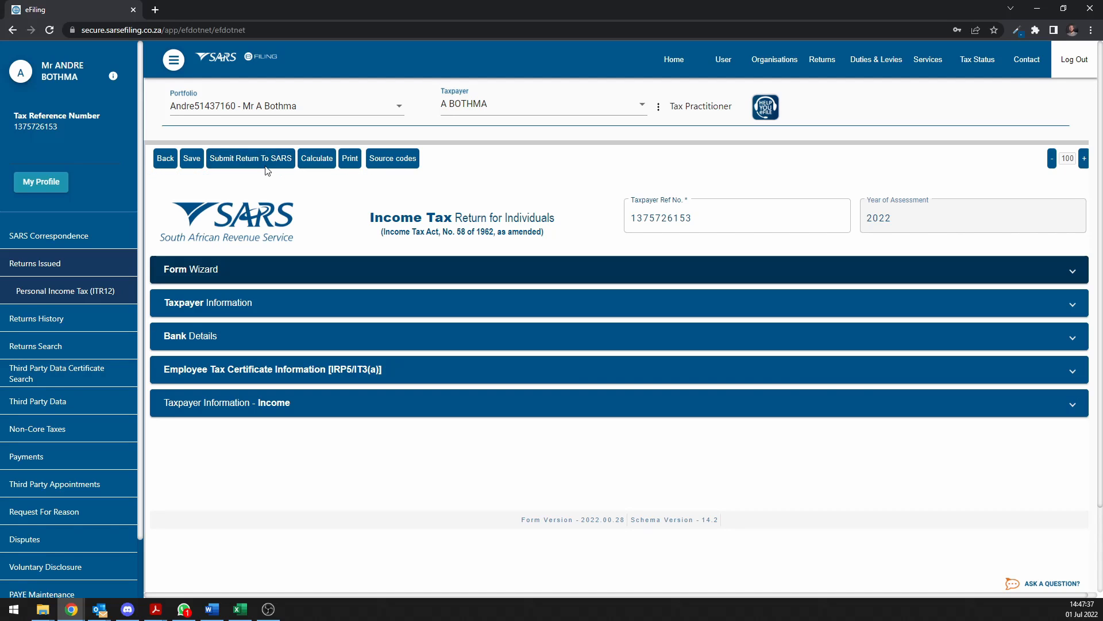
mouse_move(250, 158)
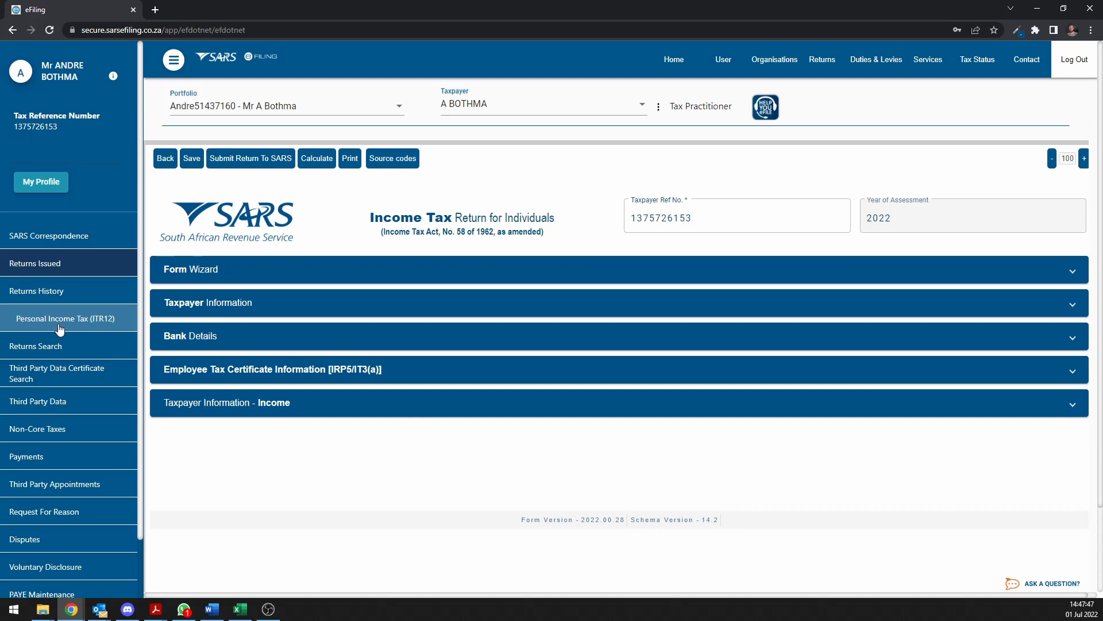
List past ITR12 returns in Returns History and open the 2021 work page.
left_click(65, 318)
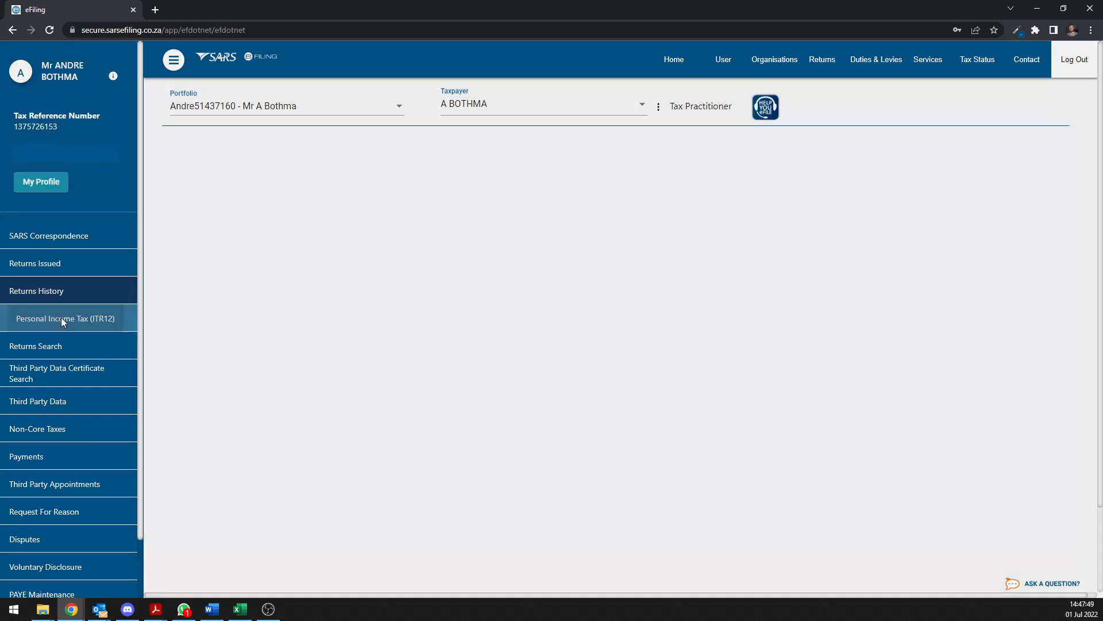
left_click(65, 318)
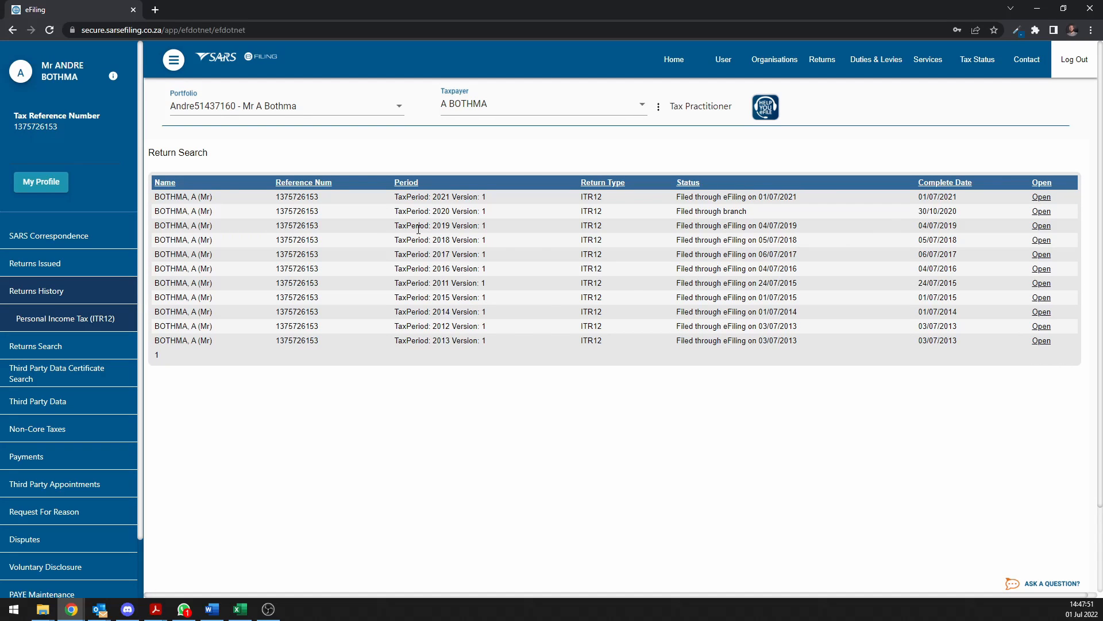
mouse_move(443, 201)
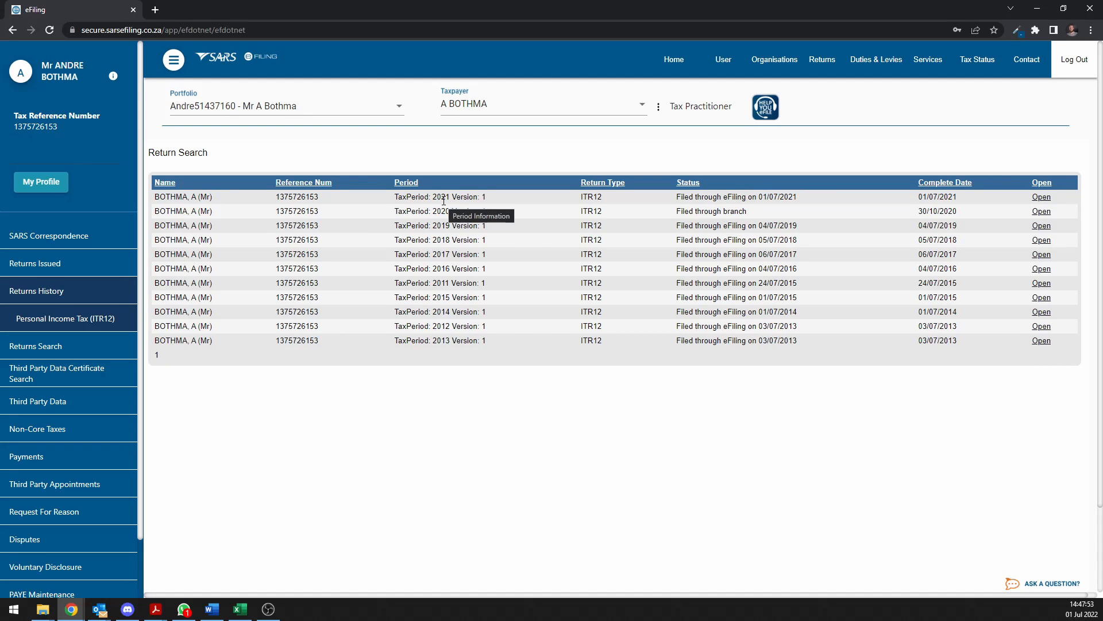
mouse_move(423, 228)
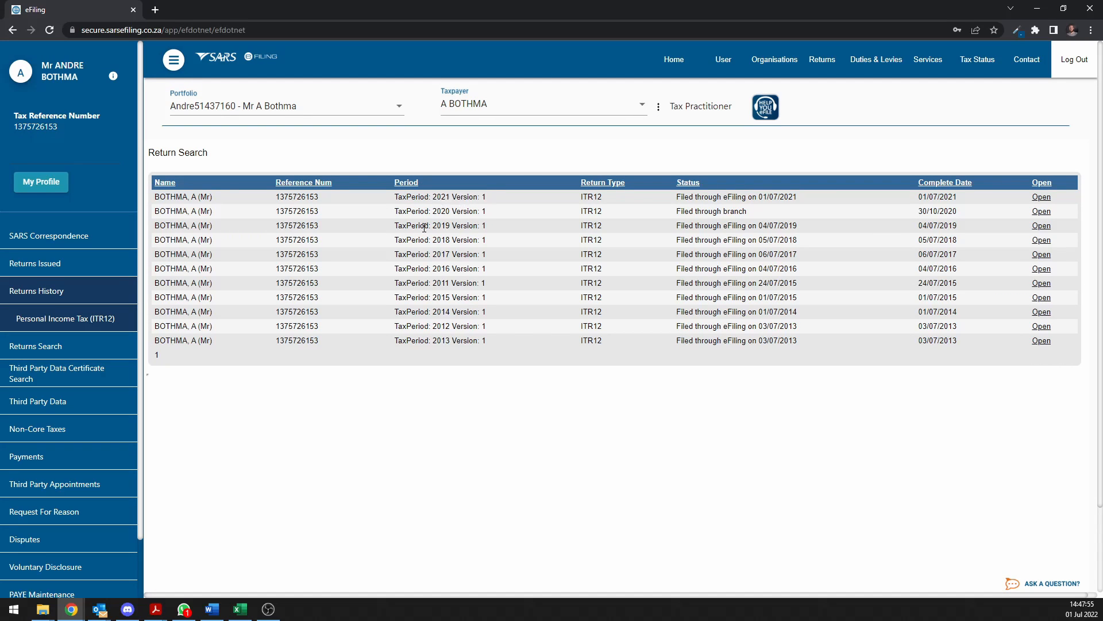
mouse_move(580, 211)
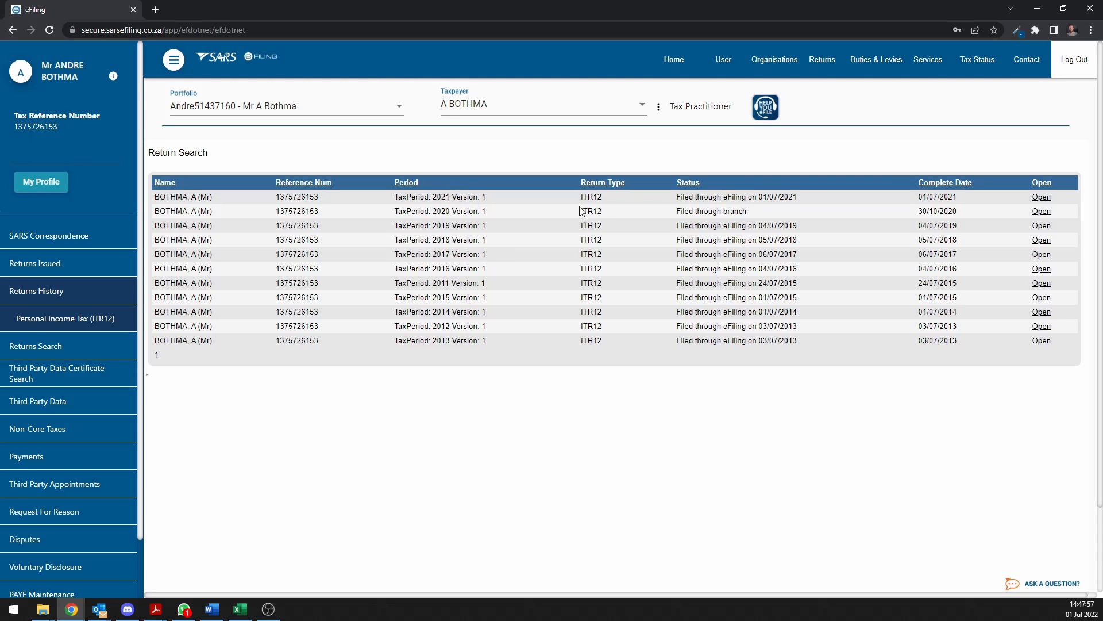
left_click(1041, 197)
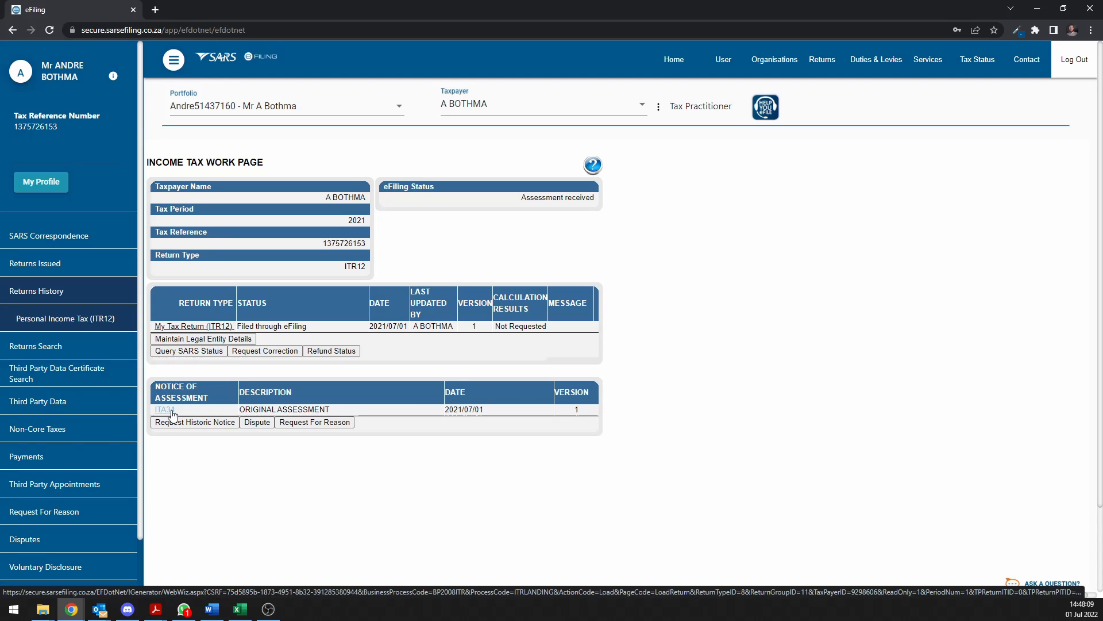
mouse_move(174, 414)
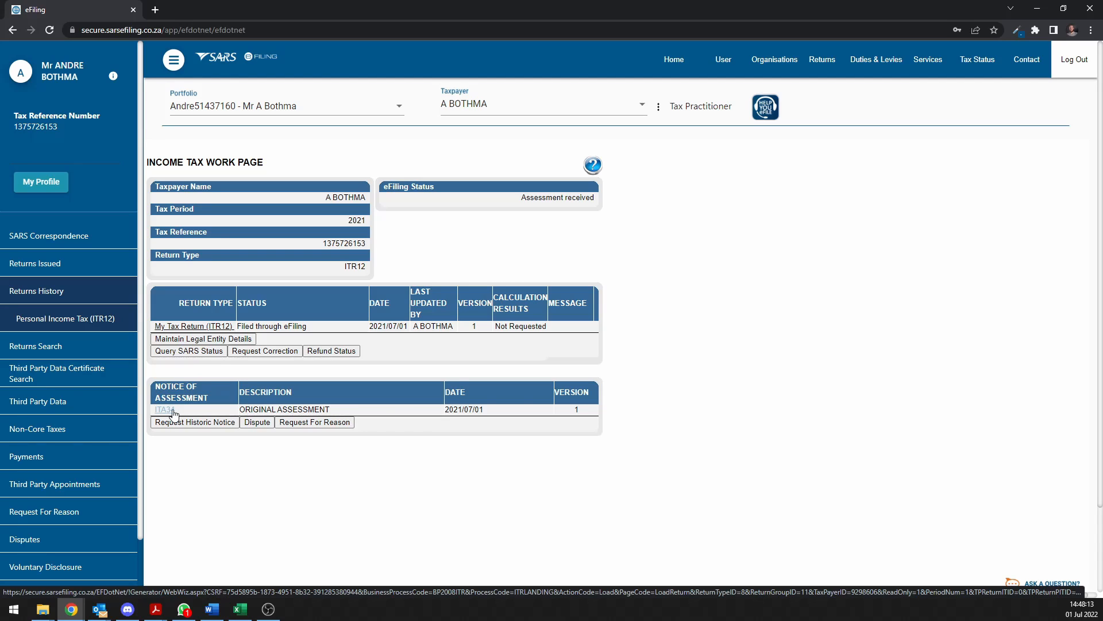
Open the 2021 ITA34 notice in Acrobat, showing R0.00 payable and R326160 income.
left_click(166, 410)
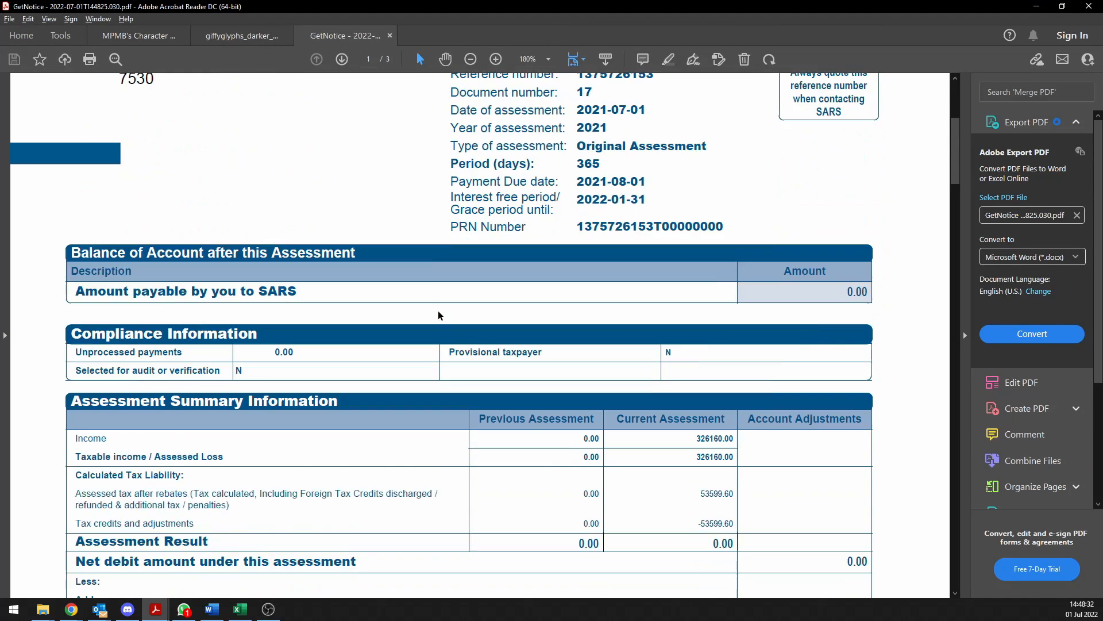
scroll("down", 3)
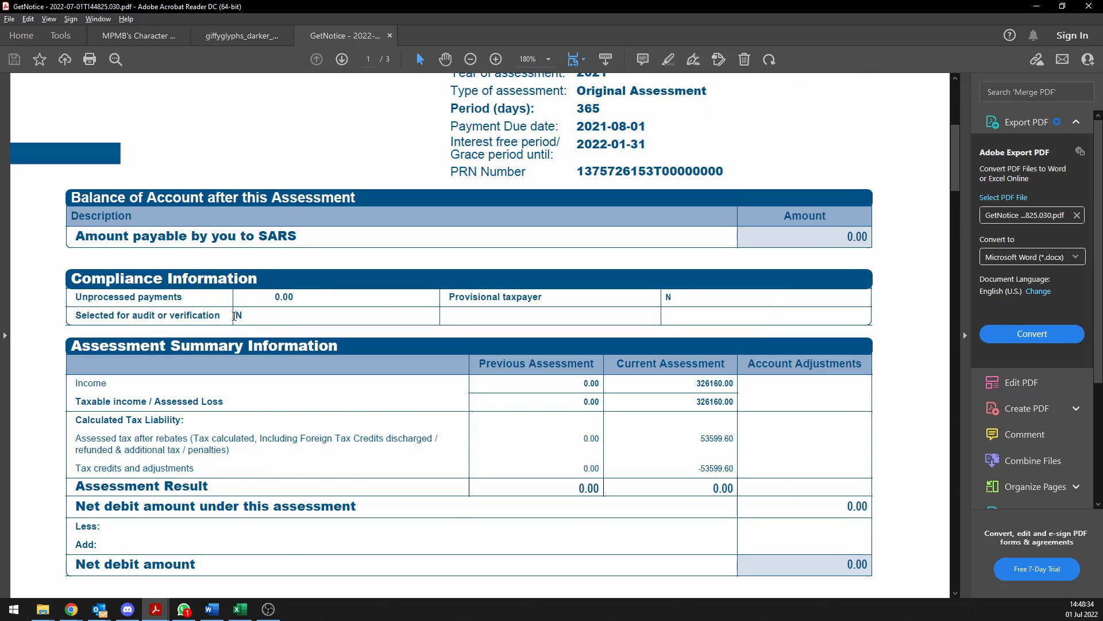